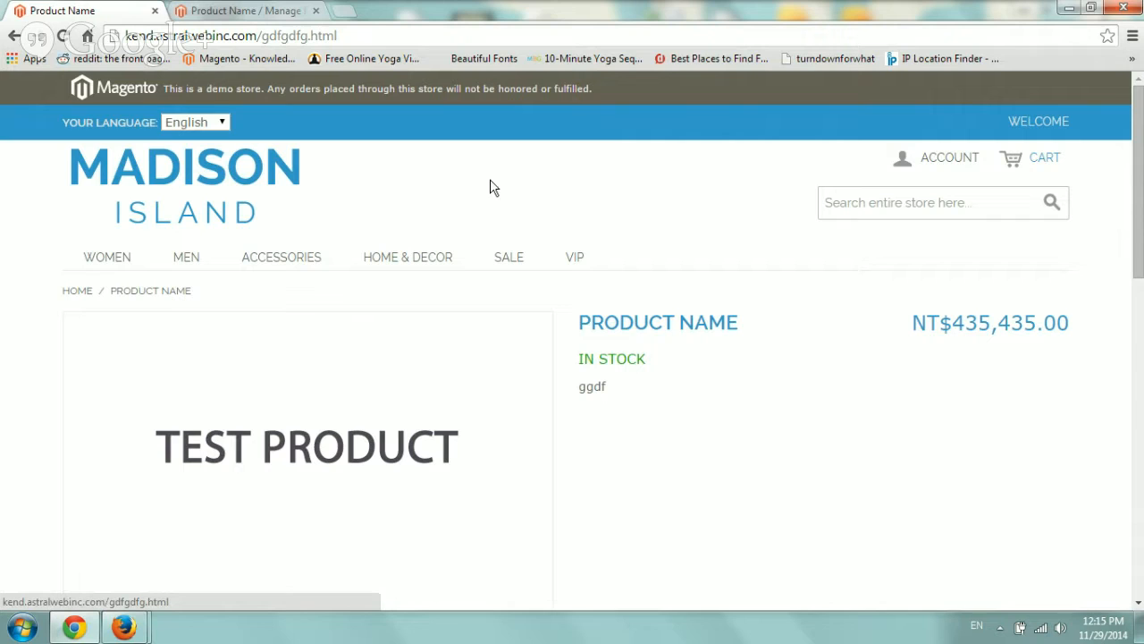
mouse_move(686, 237)
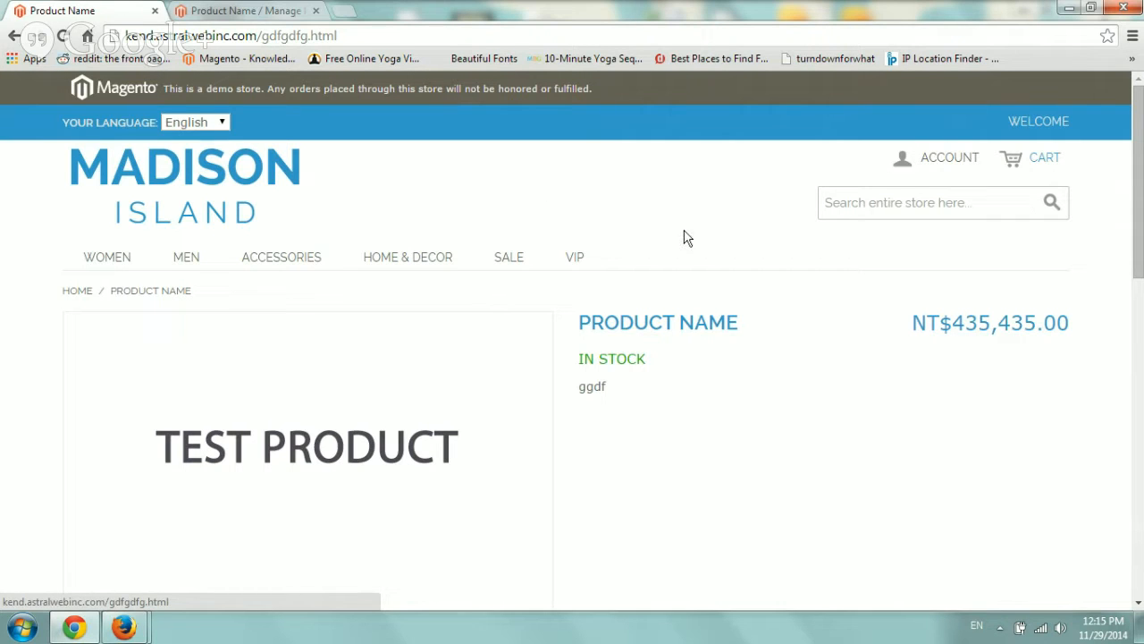
mouse_move(741, 186)
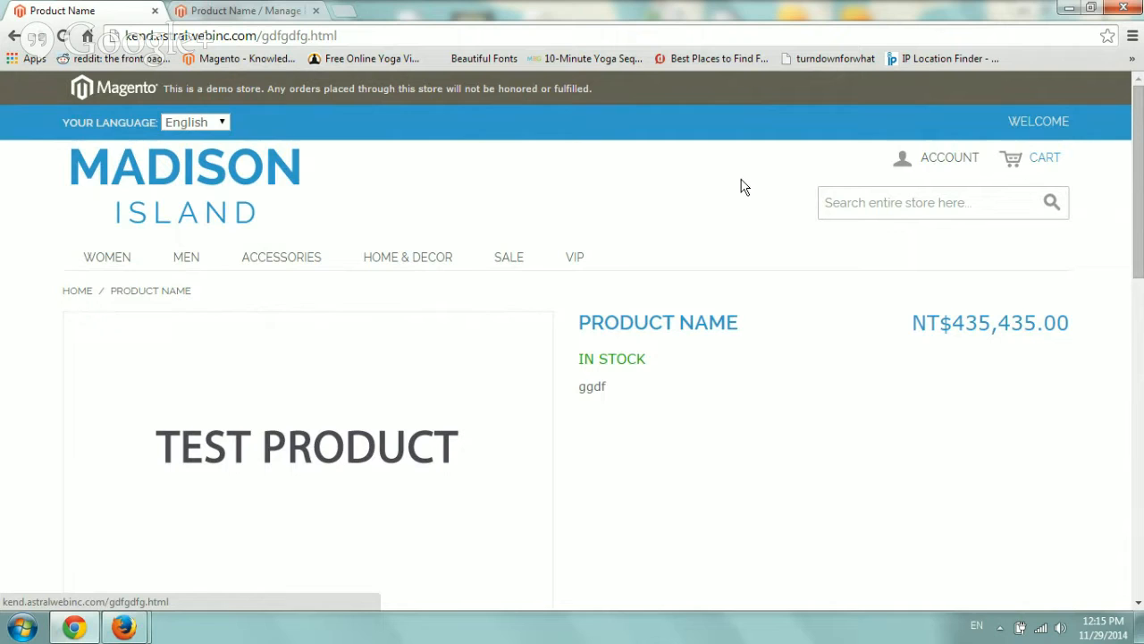
Scroll down the product page and pick the Blue colour swatch to show its image.
scroll(down, 3)
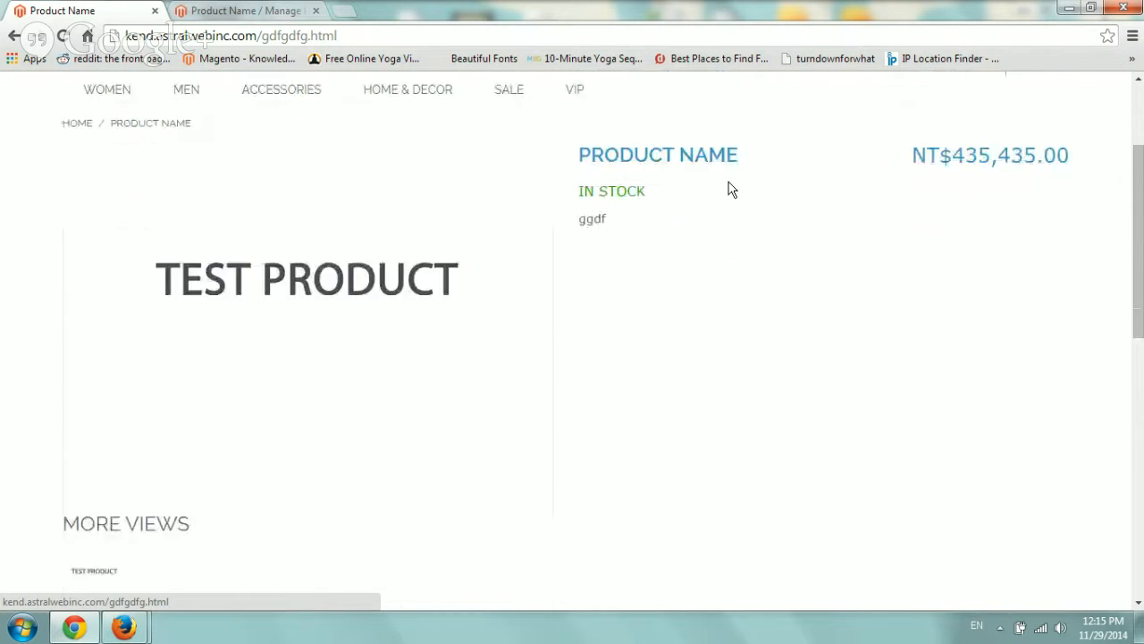
scroll(down, 3)
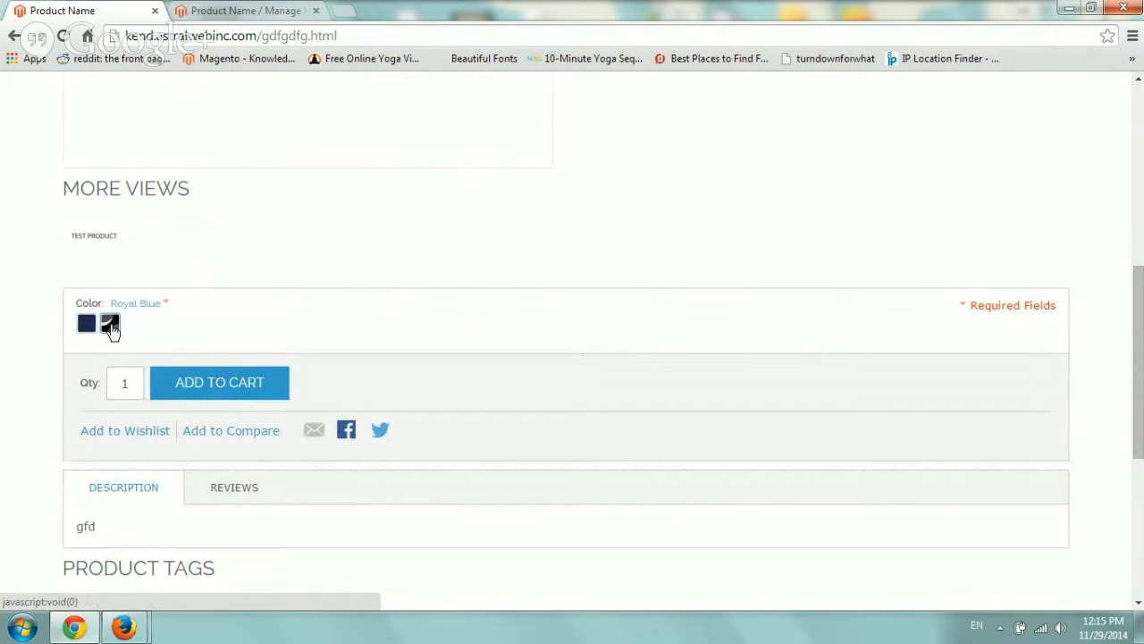
mouse_move(110, 324)
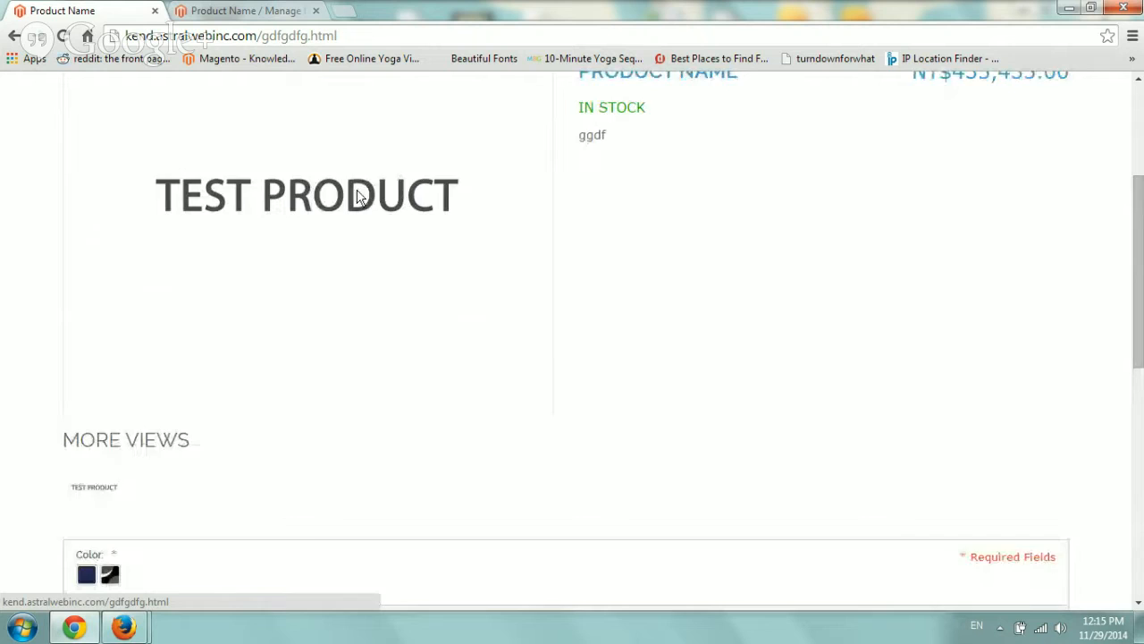
scroll(down, 3)
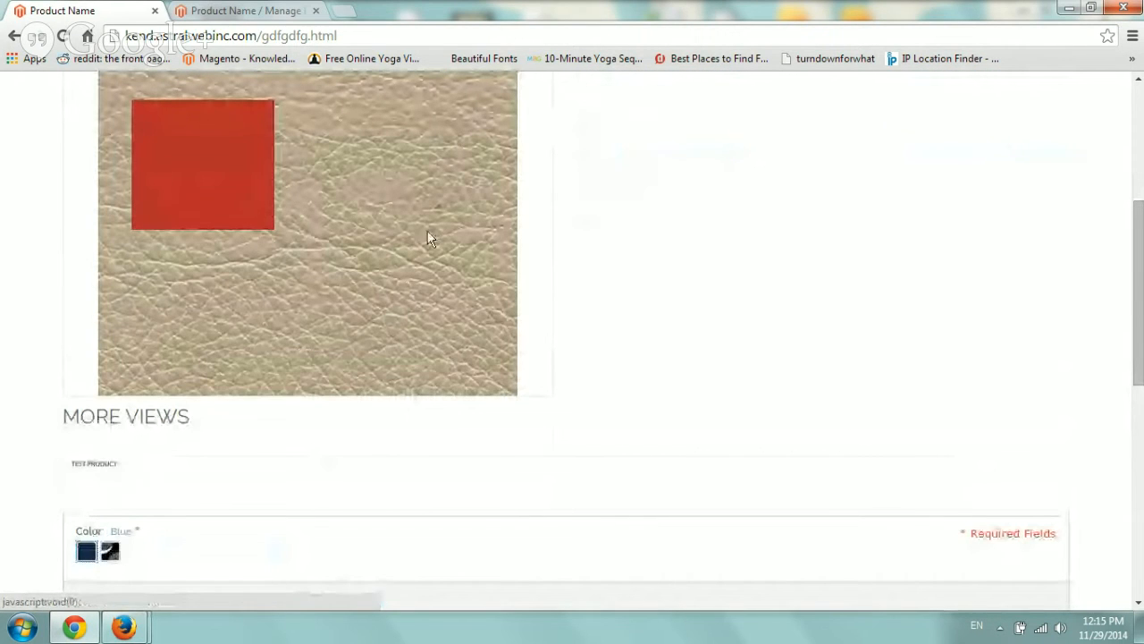
scroll(down, 3)
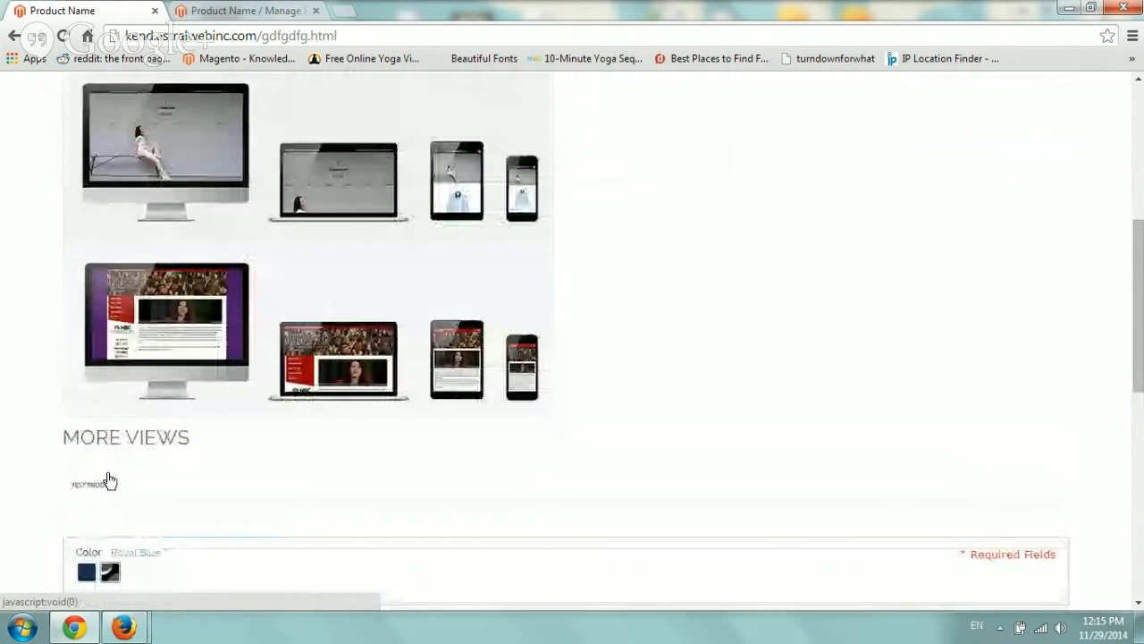
scroll(down, 3)
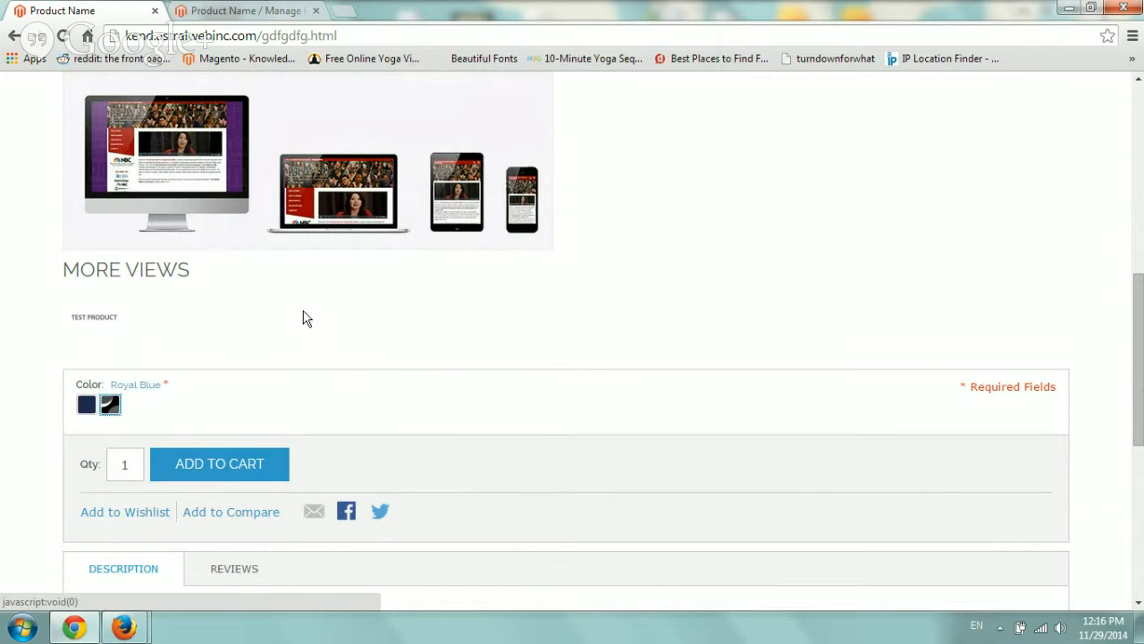
click(86, 404)
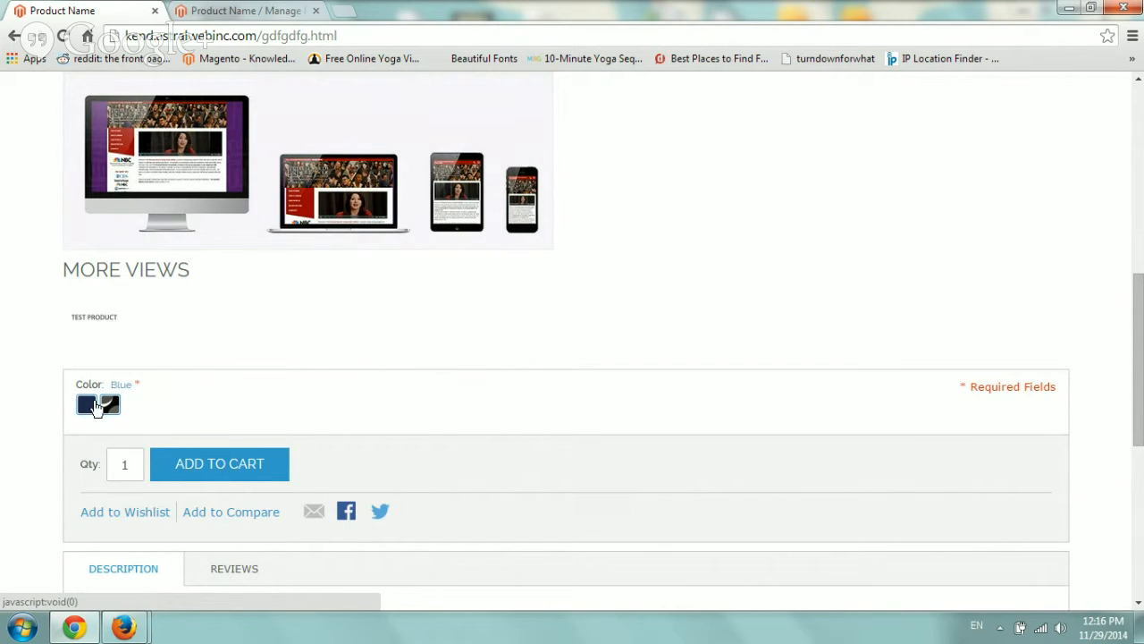
click(110, 404)
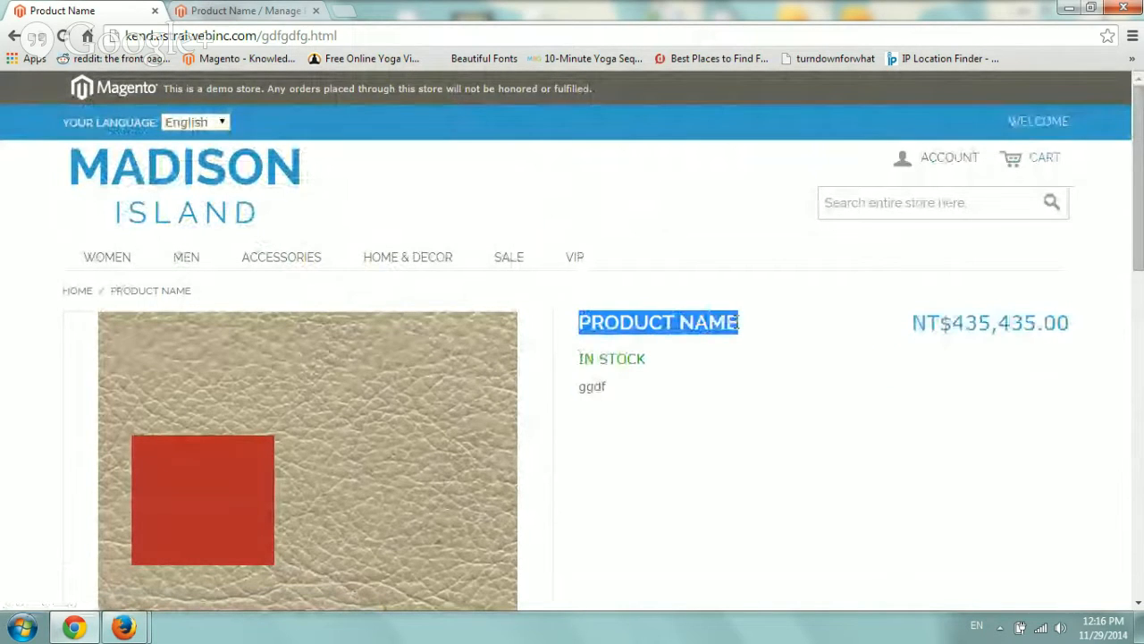
Search the storefront for 'PRODUCT NAME' and scroll through the single result.
text(PRODUCT NAME)
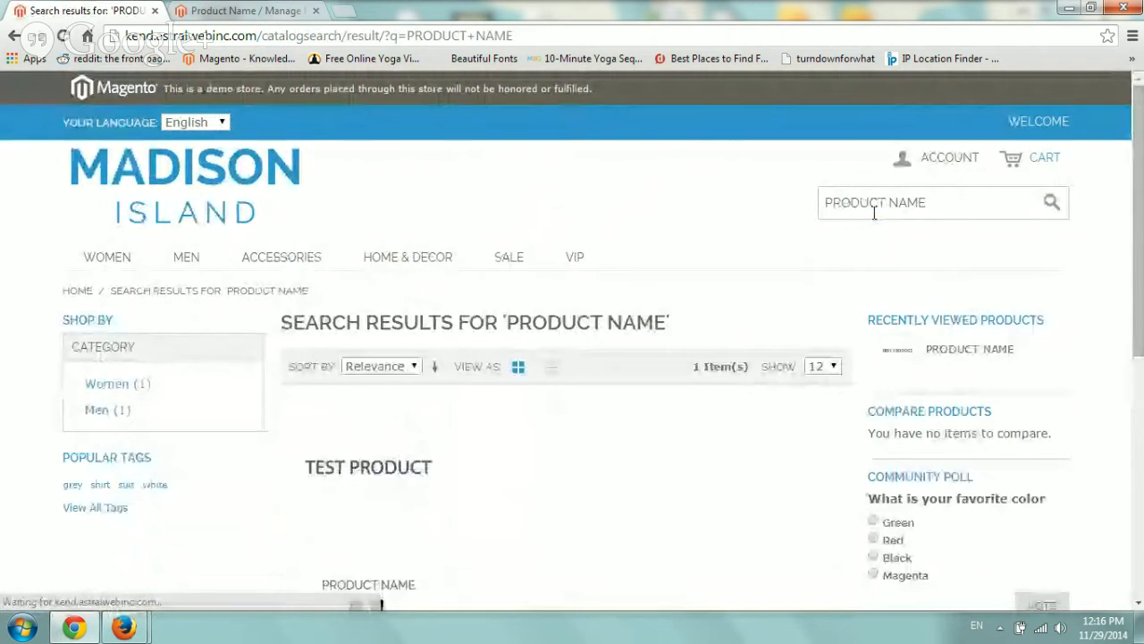
scroll(down, 3)
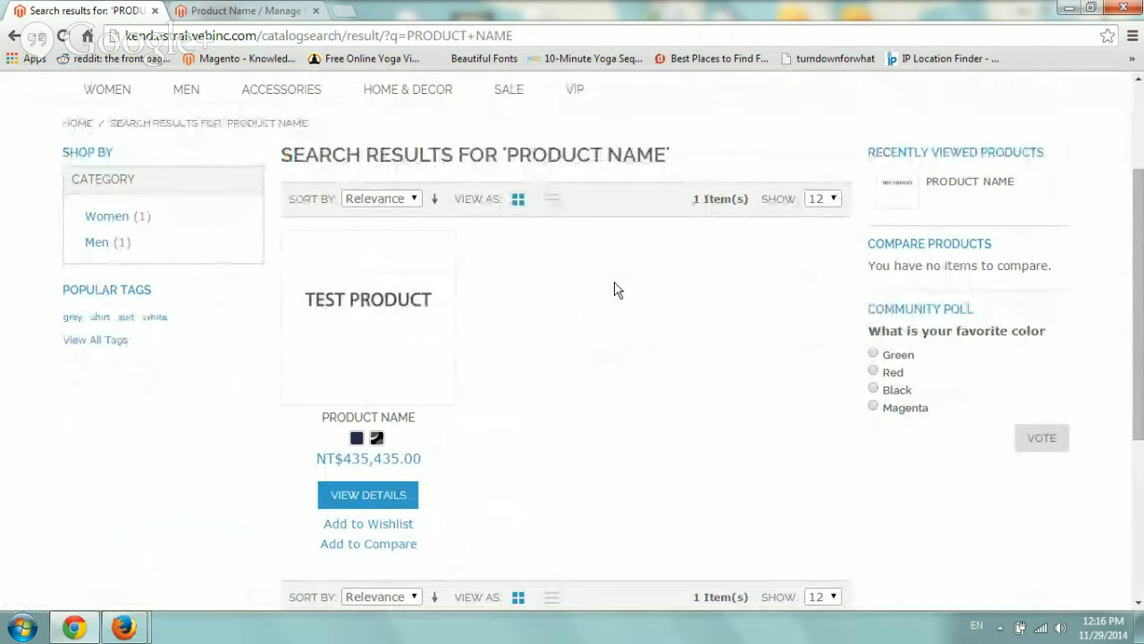
mouse_move(603, 290)
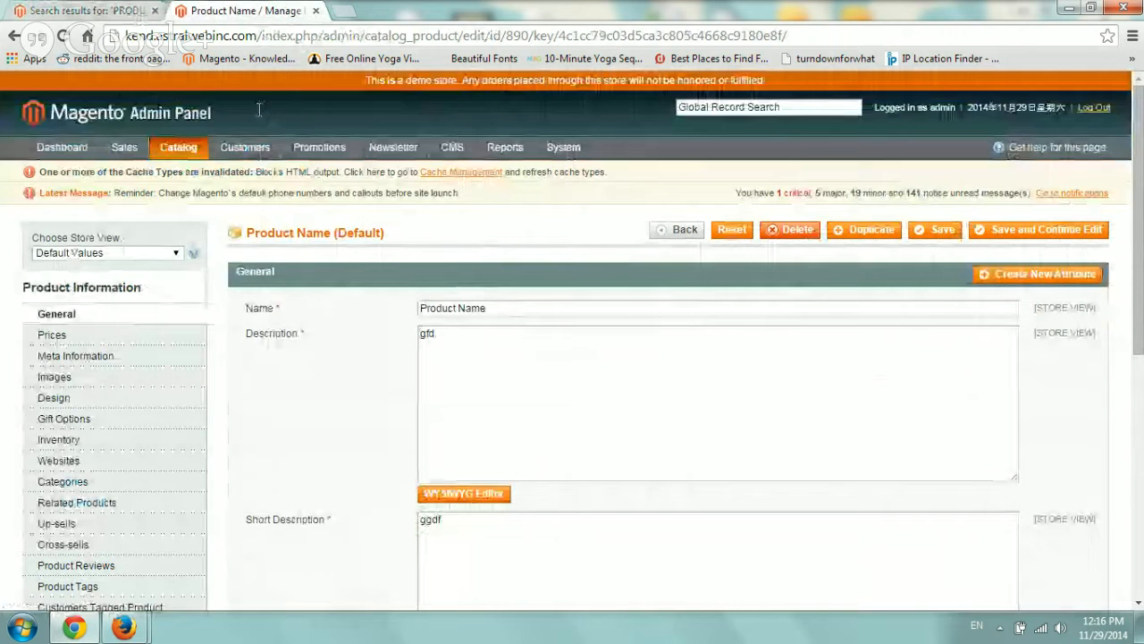
Go to System > Configuration in the admin panel and scroll the sidebar toward Catalog.
click(564, 147)
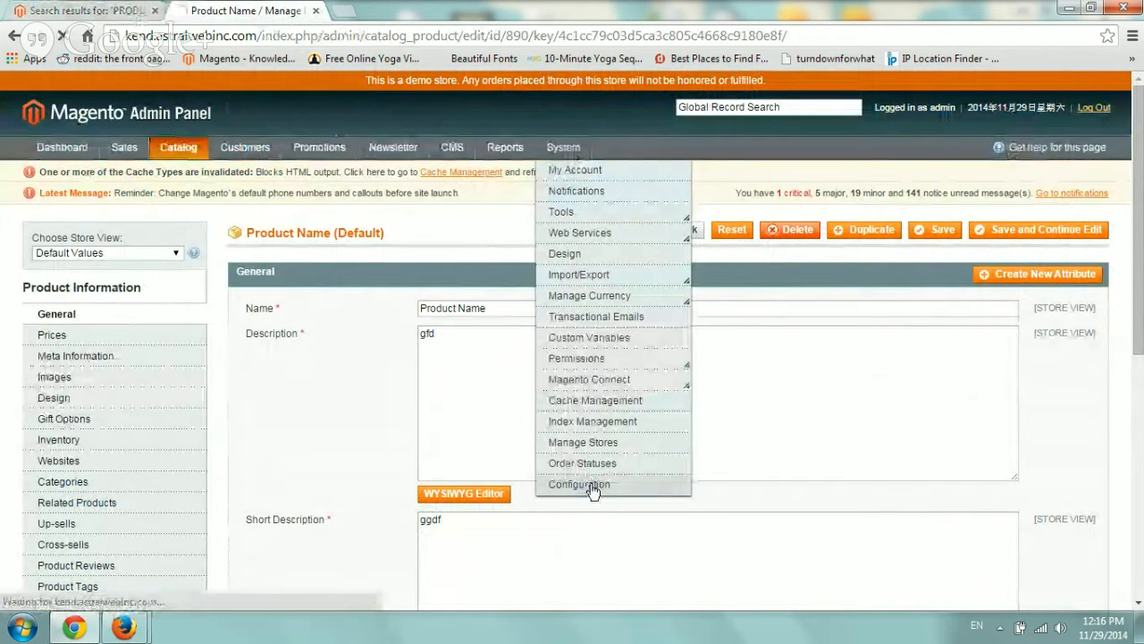
click(578, 484)
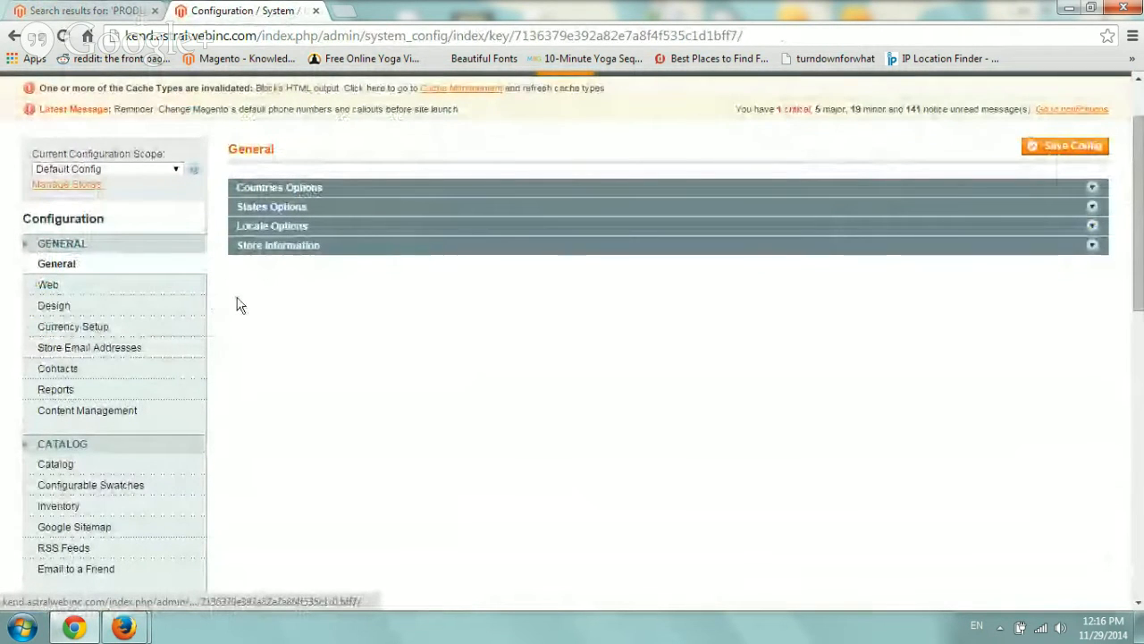
scroll(down, 3)
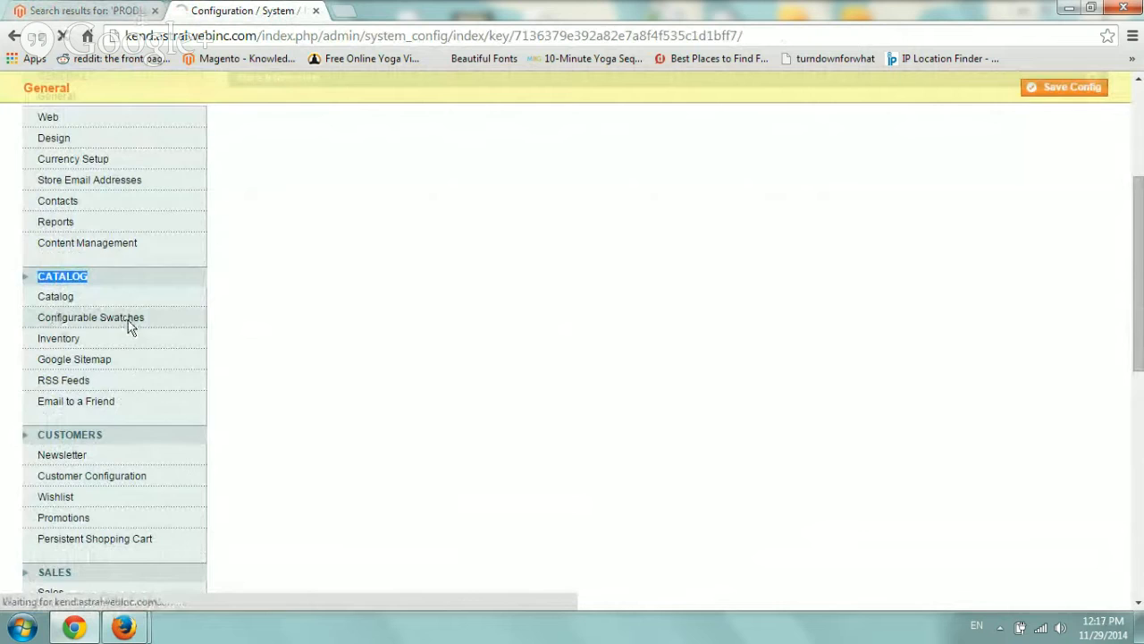
Review Configurable Swatches settings, keeping swatches enabled with Color as the listing attribute.
click(90, 317)
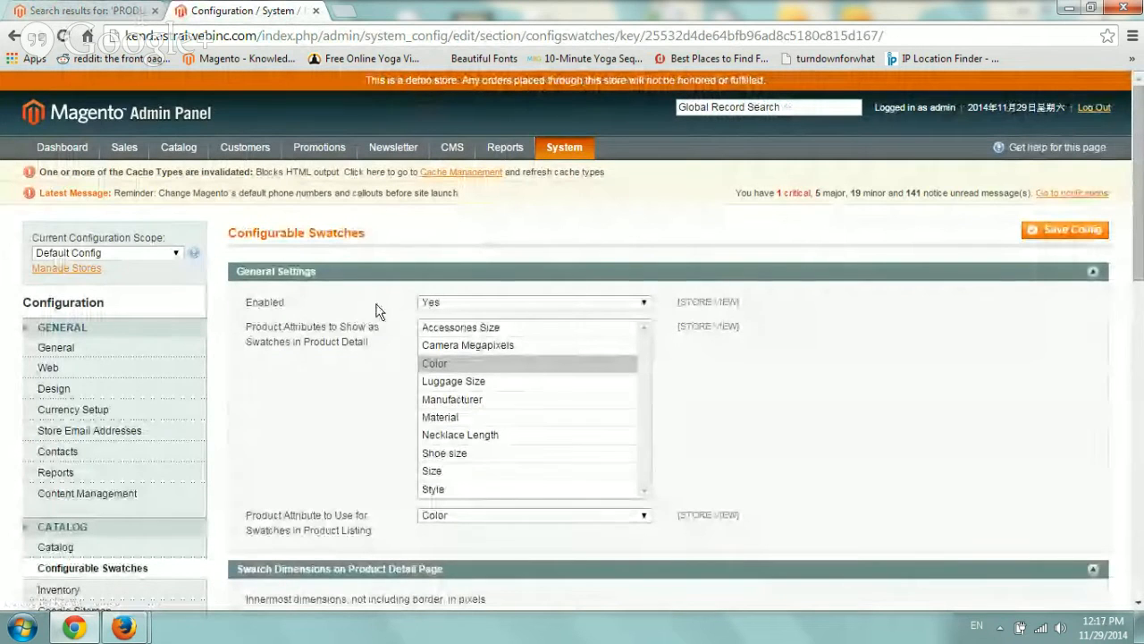
double_click(264, 302)
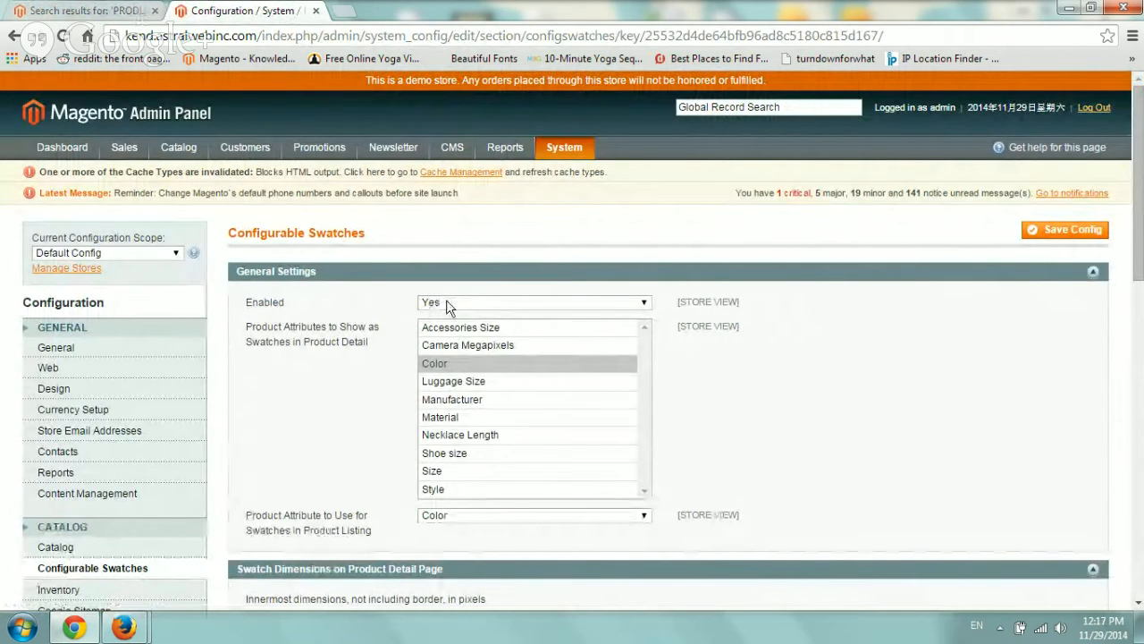
click(533, 302)
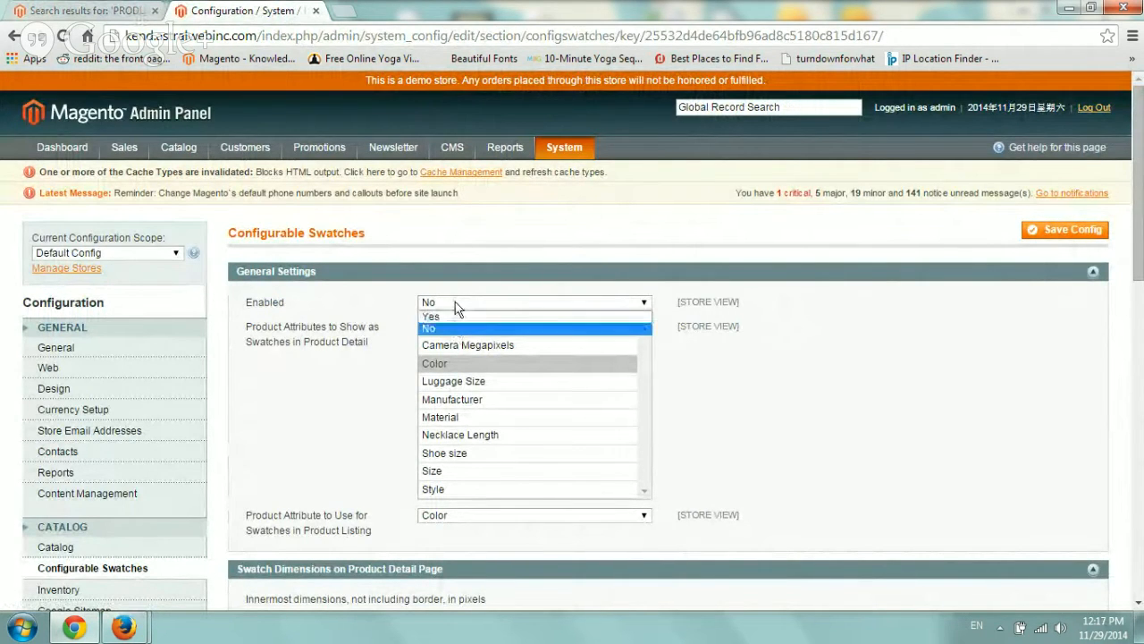
click(431, 316)
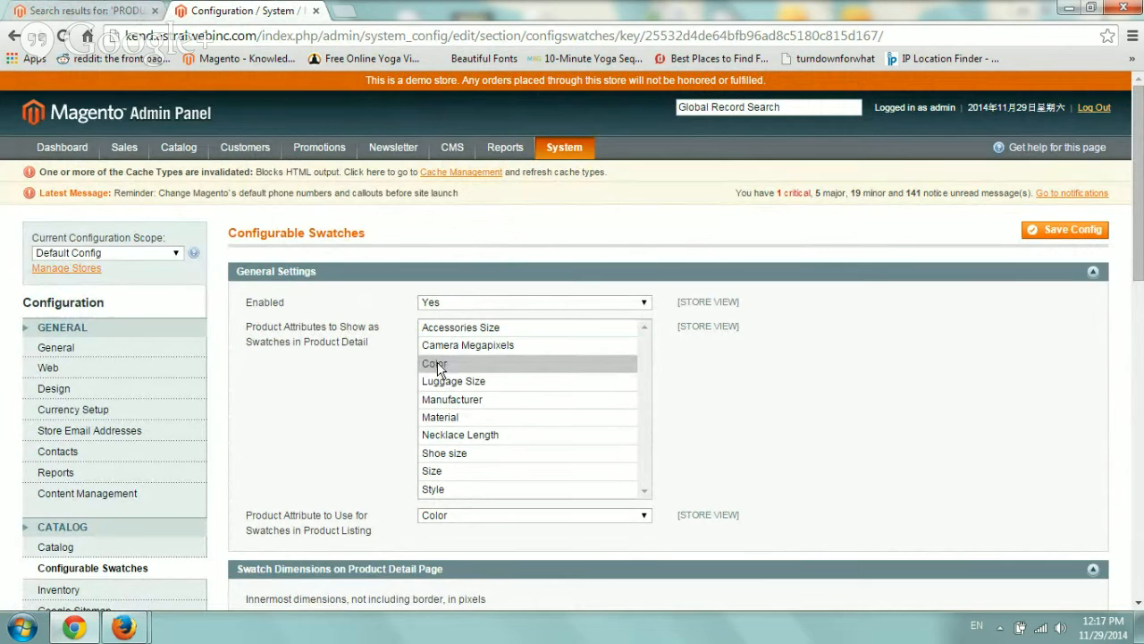
mouse_move(451, 371)
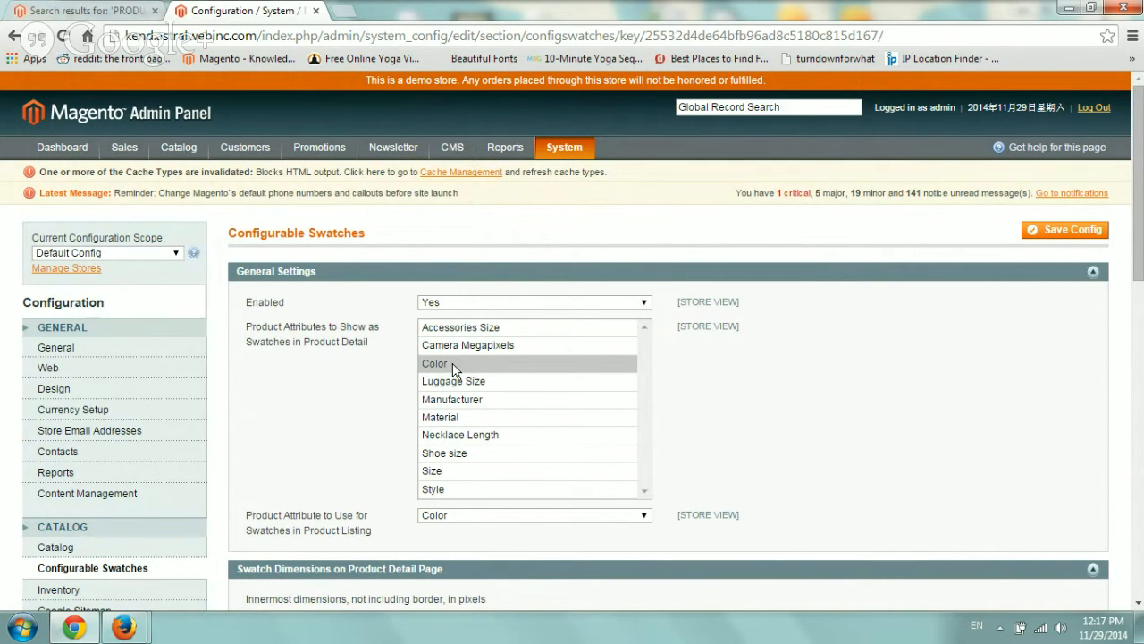
mouse_move(476, 376)
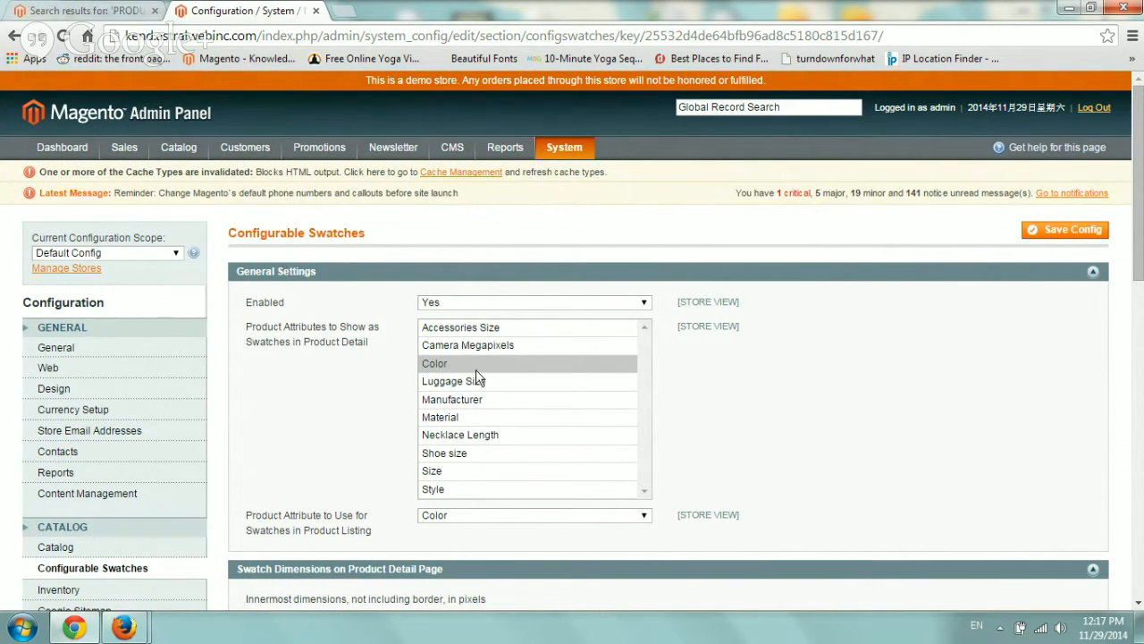
mouse_move(758, 439)
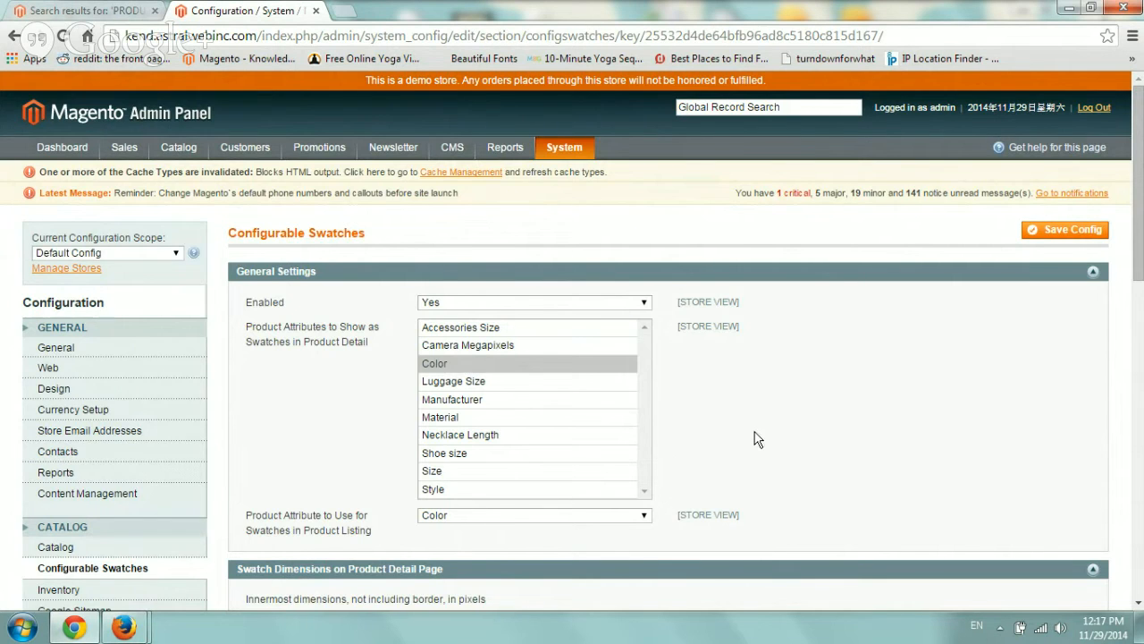
scroll(down, 3)
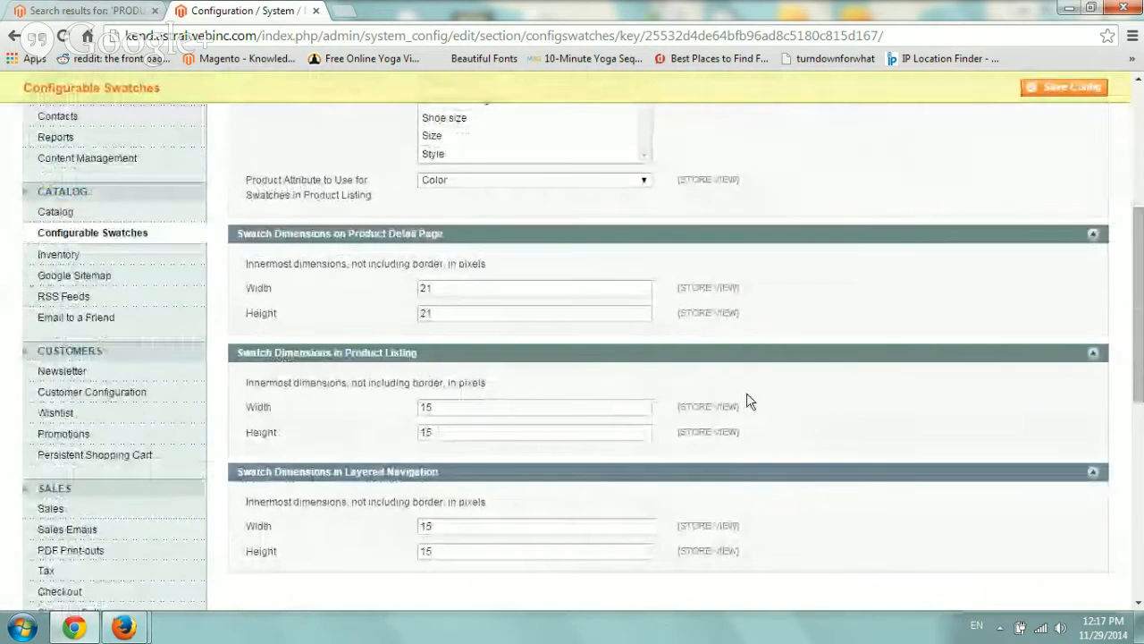
mouse_move(338, 311)
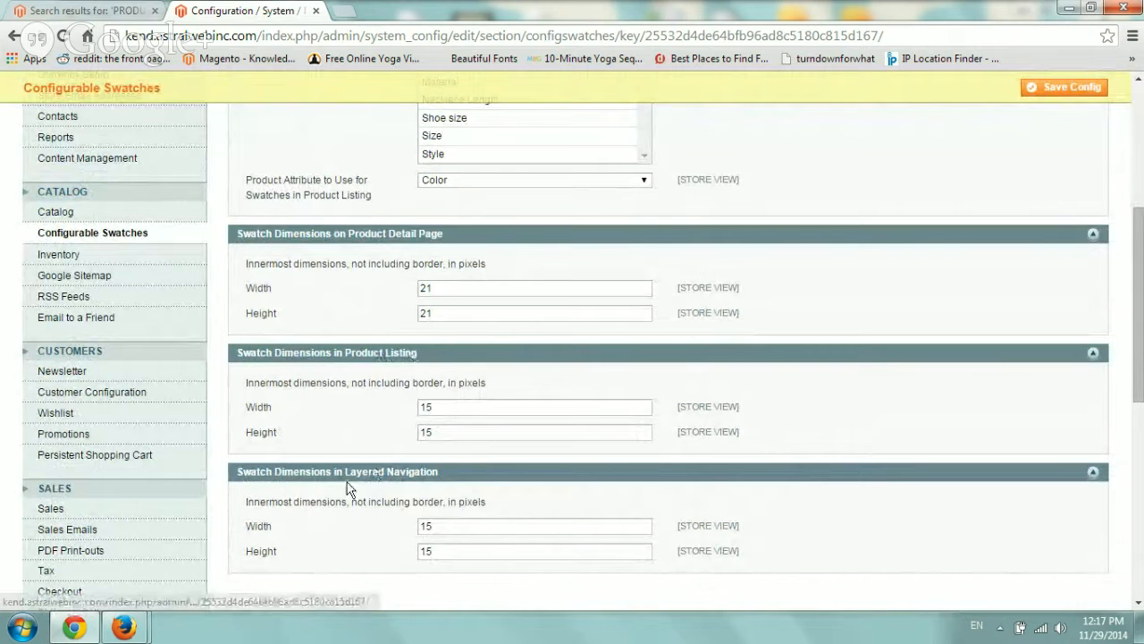
mouse_move(298, 535)
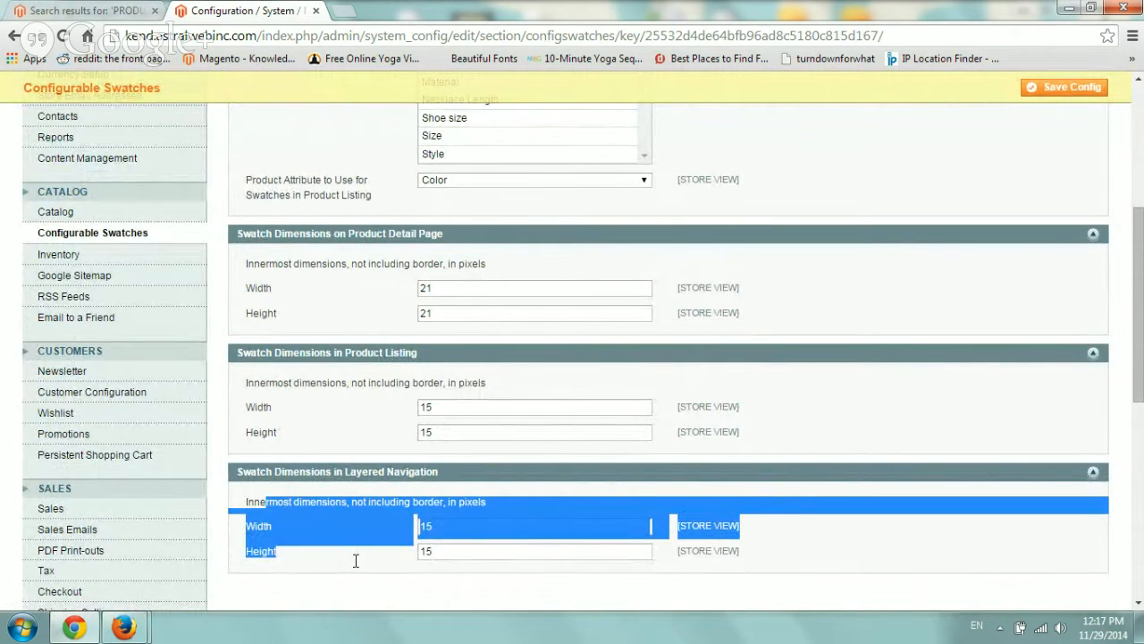
mouse_move(358, 567)
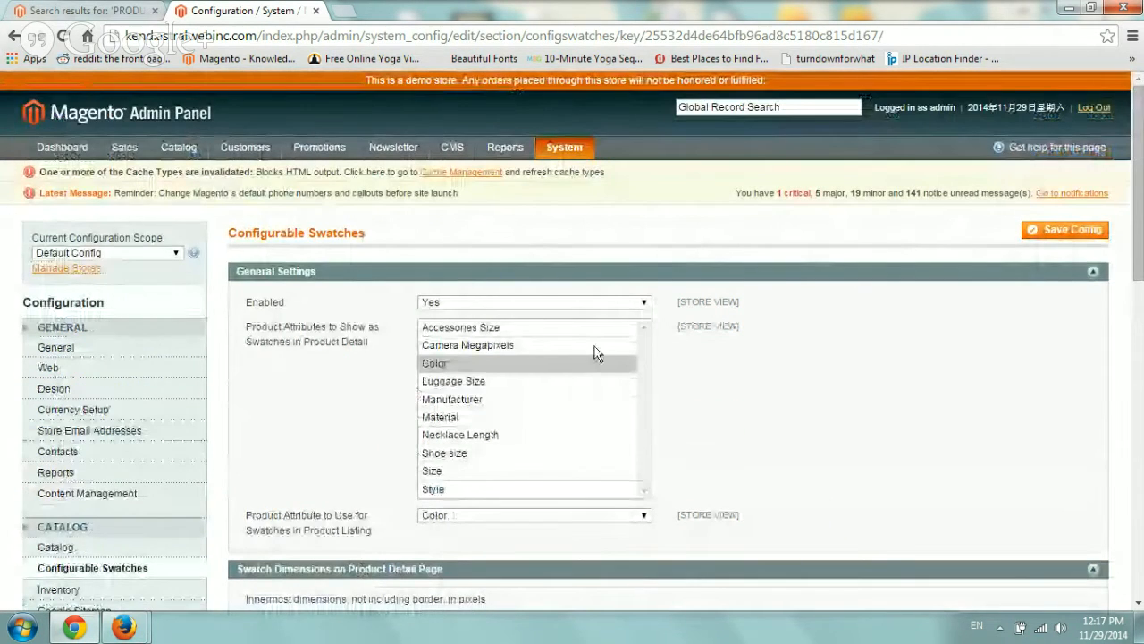
click(178, 147)
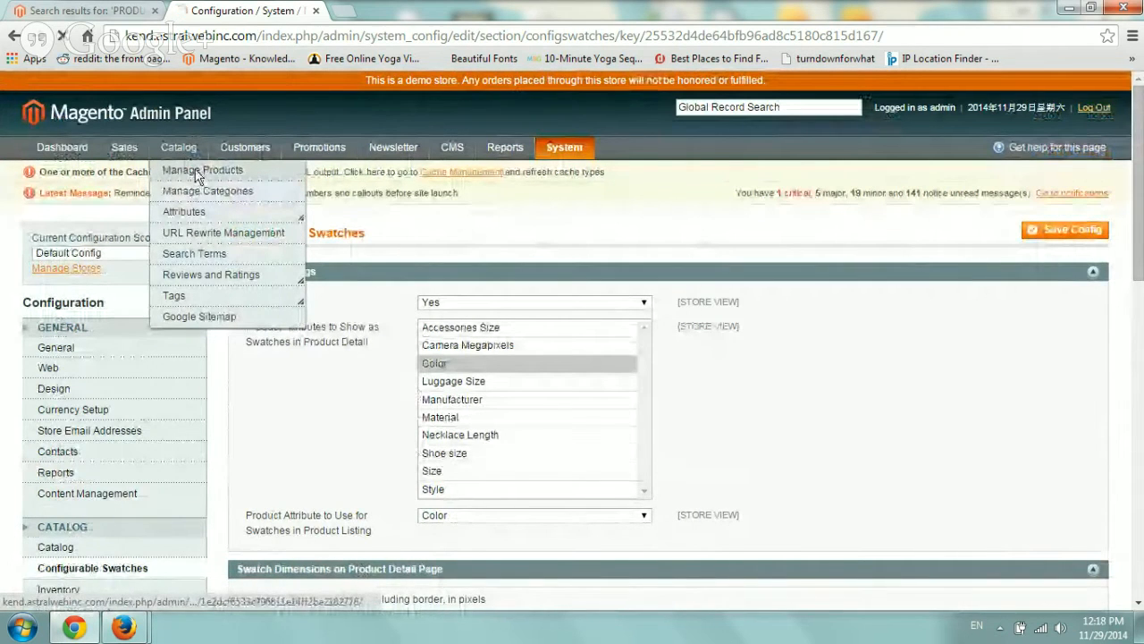
Open Catalog > Manage Products and zoom in on the 584-product grid.
click(202, 170)
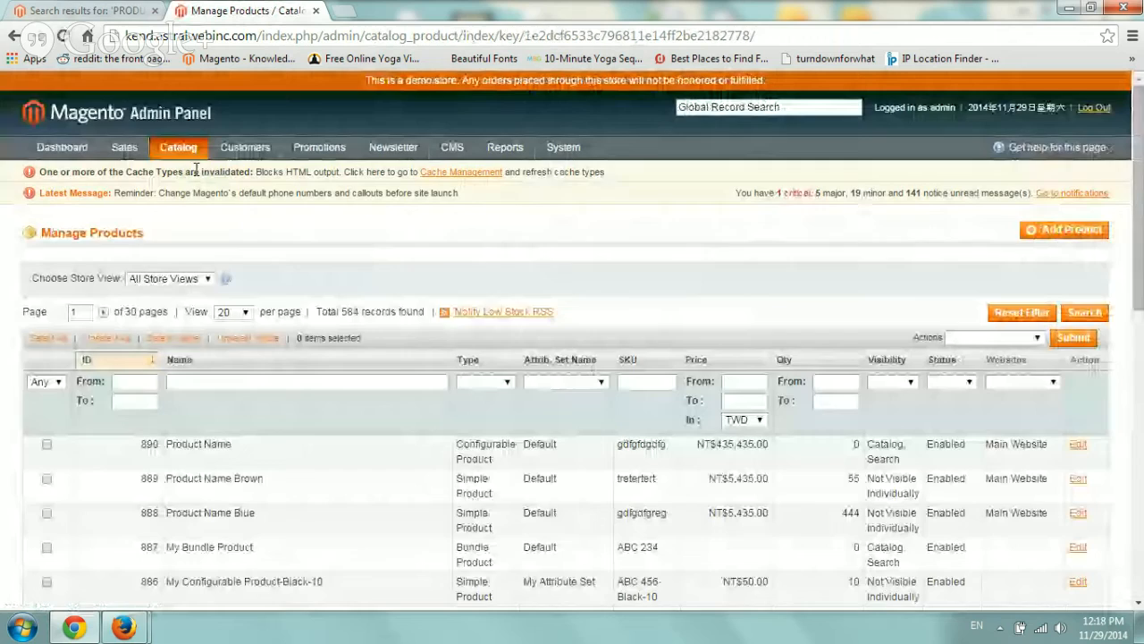
scroll(down, 3)
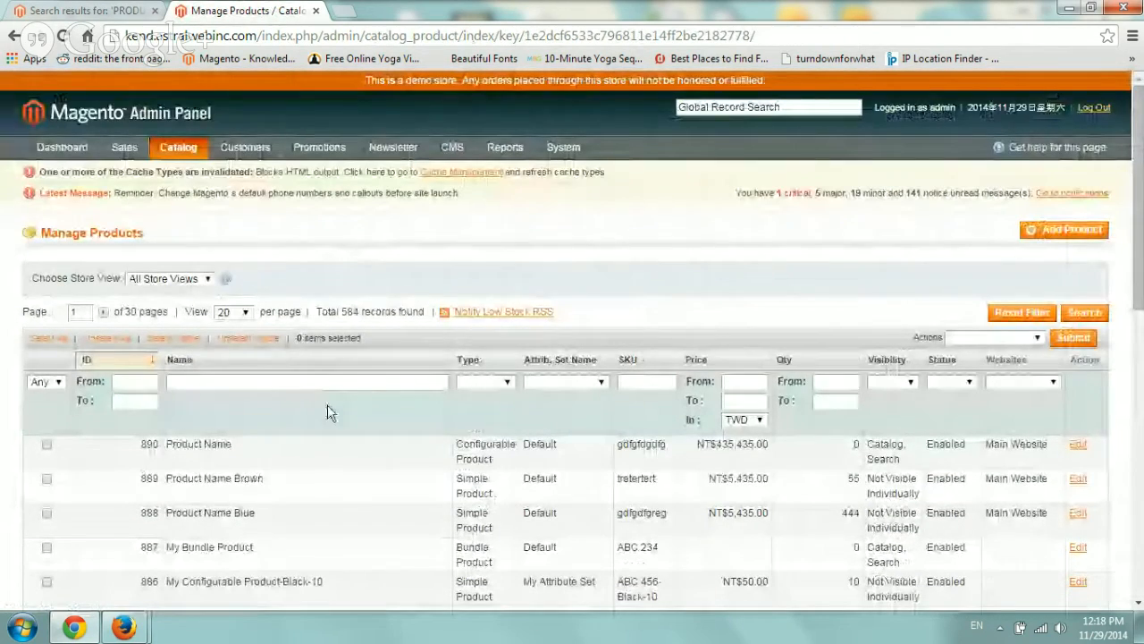
mouse_move(294, 518)
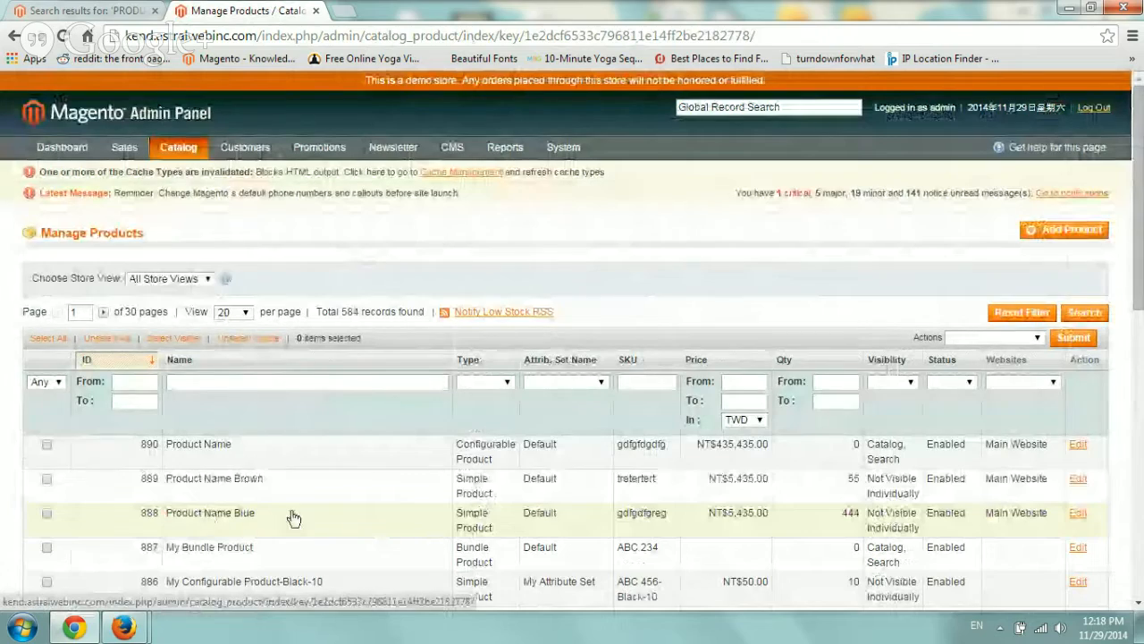
key(ctrl+plus)
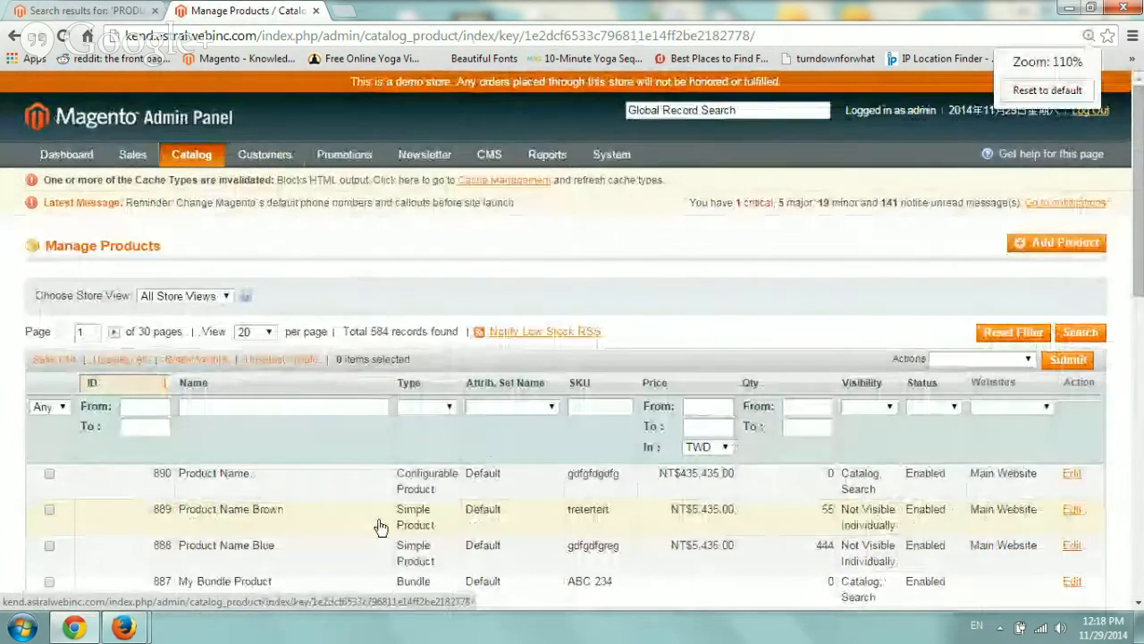
scroll(down, 3)
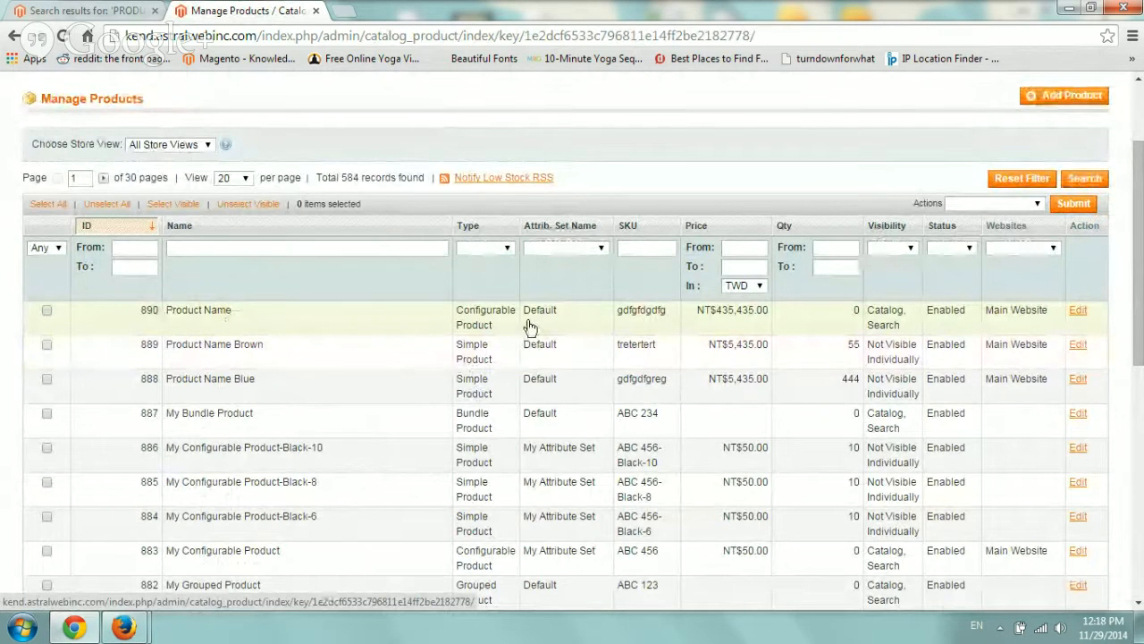
mouse_move(235, 387)
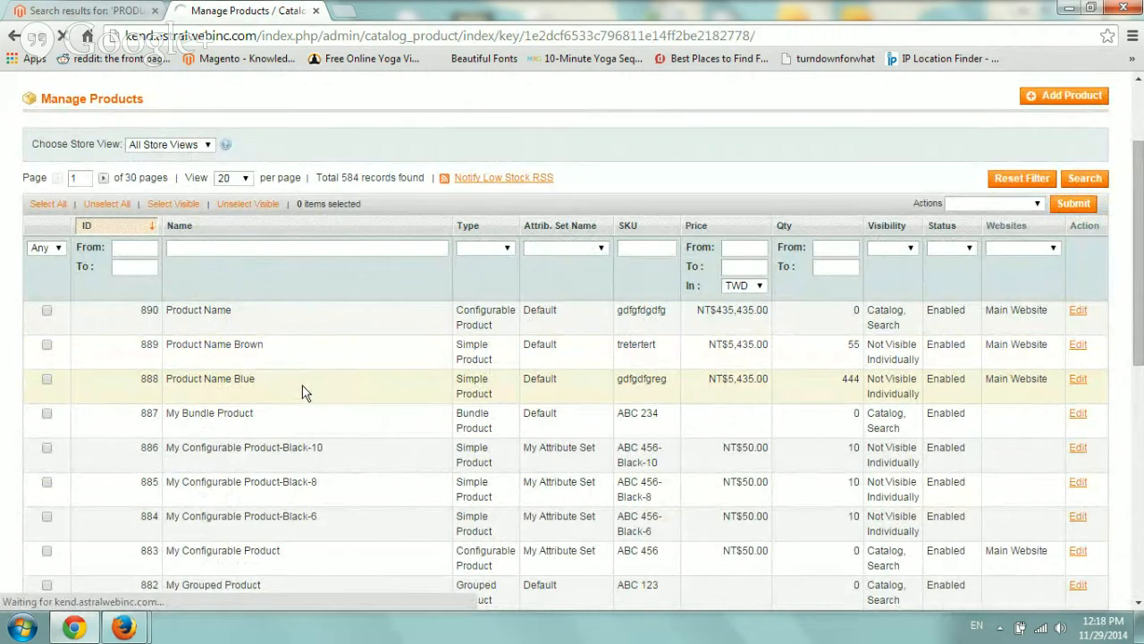
Open Product Name Blue and confirm its Color dropdown is set to Blue.
click(1078, 378)
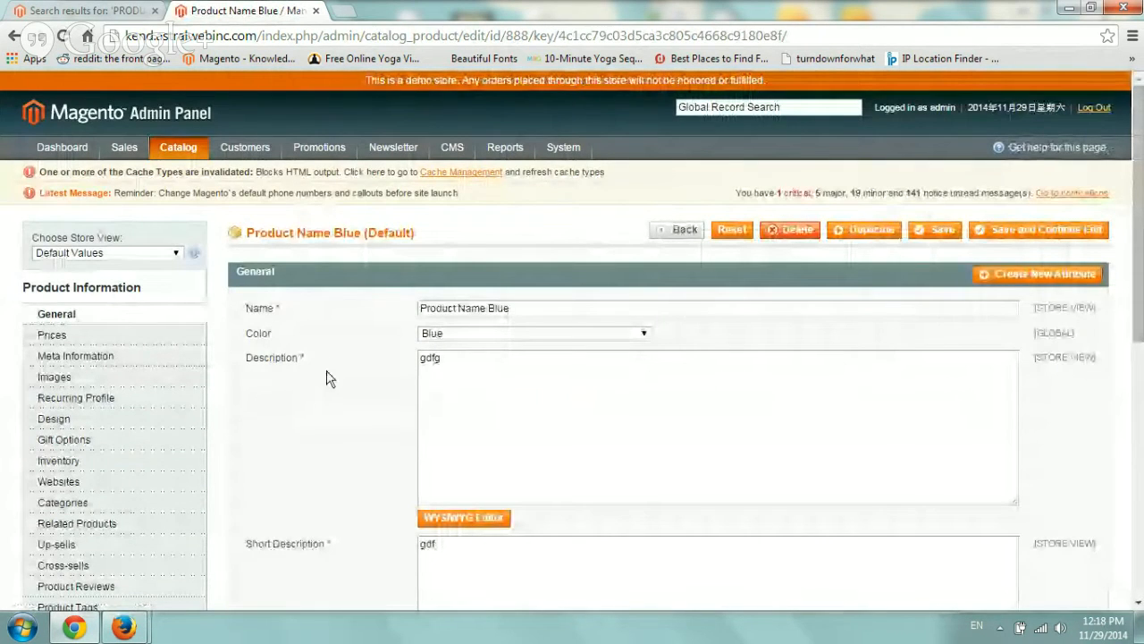
double_click(282, 232)
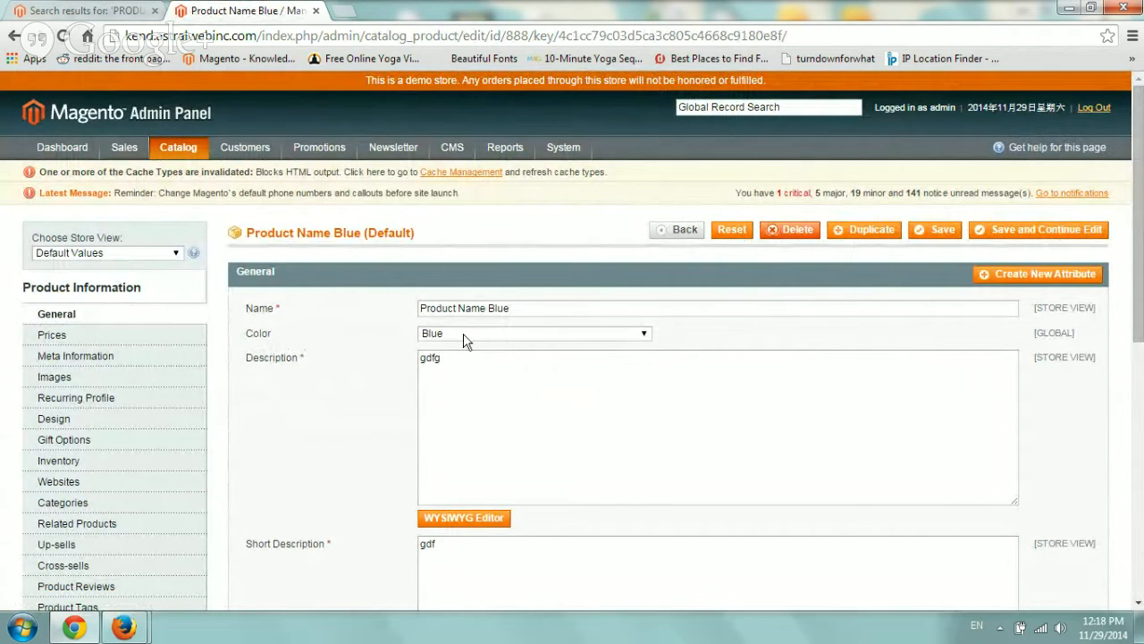
click(532, 332)
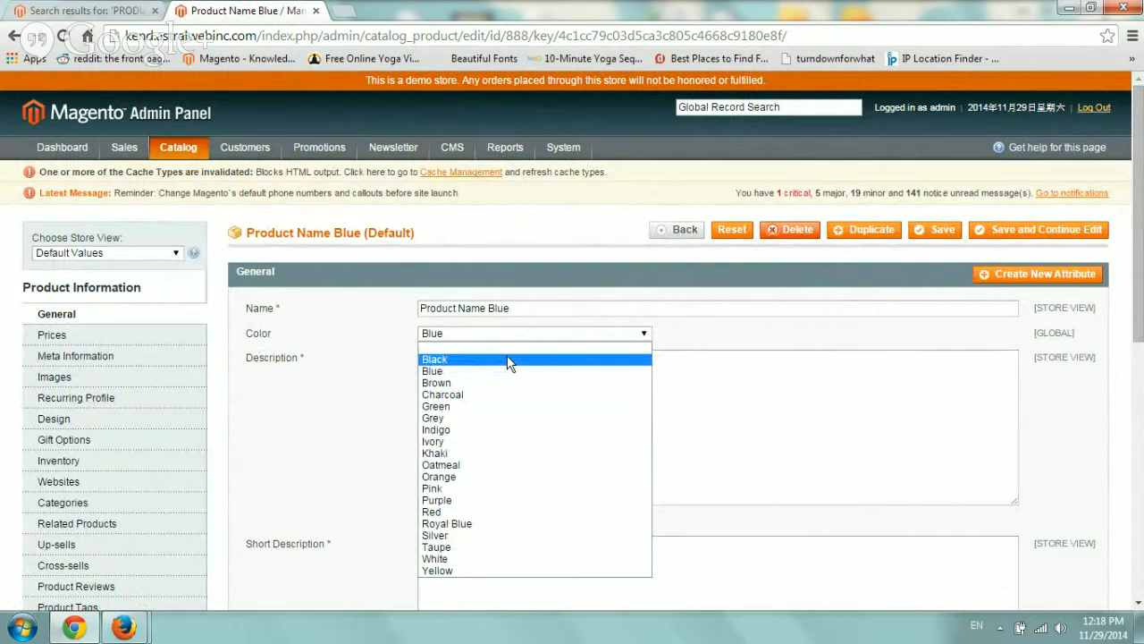
mouse_move(367, 360)
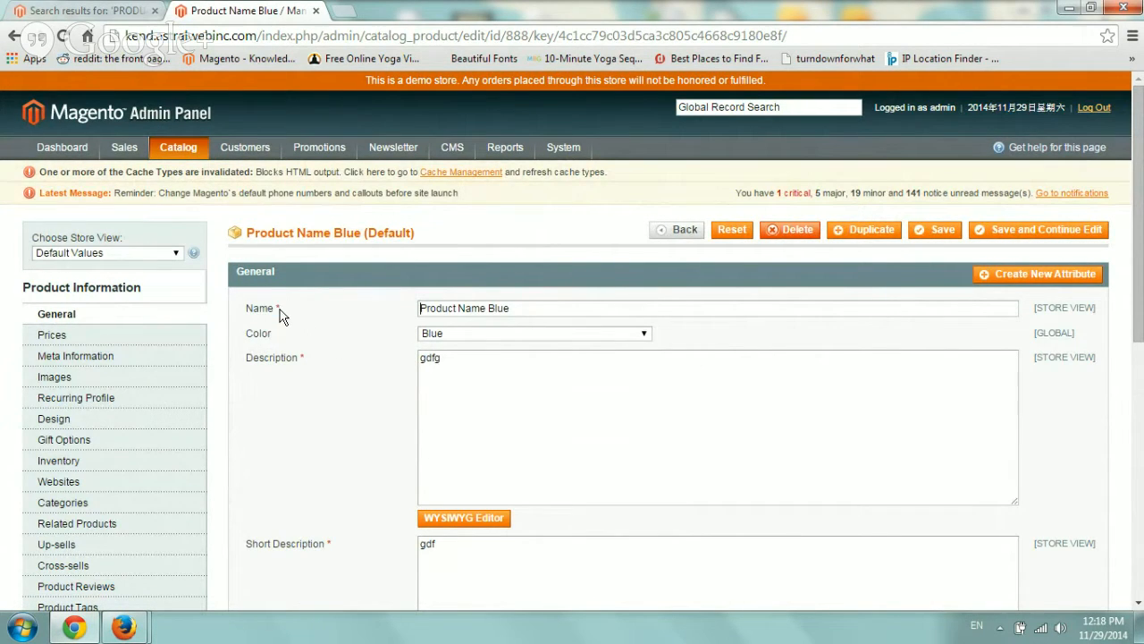
mouse_move(256, 346)
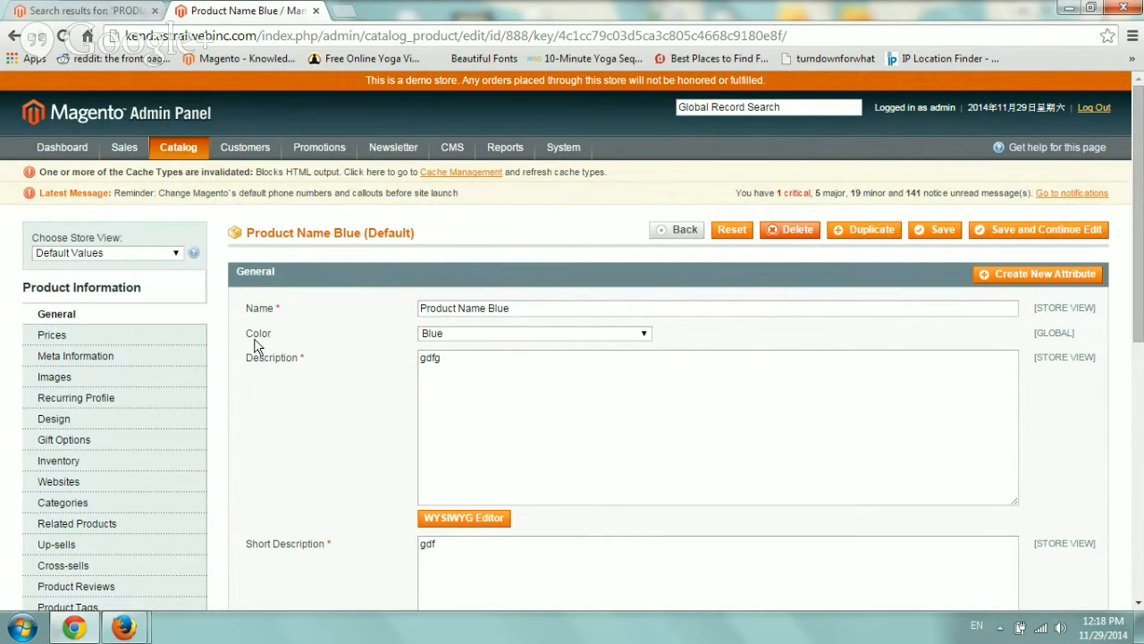
click(178, 148)
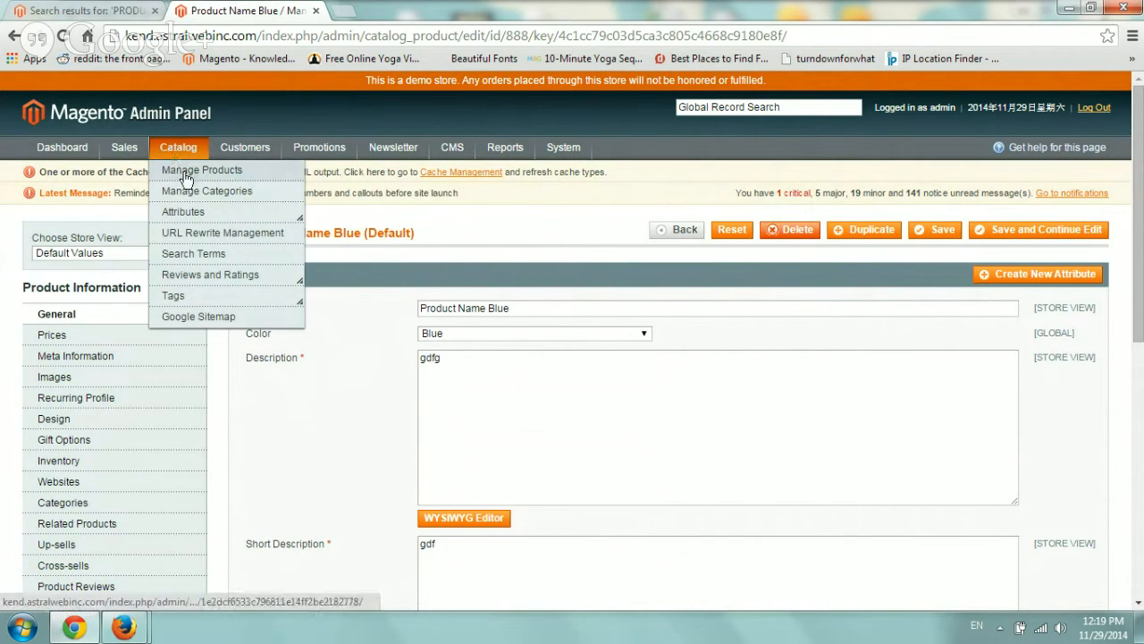
Open Product Name Brown, set its Color to Brown, and Save and Continue Edit.
click(201, 170)
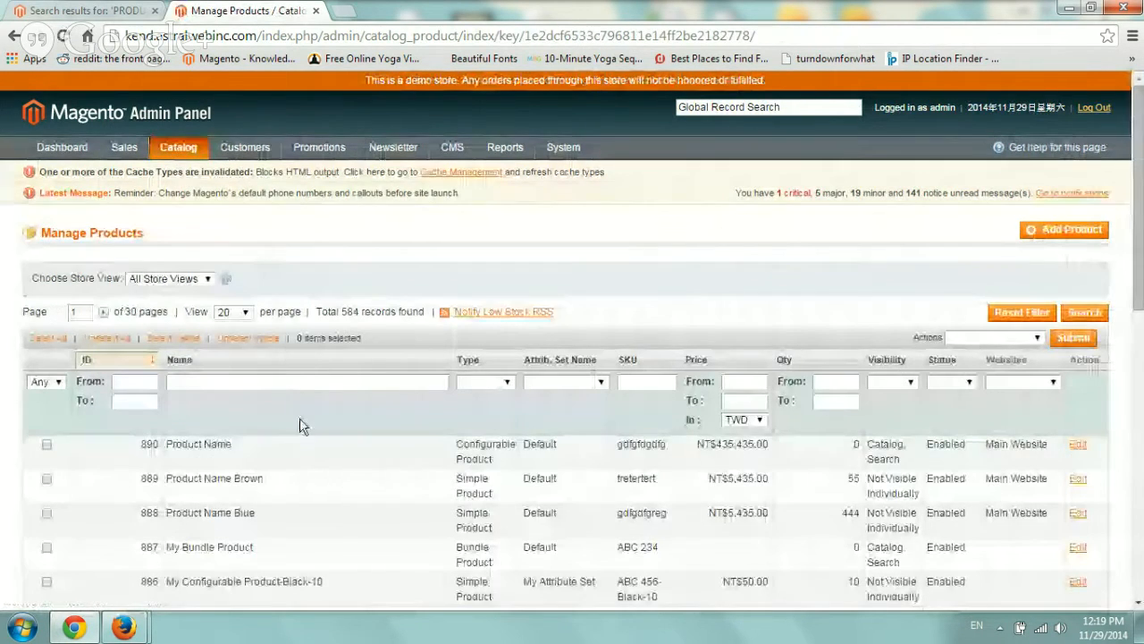
click(1078, 478)
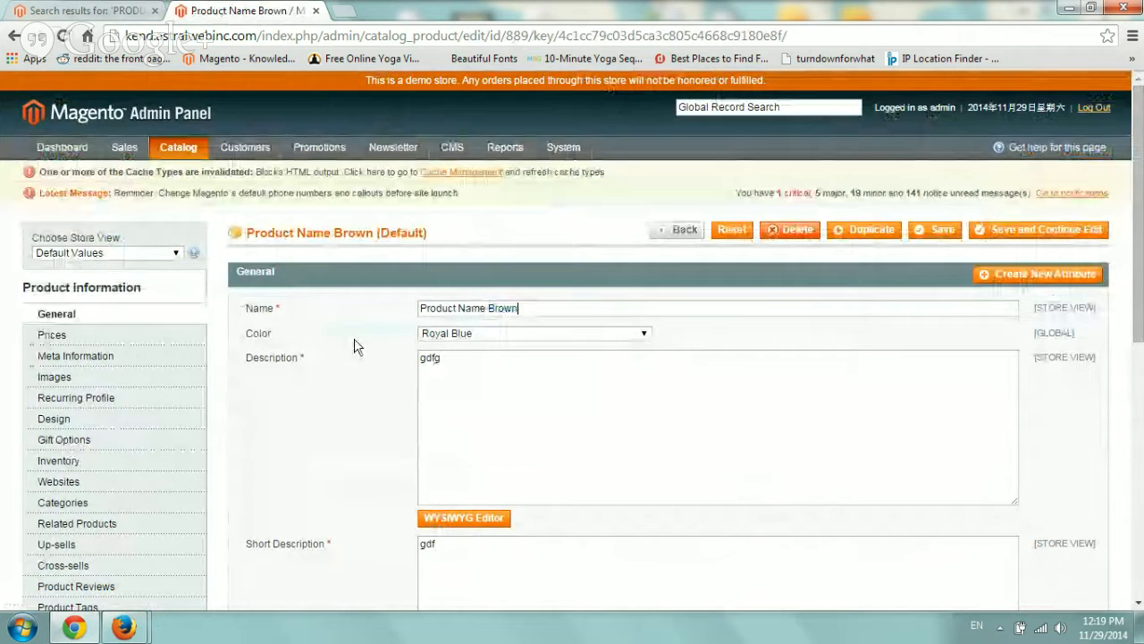
click(532, 332)
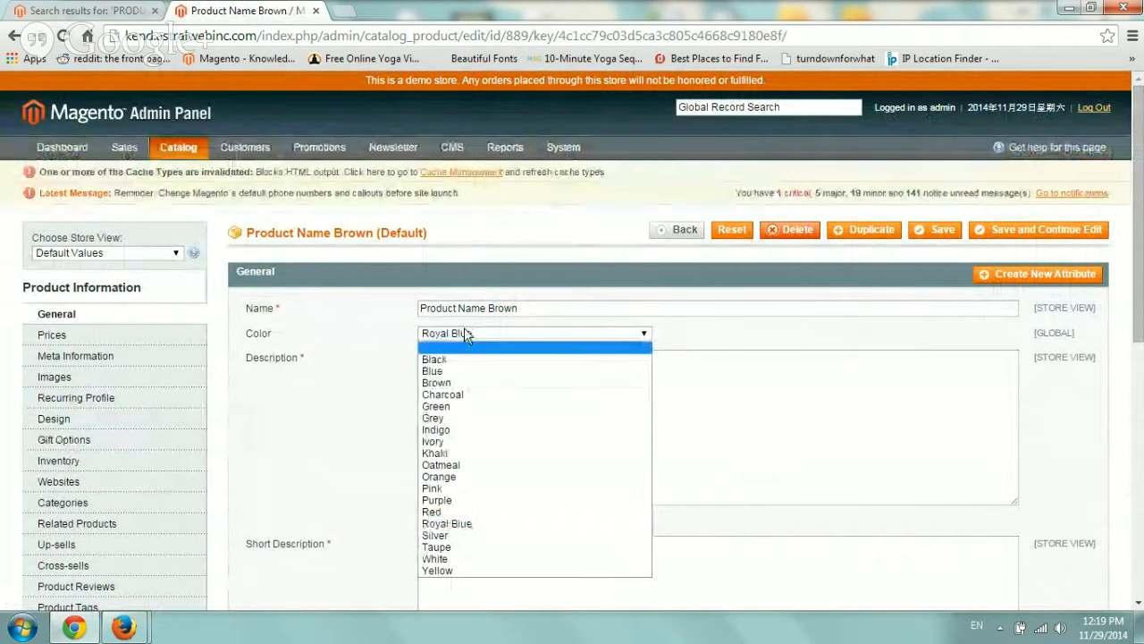
click(437, 382)
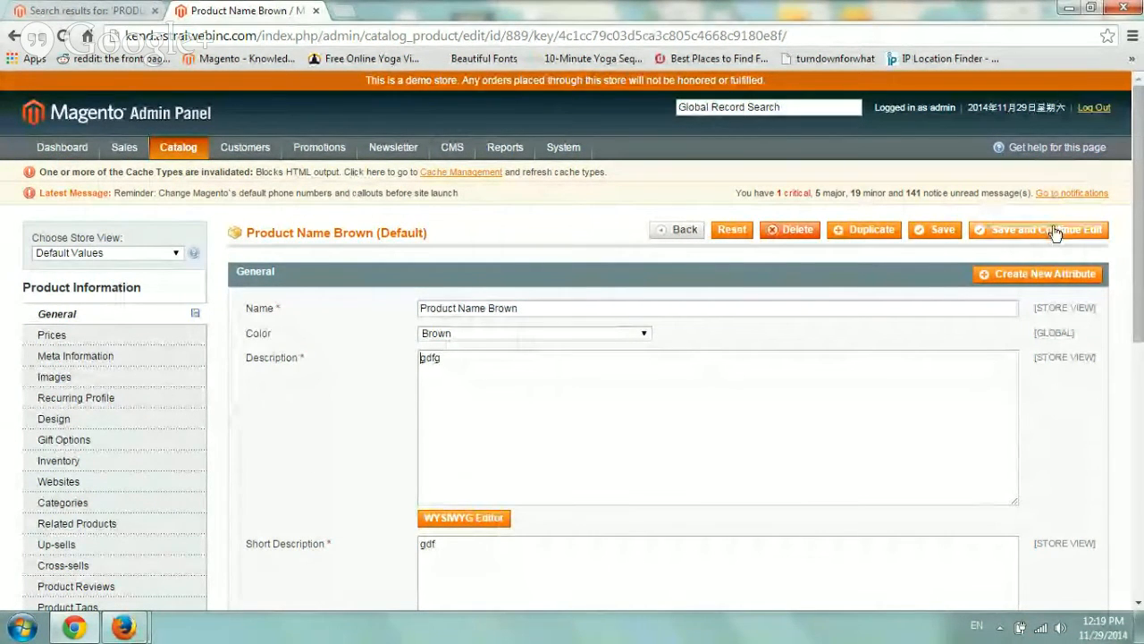
click(1039, 230)
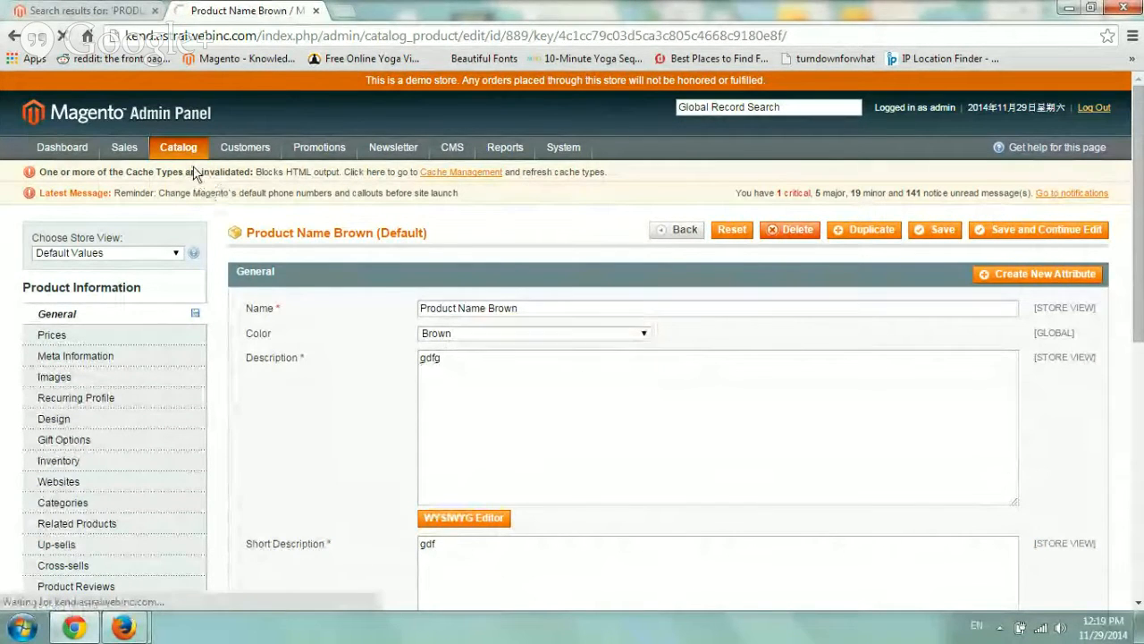
click(934, 230)
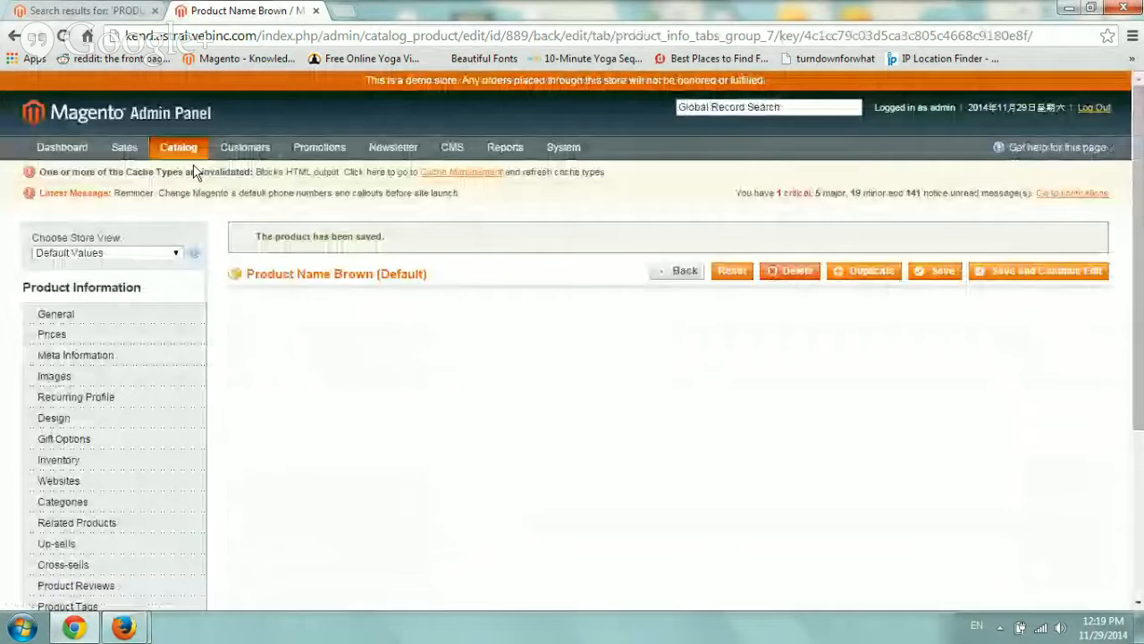
click(178, 146)
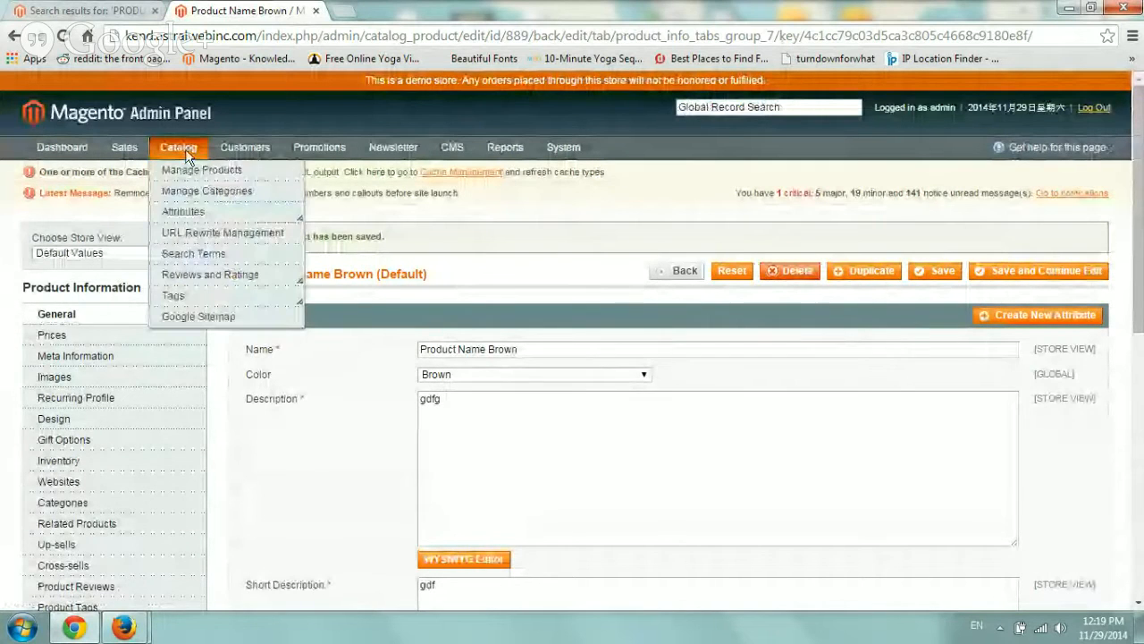
Open the configurable Product Name and view its associated Blue and Brown variants.
click(202, 168)
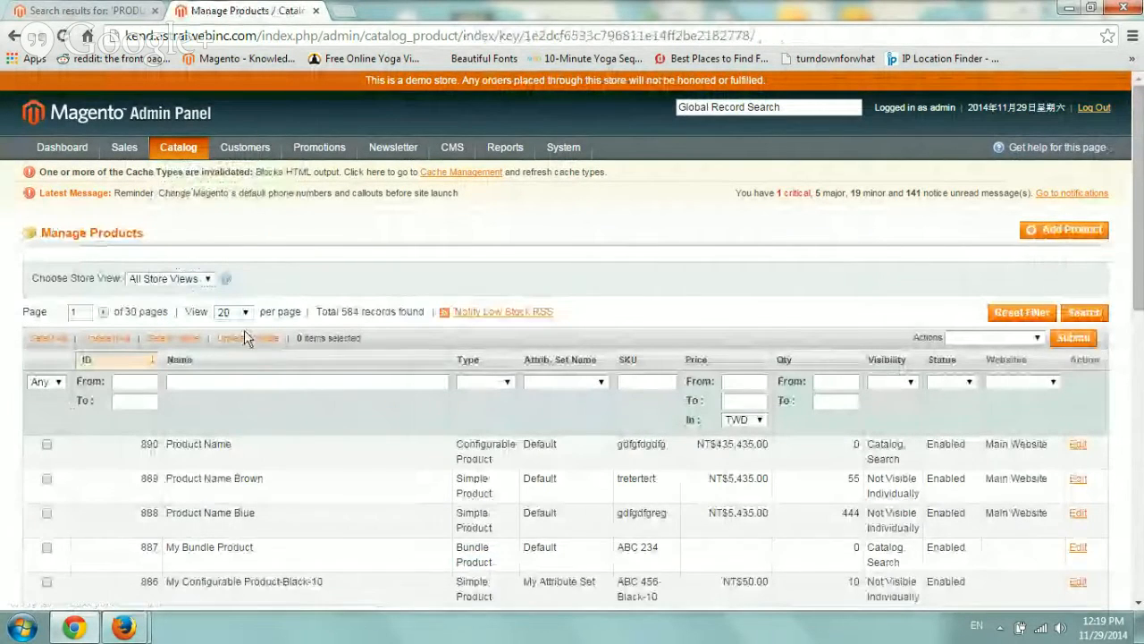
click(1078, 444)
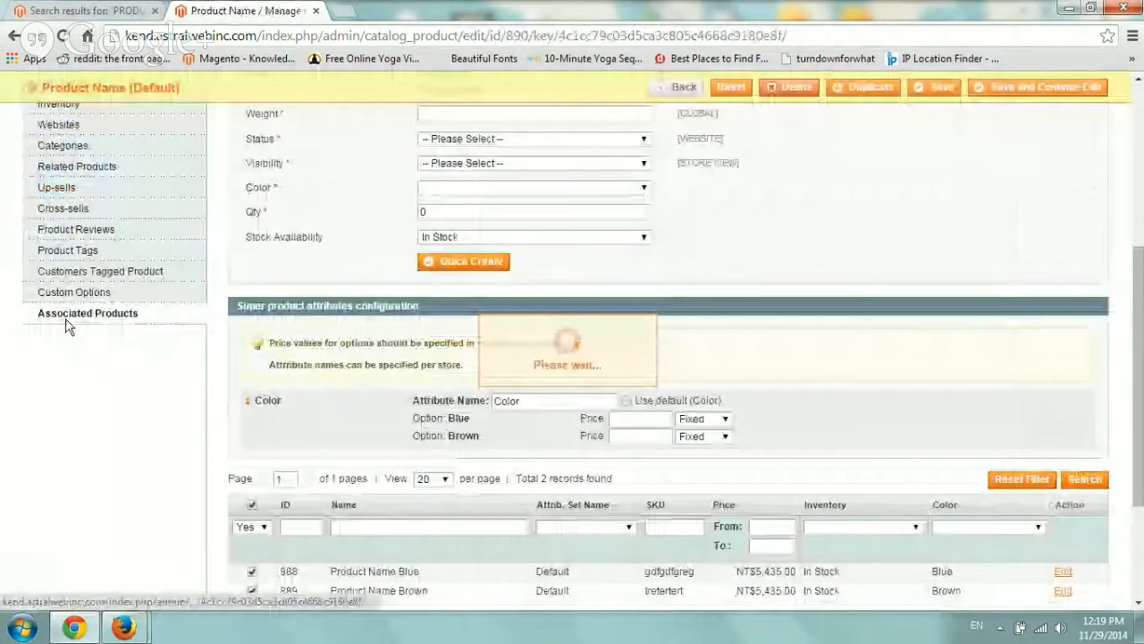
scroll(down, 3)
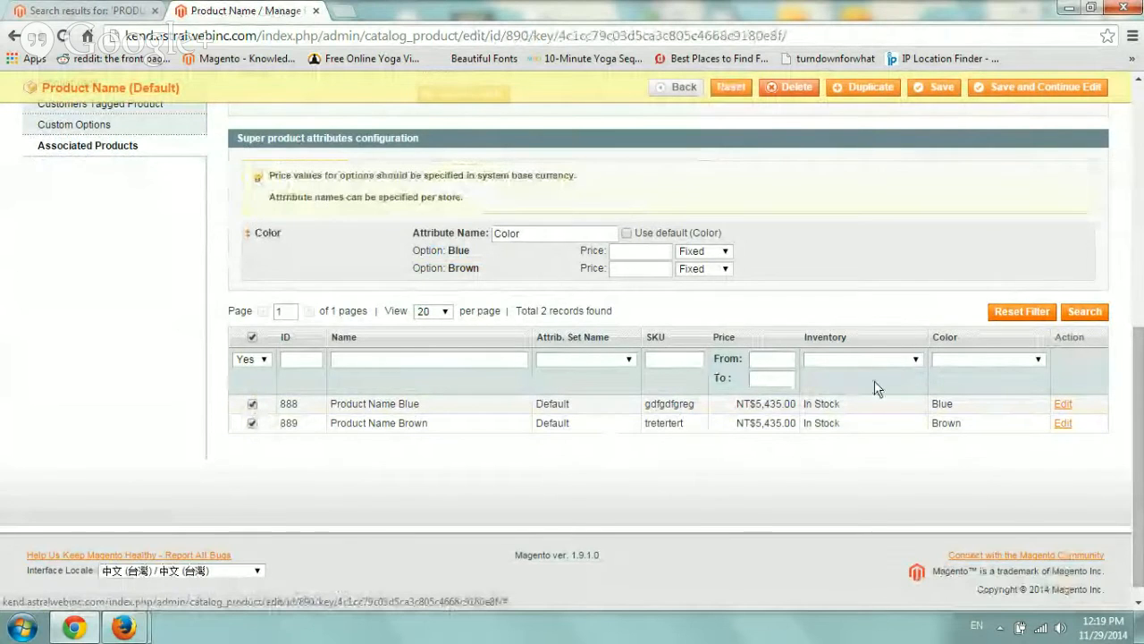
click(85, 10)
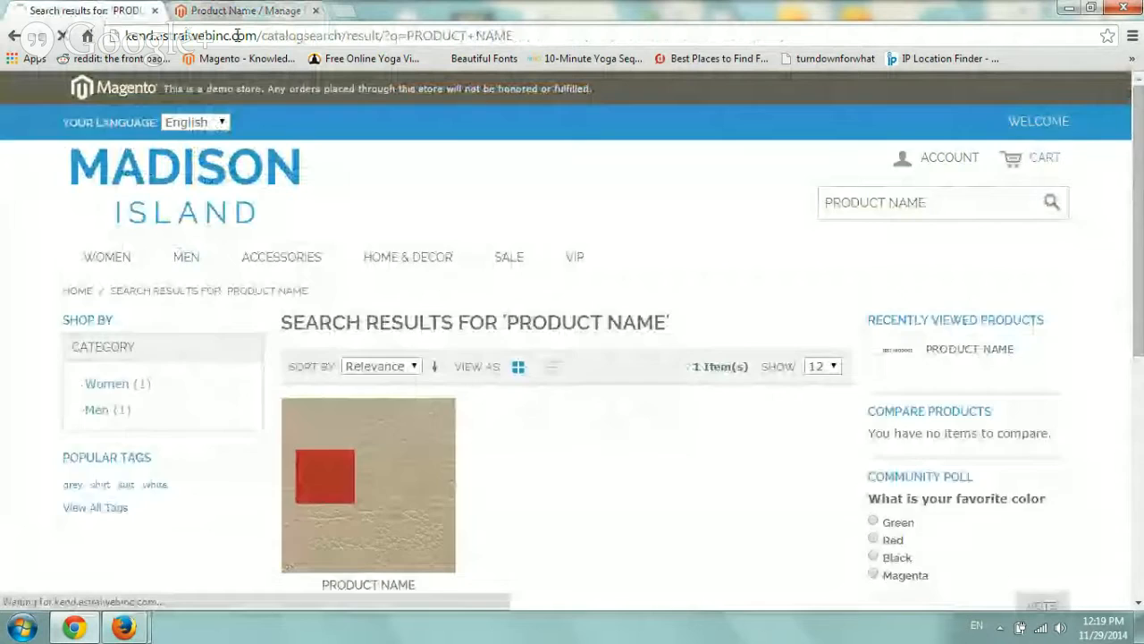
Click the Test Product image in search results to open its storefront page.
scroll(down, 3)
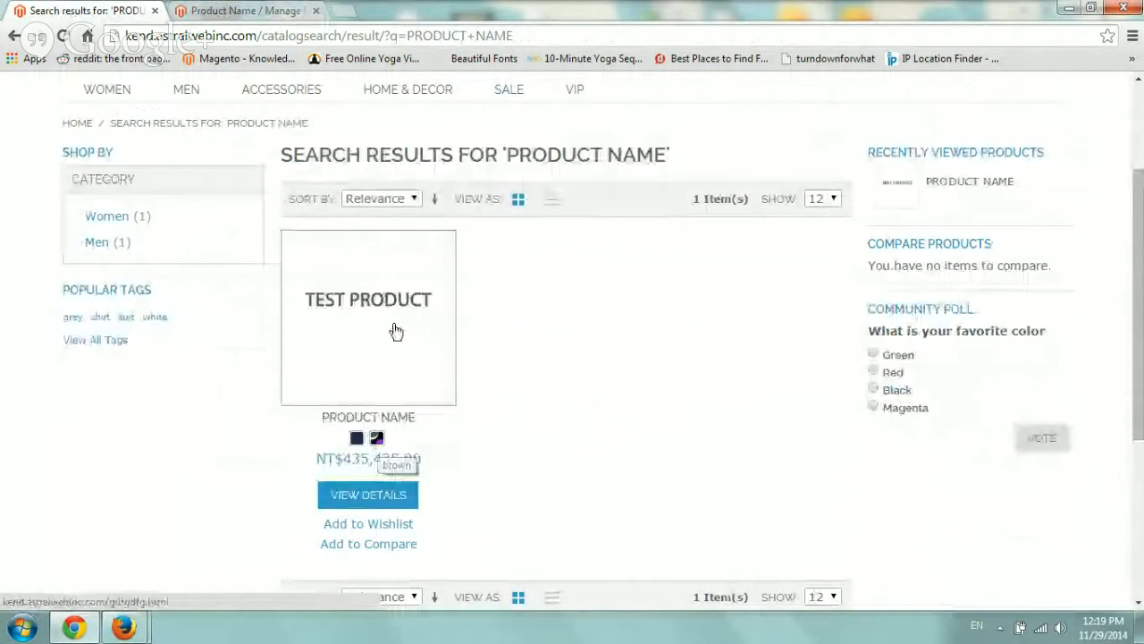
click(367, 495)
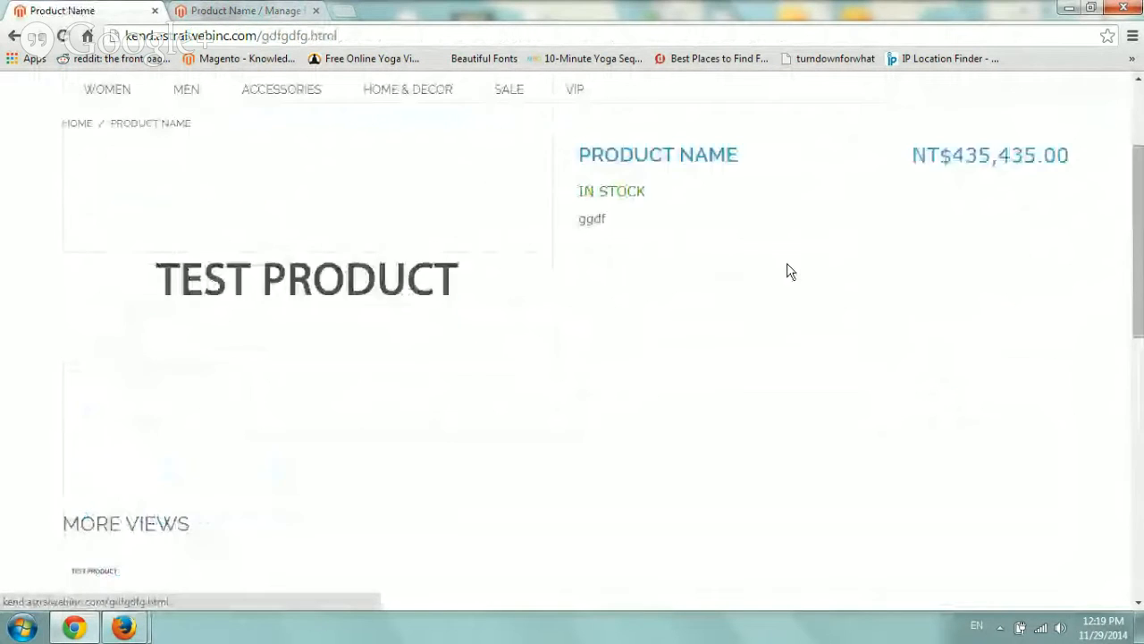
scroll(down, 3)
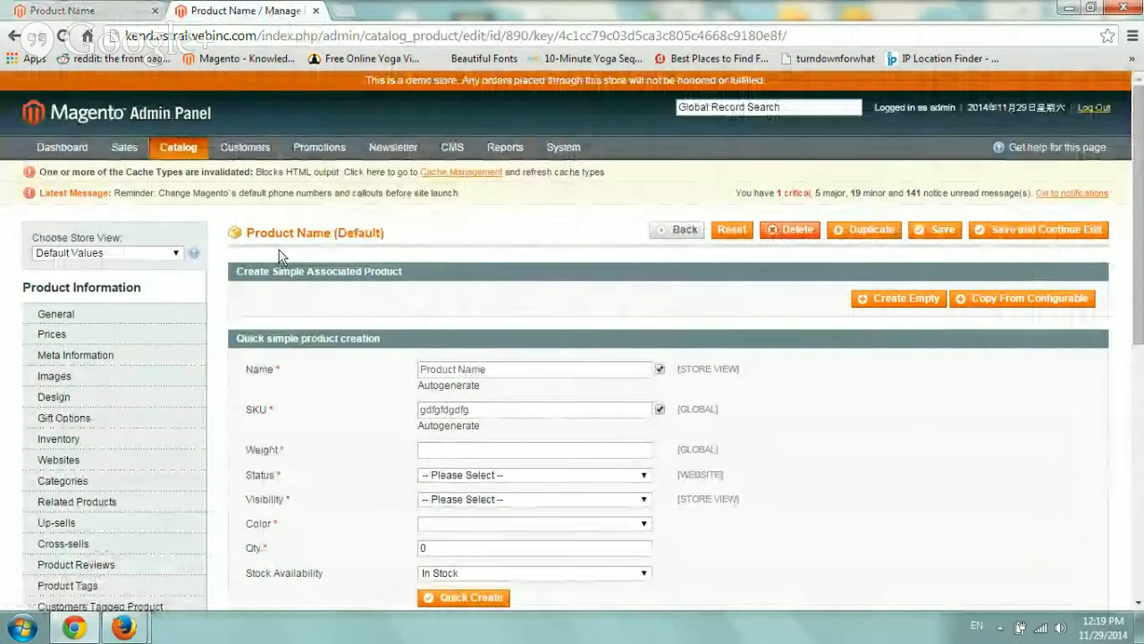
Return to Manage Products and open Product Name Brown, now showing Color Brown.
click(676, 229)
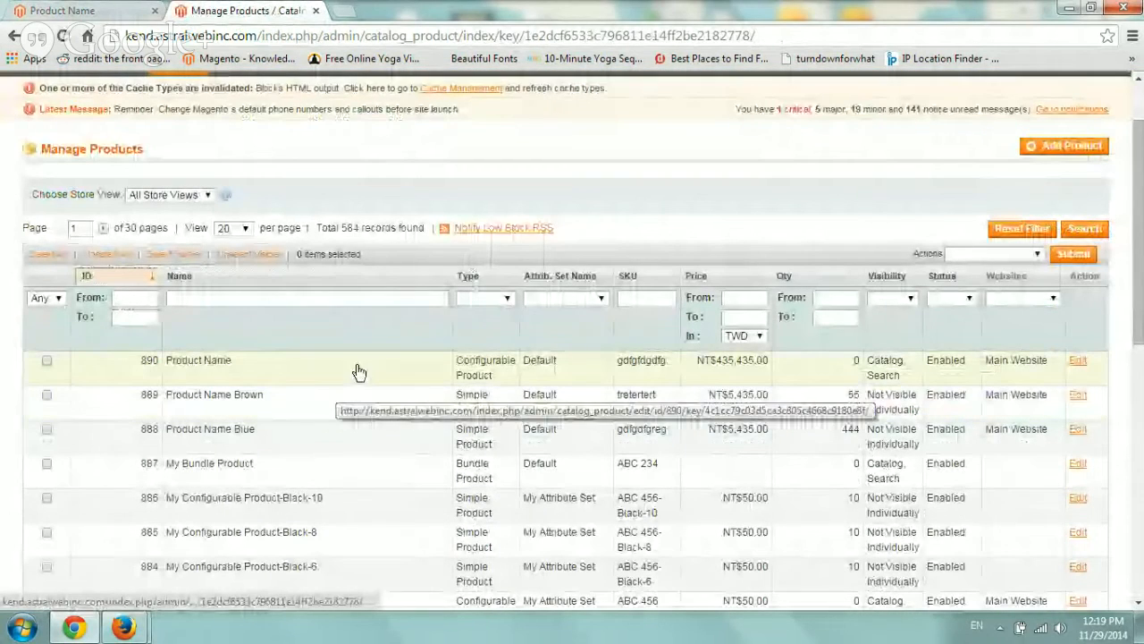
click(1077, 394)
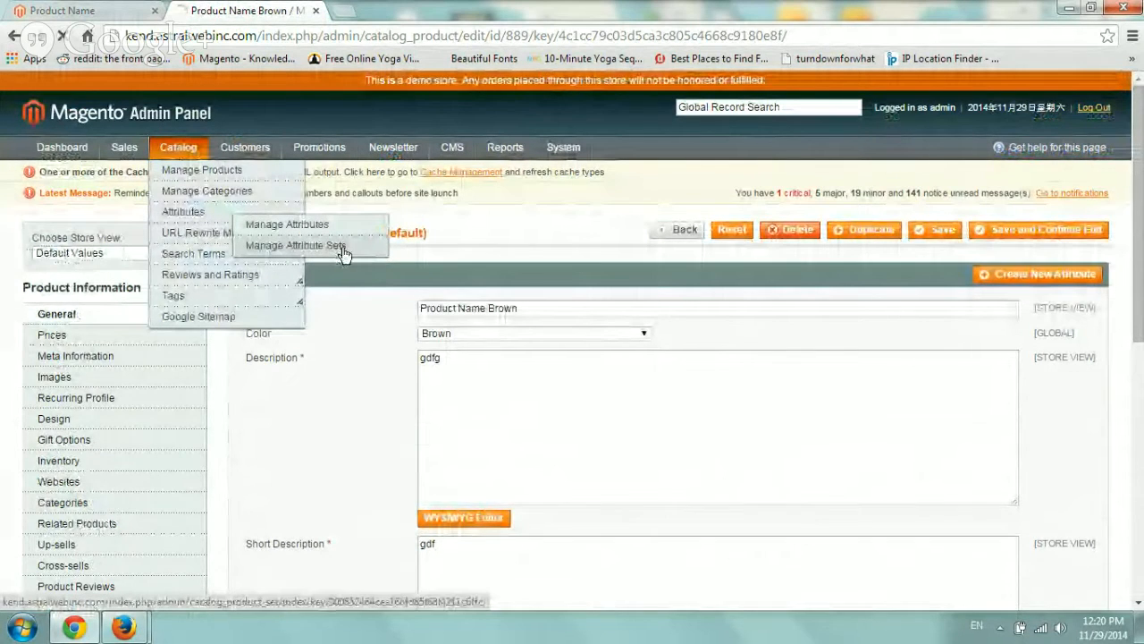
Open the Default attribute set from Manage Attribute Sets and confirm color is in its General group.
click(295, 245)
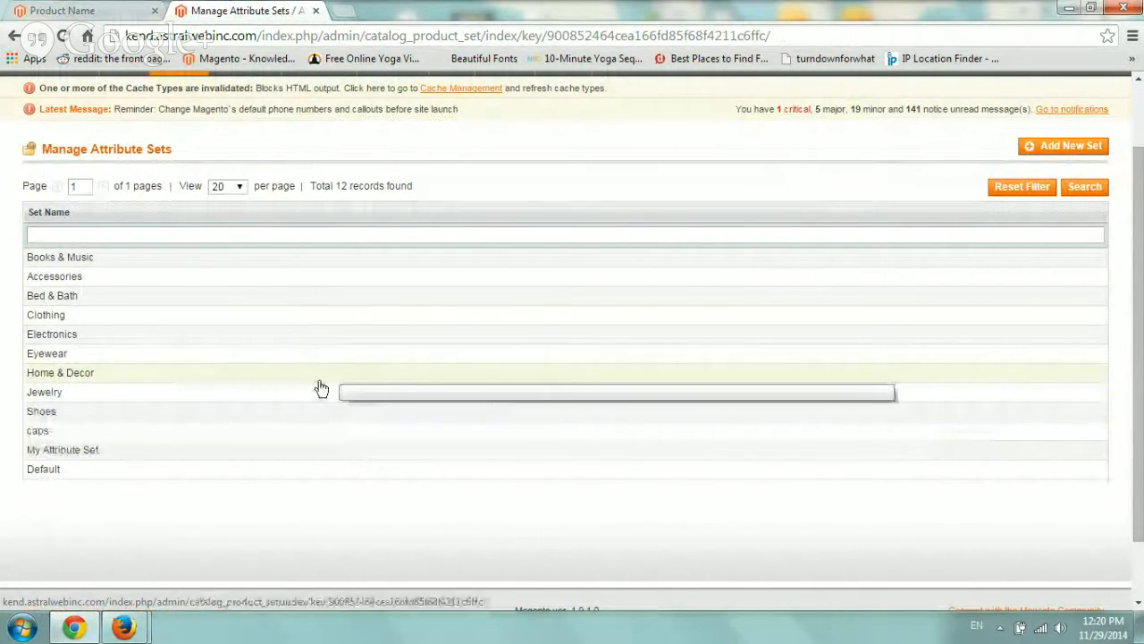
click(43, 468)
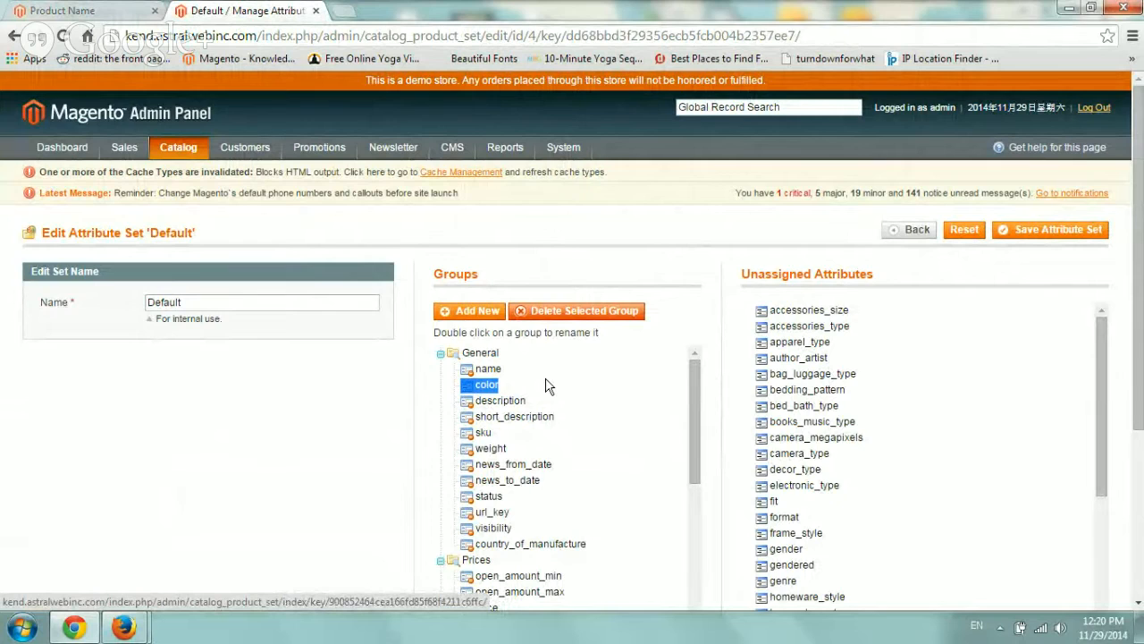
mouse_move(503, 232)
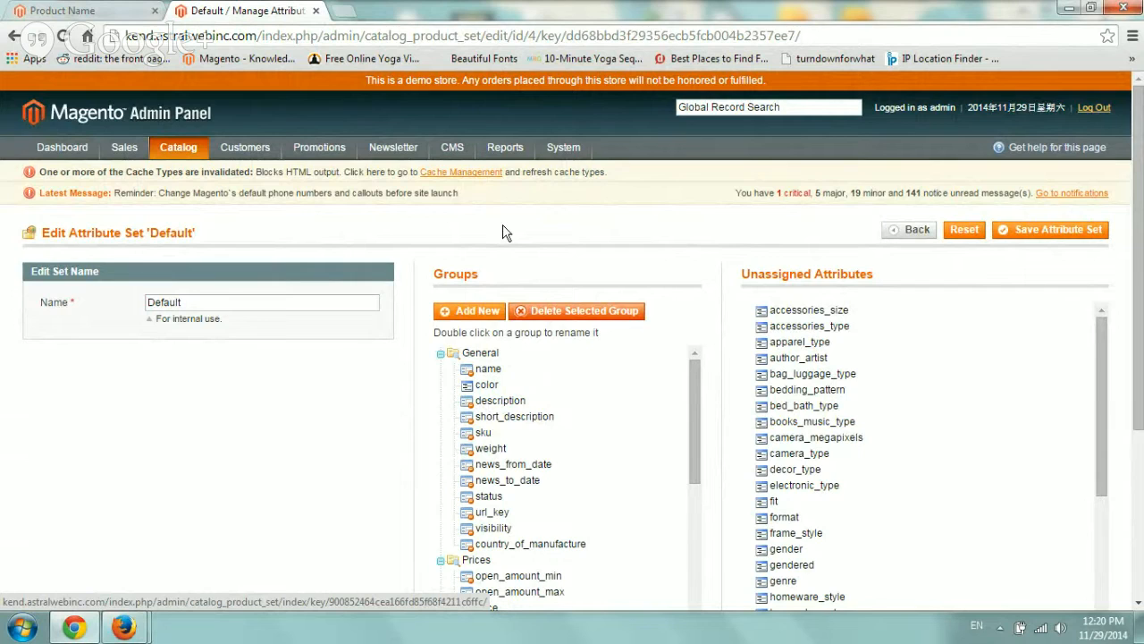
click(178, 146)
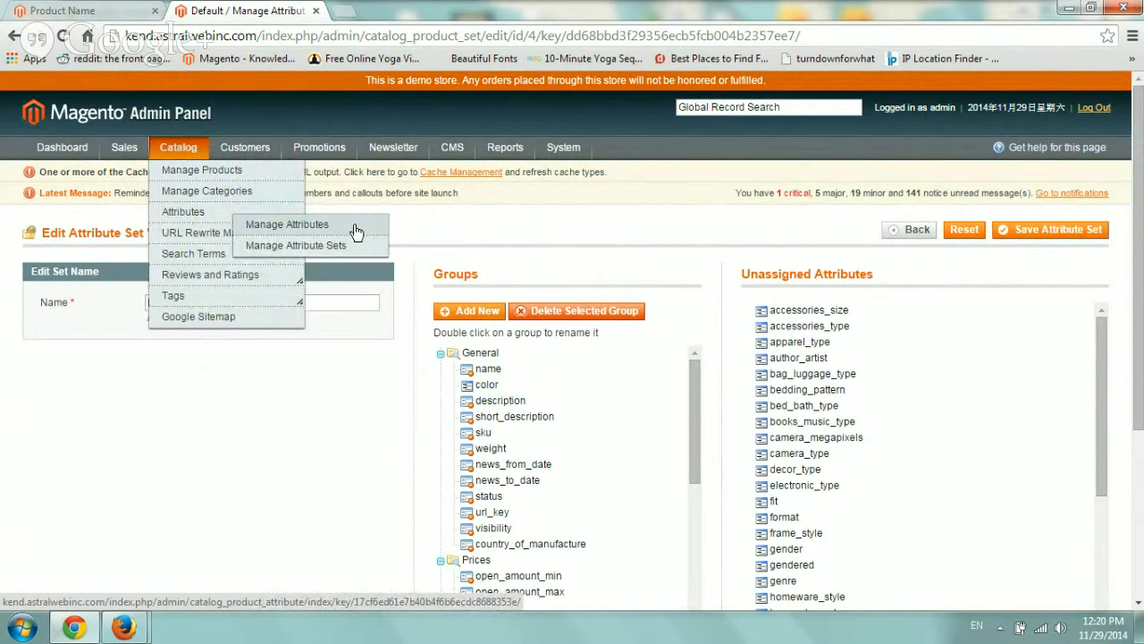
mouse_move(349, 232)
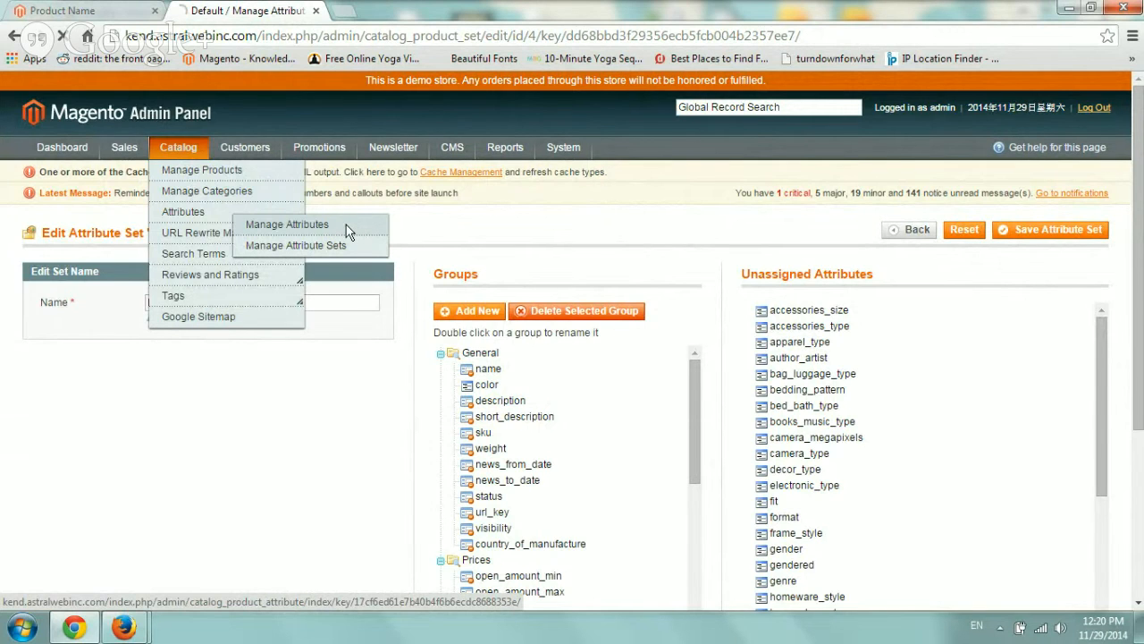
Find the color attribute in the Manage Attributes list to edit it.
click(287, 224)
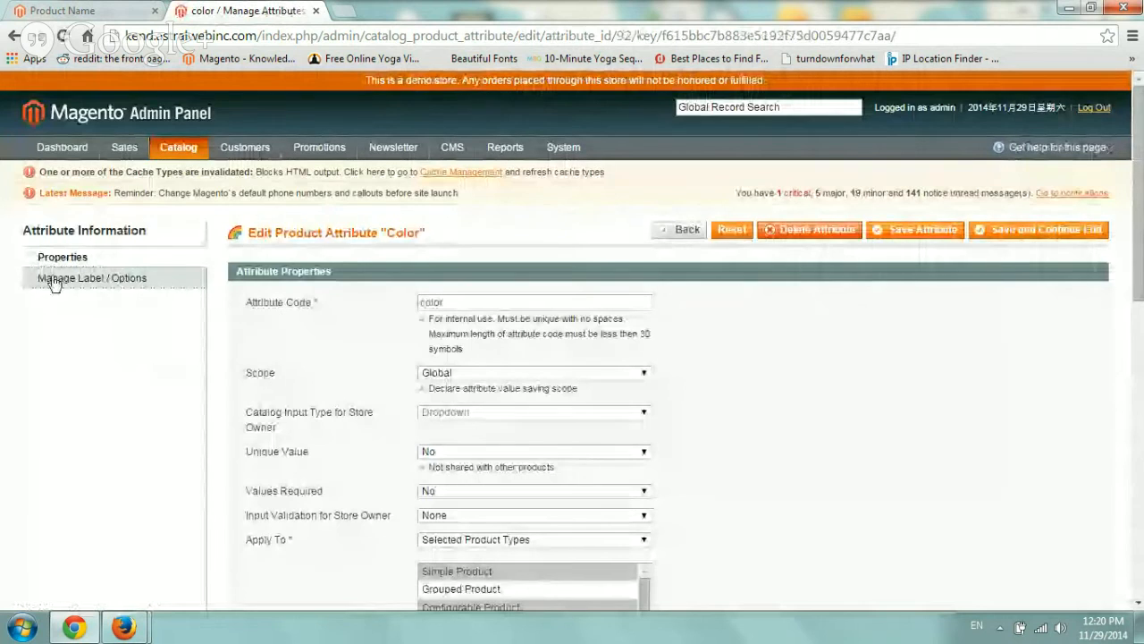
scroll(down, 3)
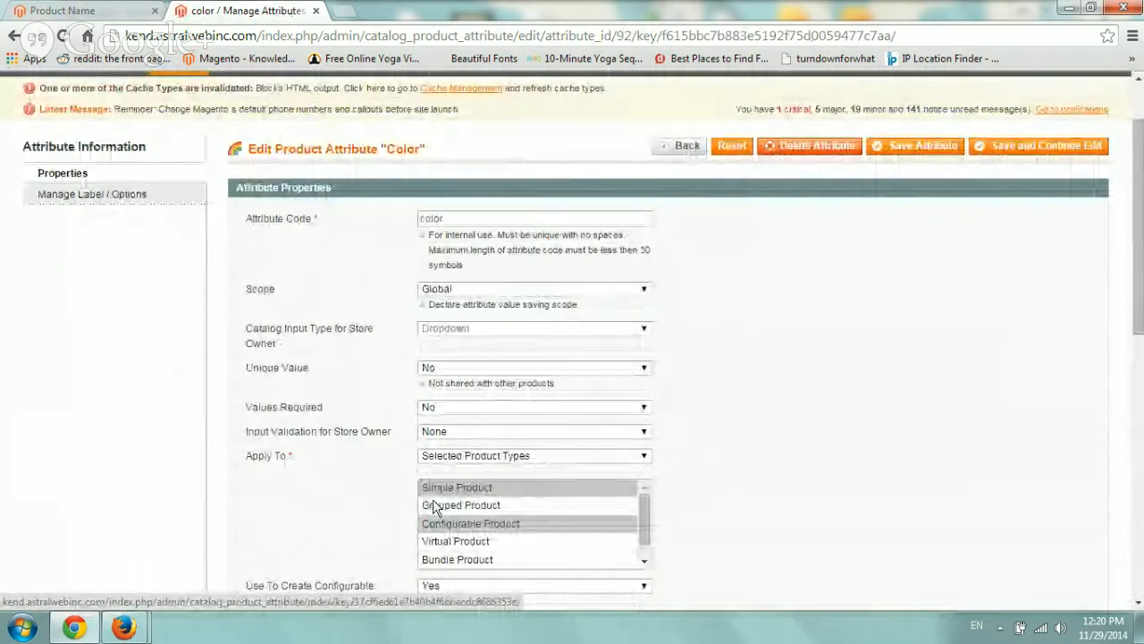
scroll(down, 3)
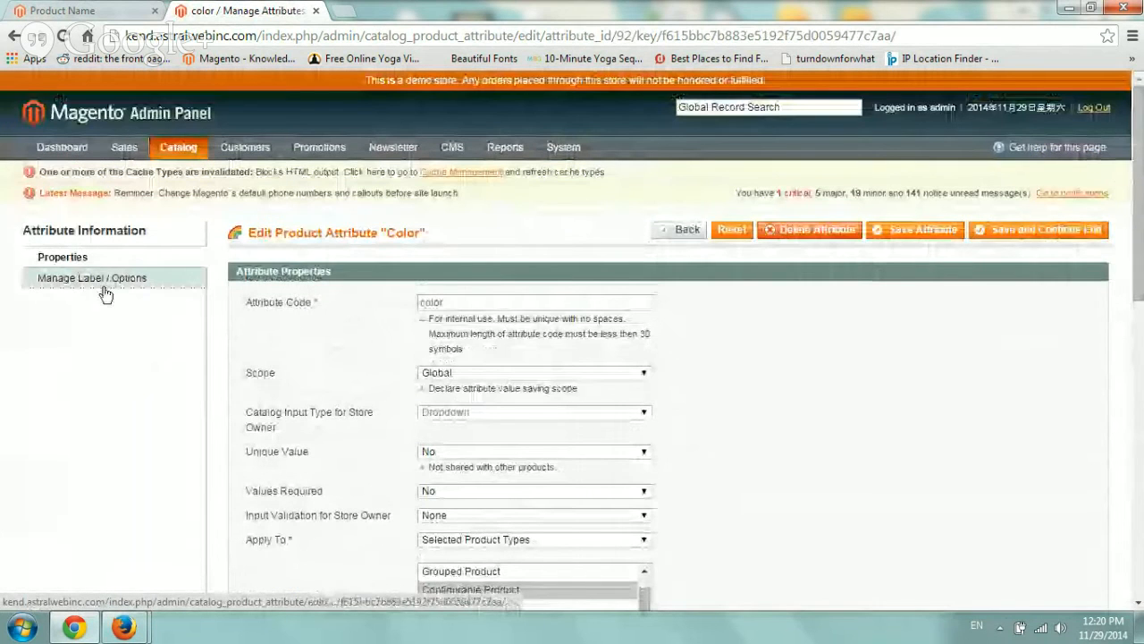
Add a Color option labelled Sky Blue for both Admin and English, then save the attribute.
click(92, 277)
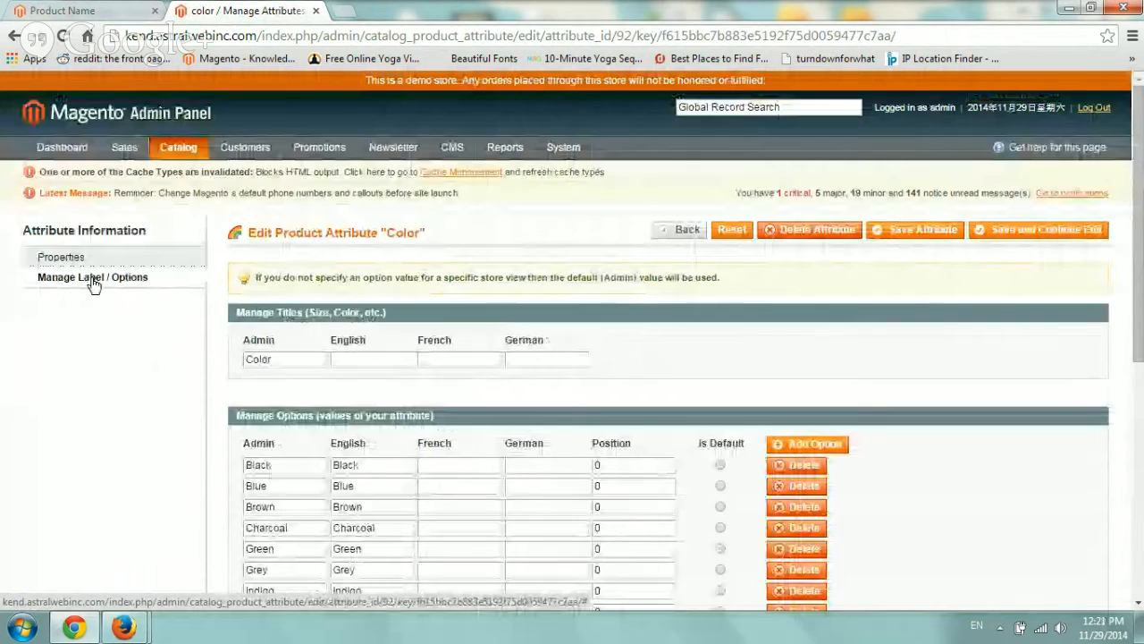
scroll(down, 3)
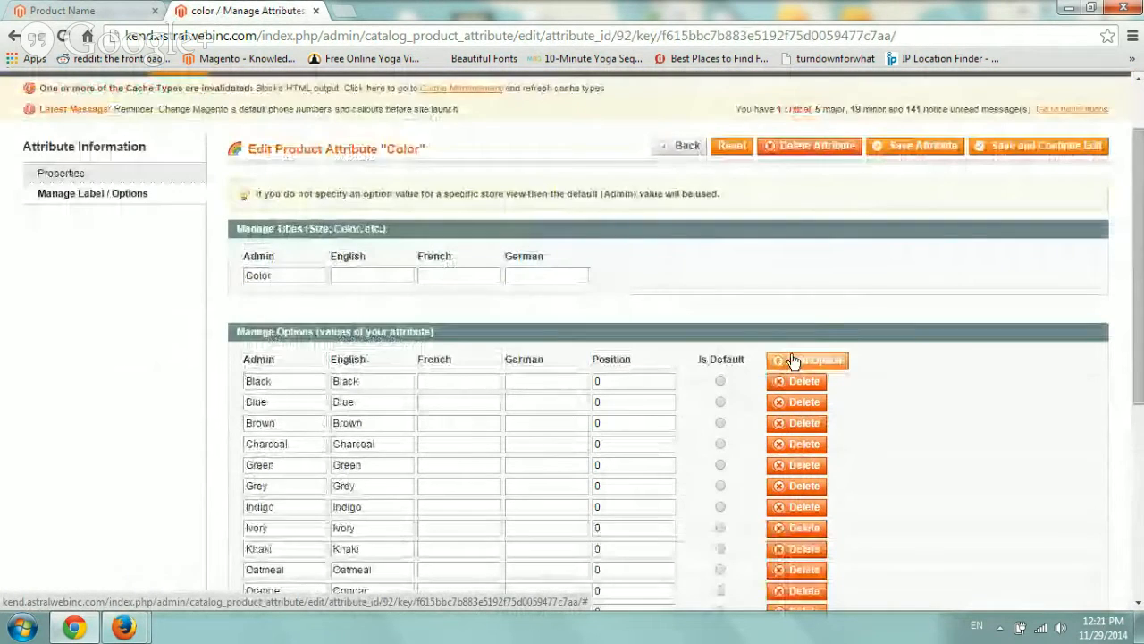
click(807, 359)
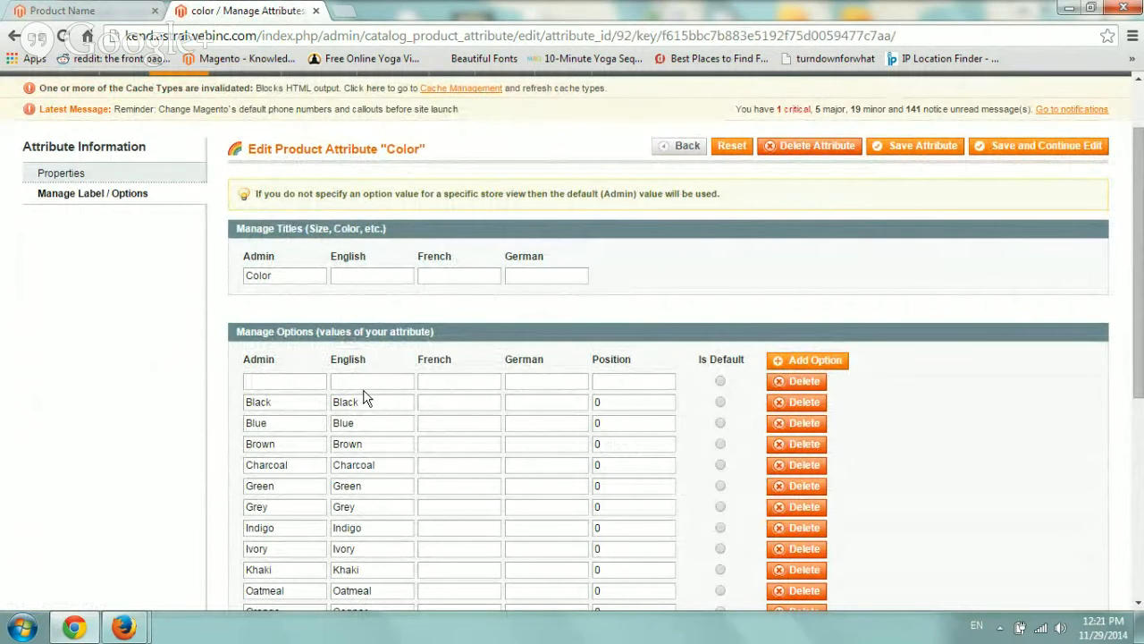
text(Sky Blue)
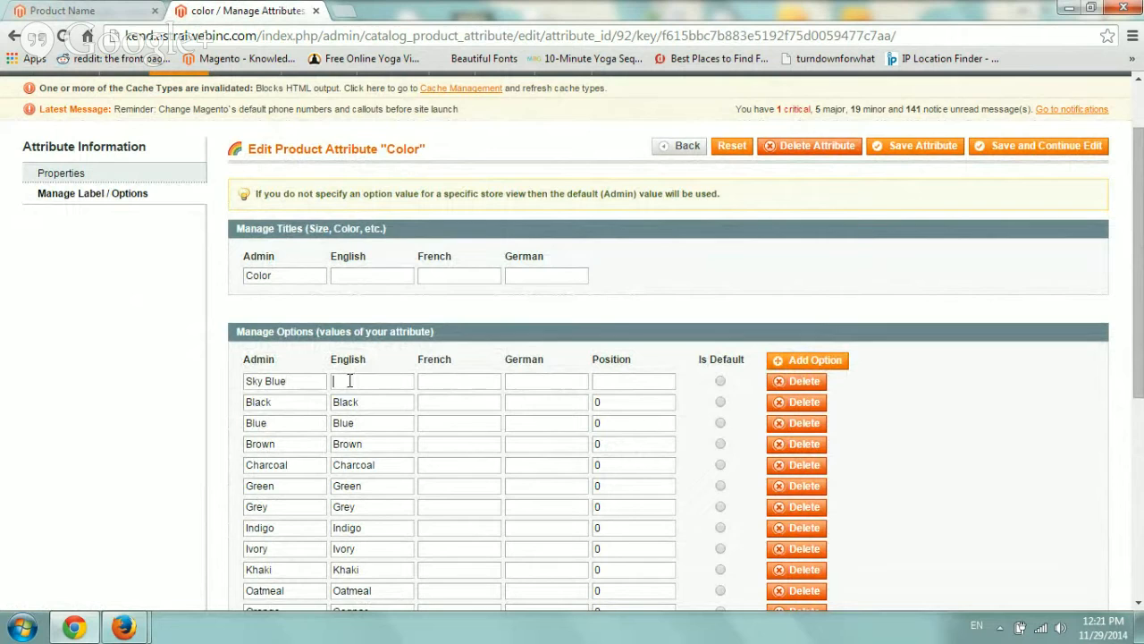
text(Sky Blue)
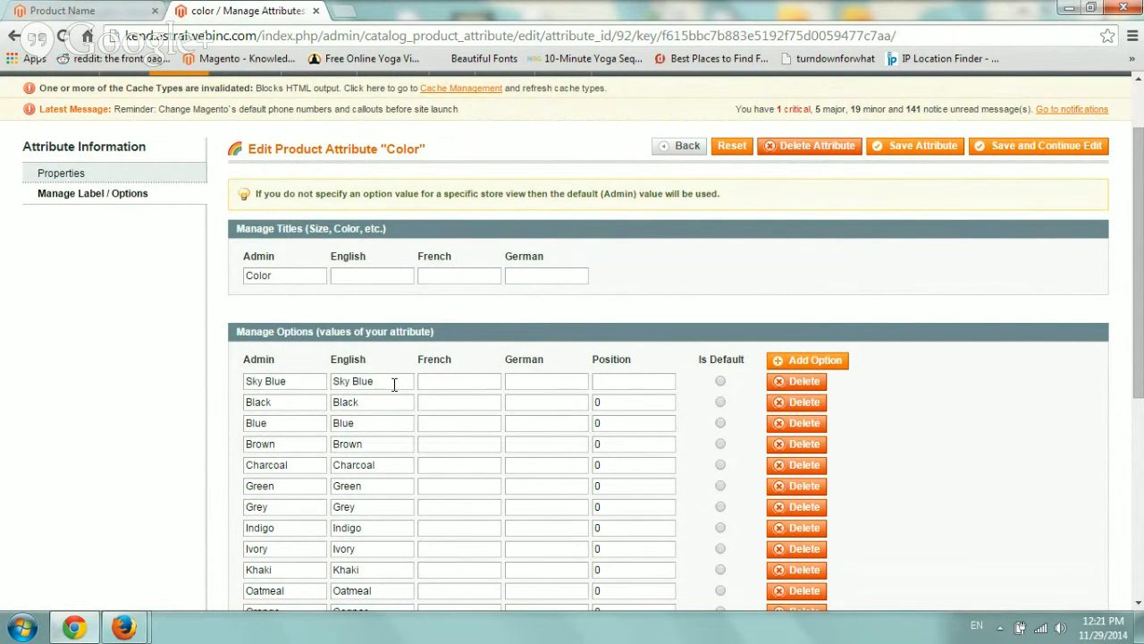
mouse_move(615, 377)
text(0)
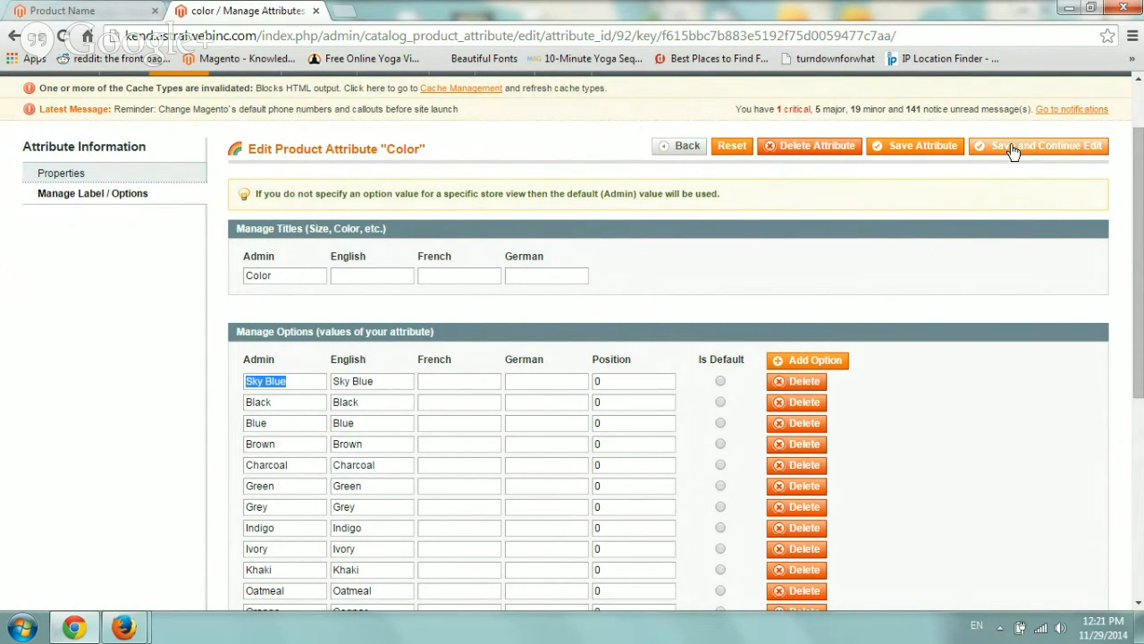
click(1037, 145)
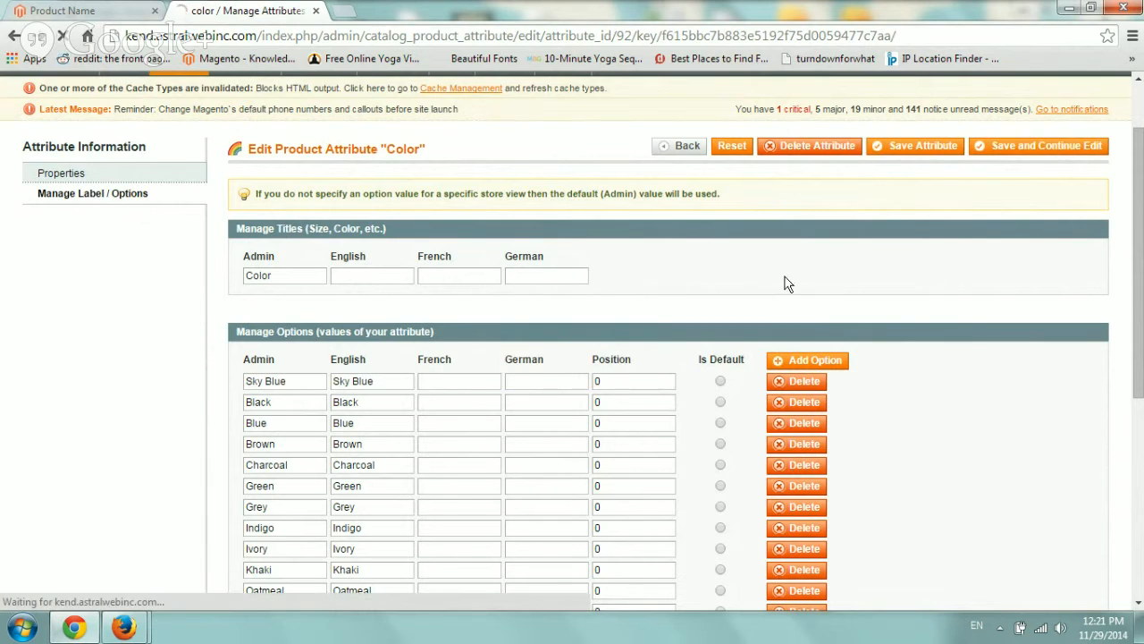
click(178, 147)
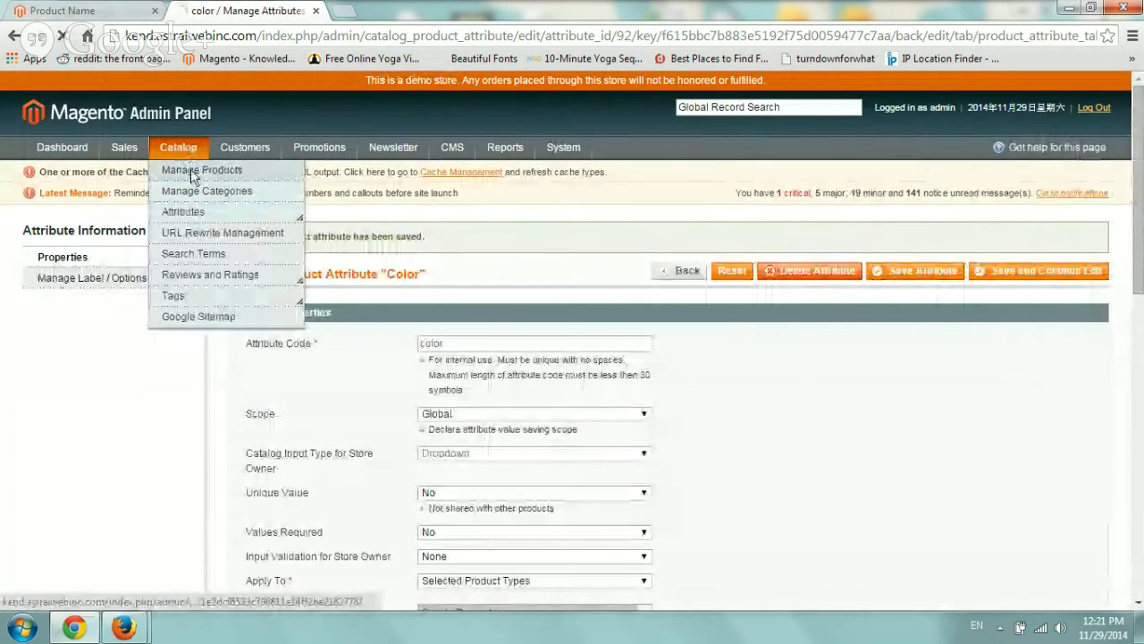
Rename Product Name Blue to Product Name Sky Blue, set Color to Sky Blue, and save.
click(202, 170)
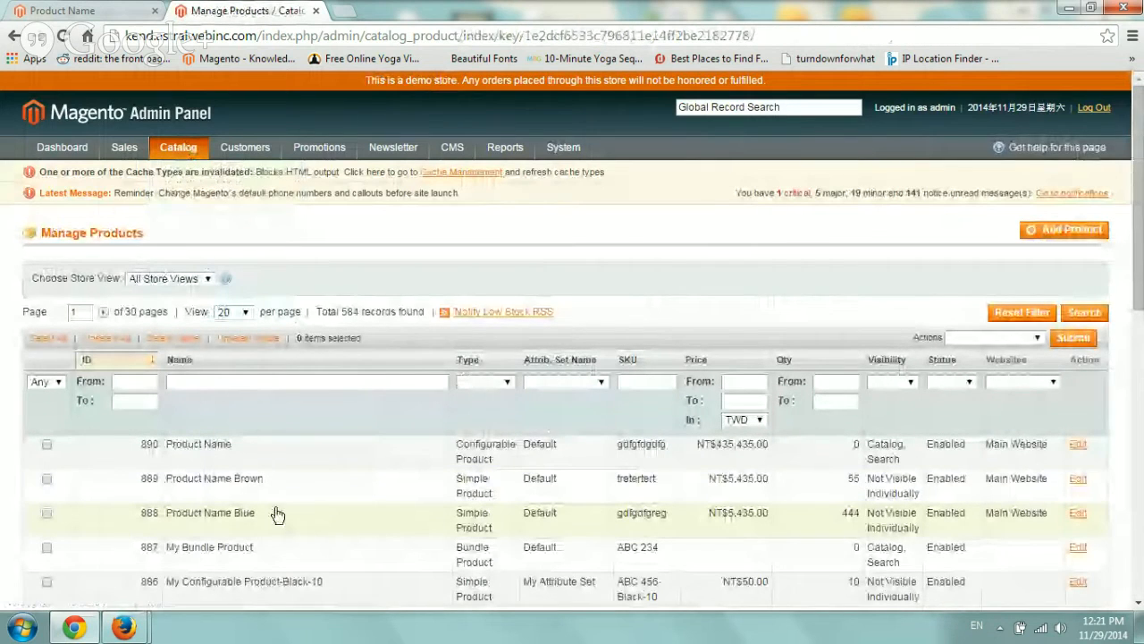
click(1078, 513)
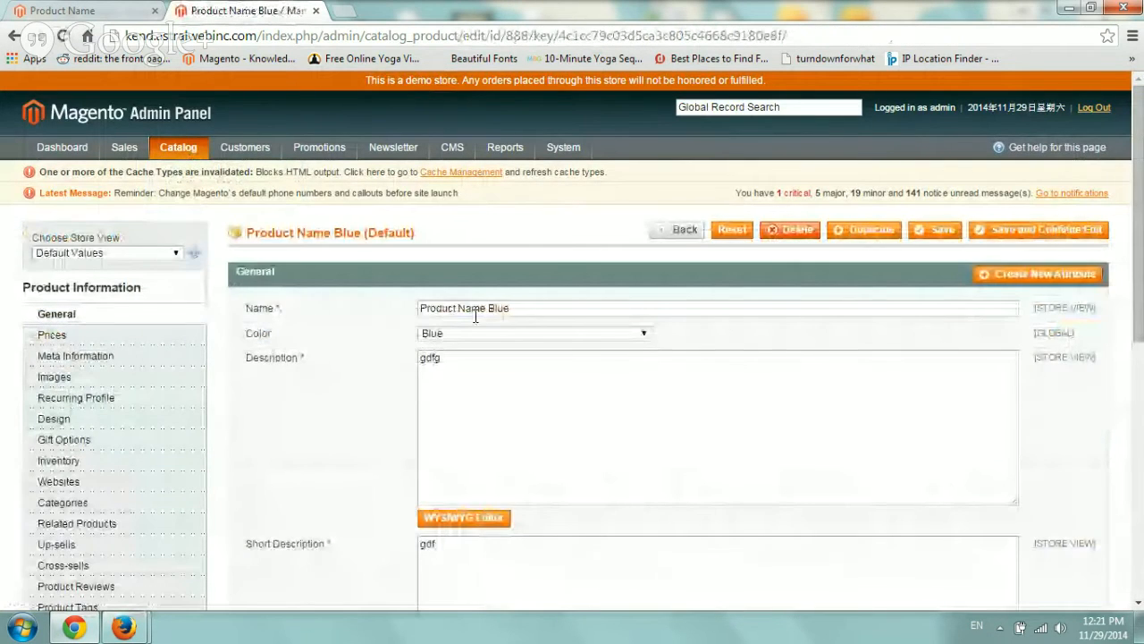
text(Sky)
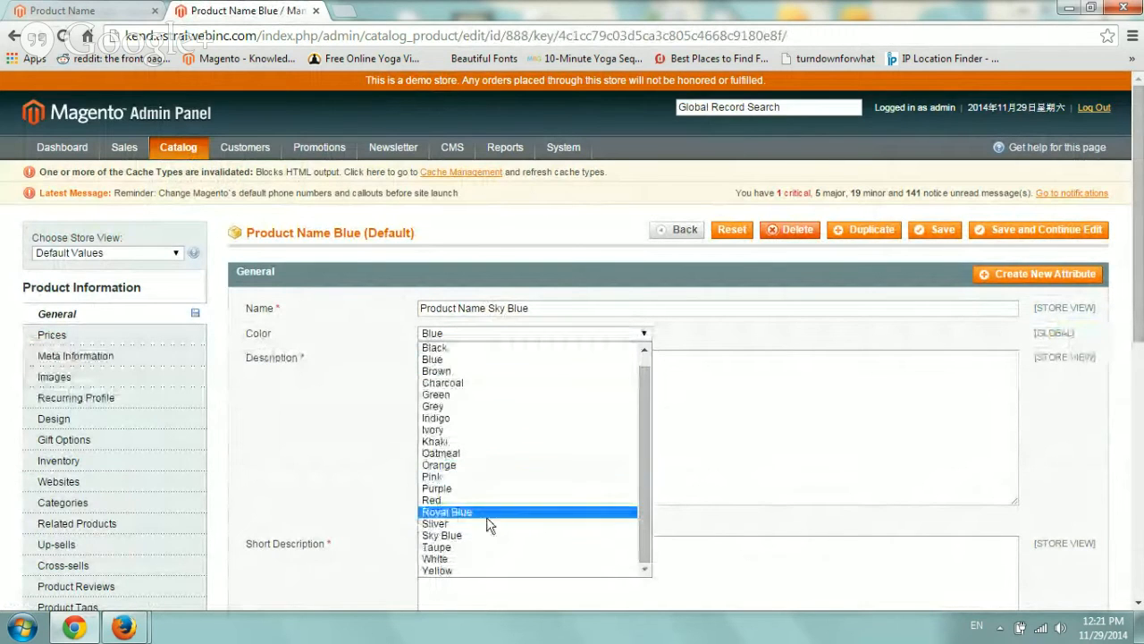
click(442, 534)
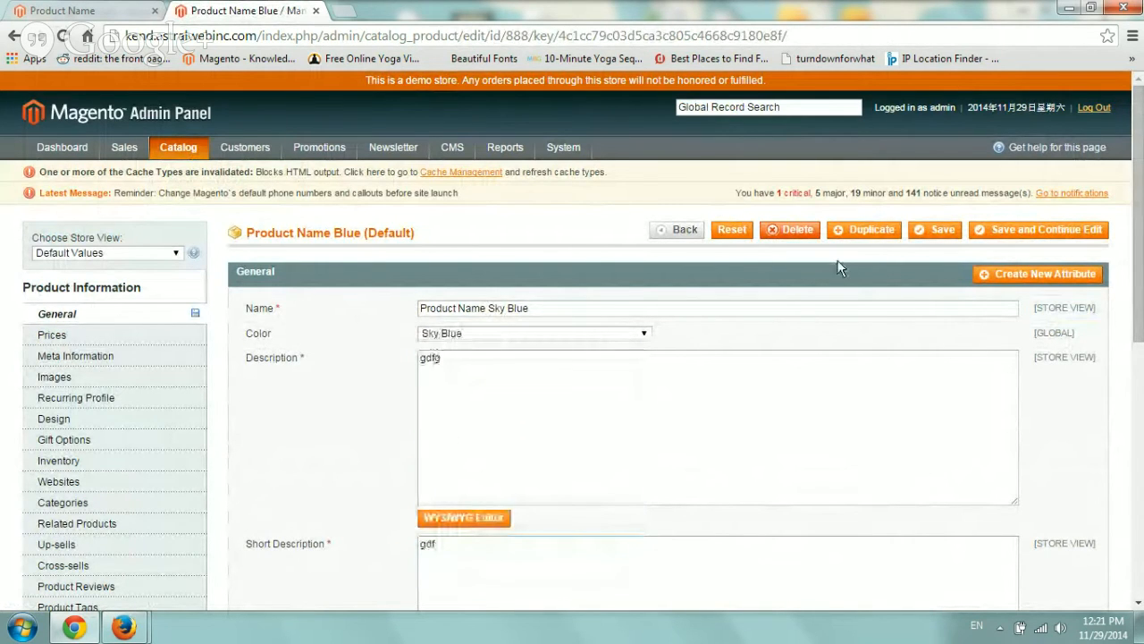
click(1038, 230)
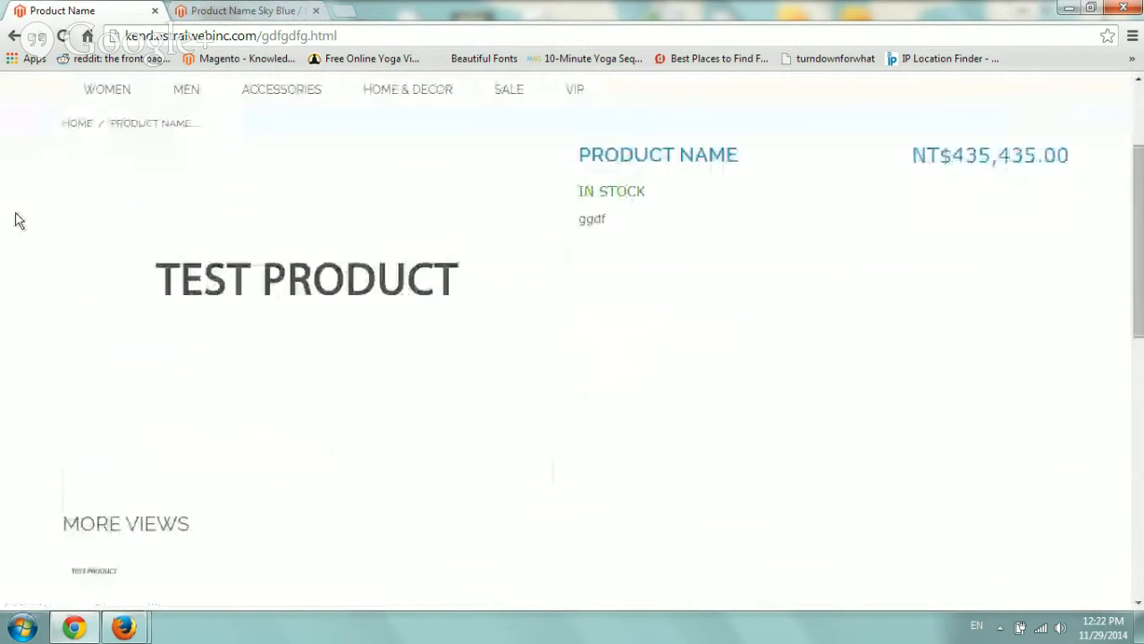
Scroll the Product Name Sky Blue page to check the Sky Blue swatch option.
scroll(down, 3)
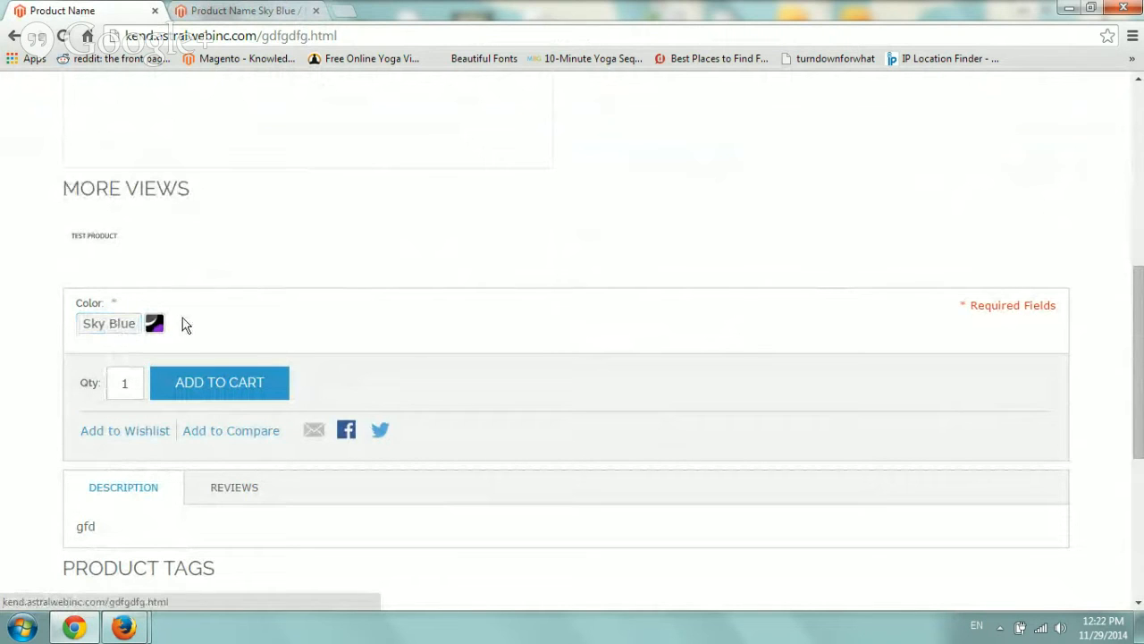
mouse_move(272, 10)
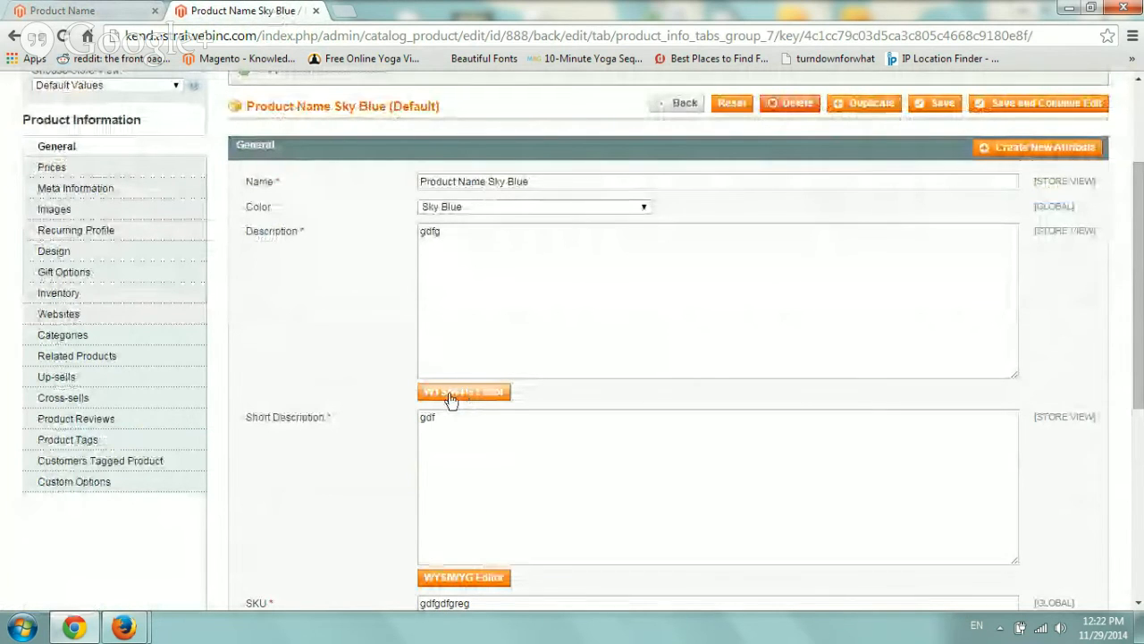
Browse media storage from the description's Insert Image dialog to the swatches folder.
click(464, 391)
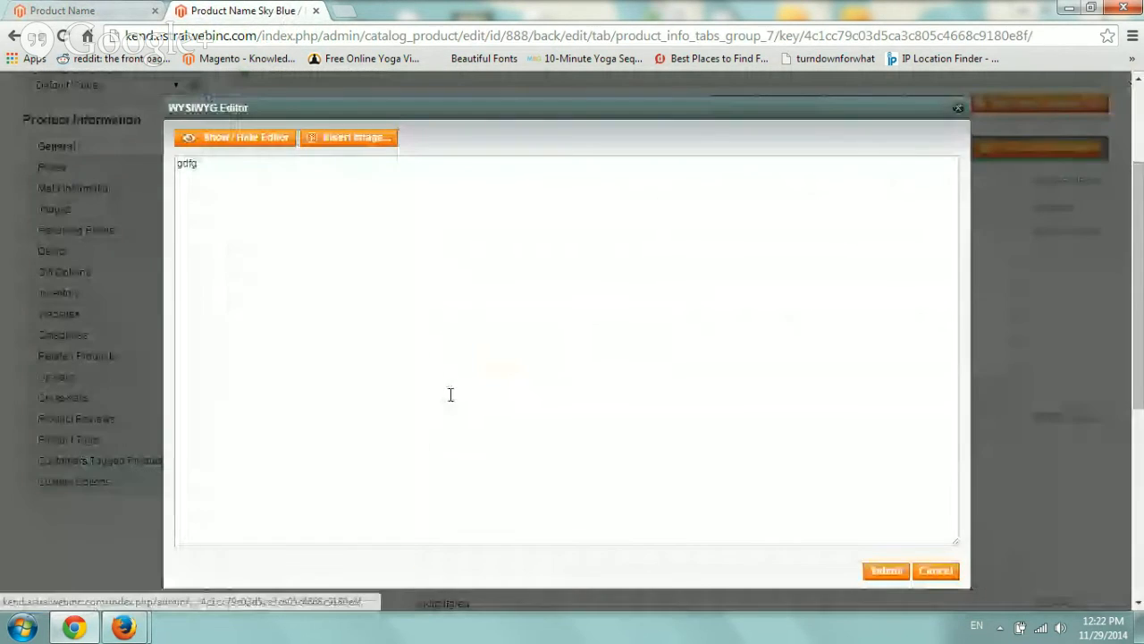
click(236, 137)
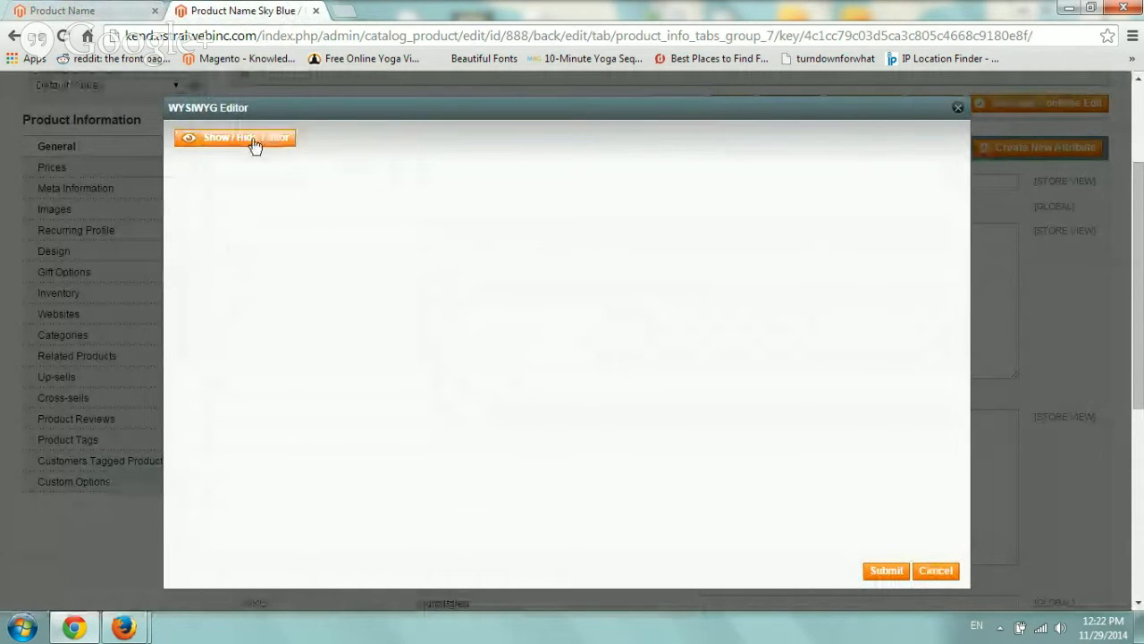
click(234, 137)
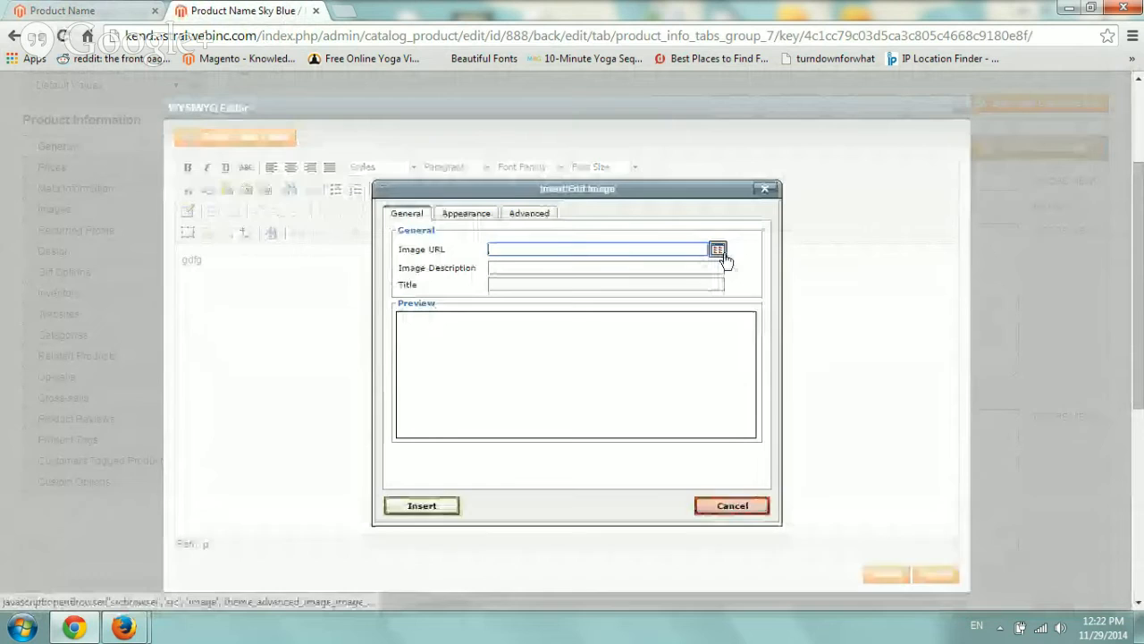
click(718, 248)
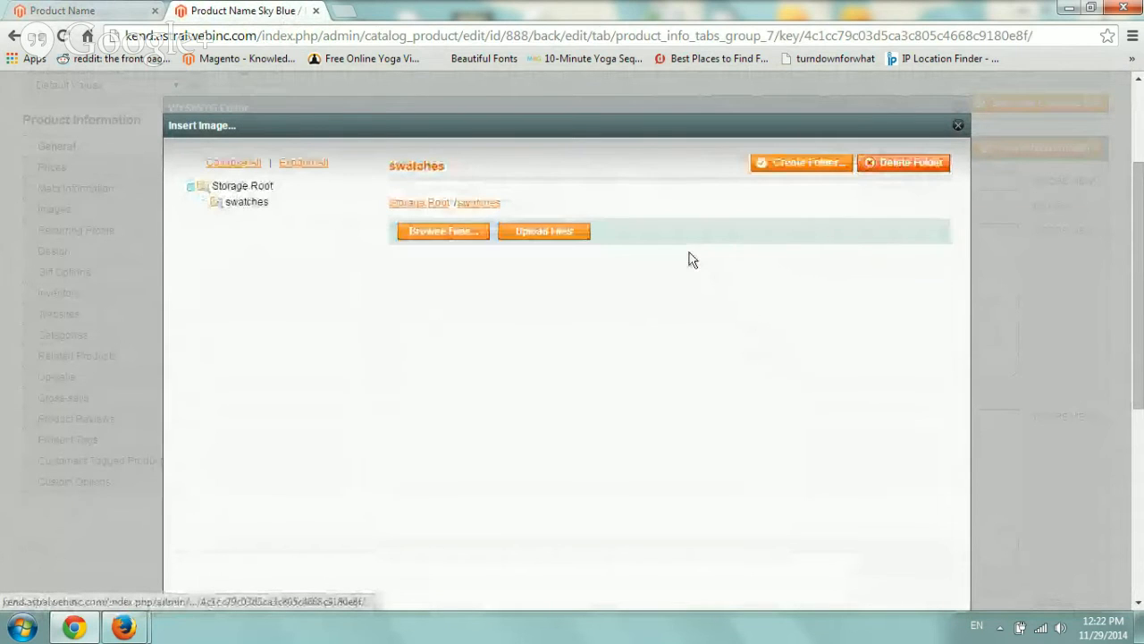
click(245, 201)
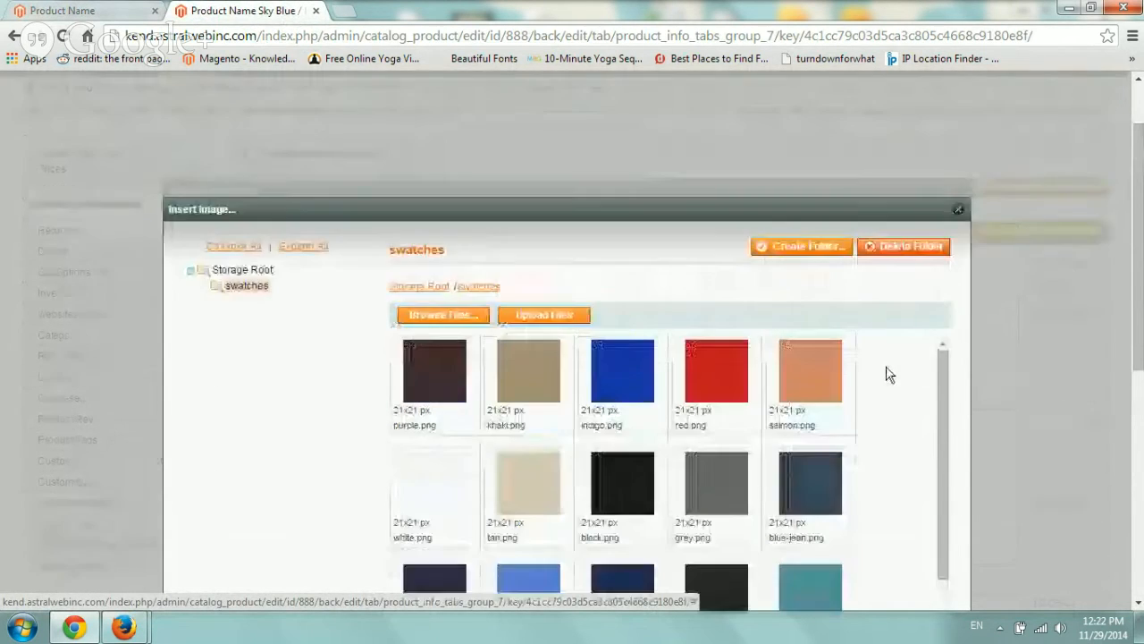
scroll(down, 3)
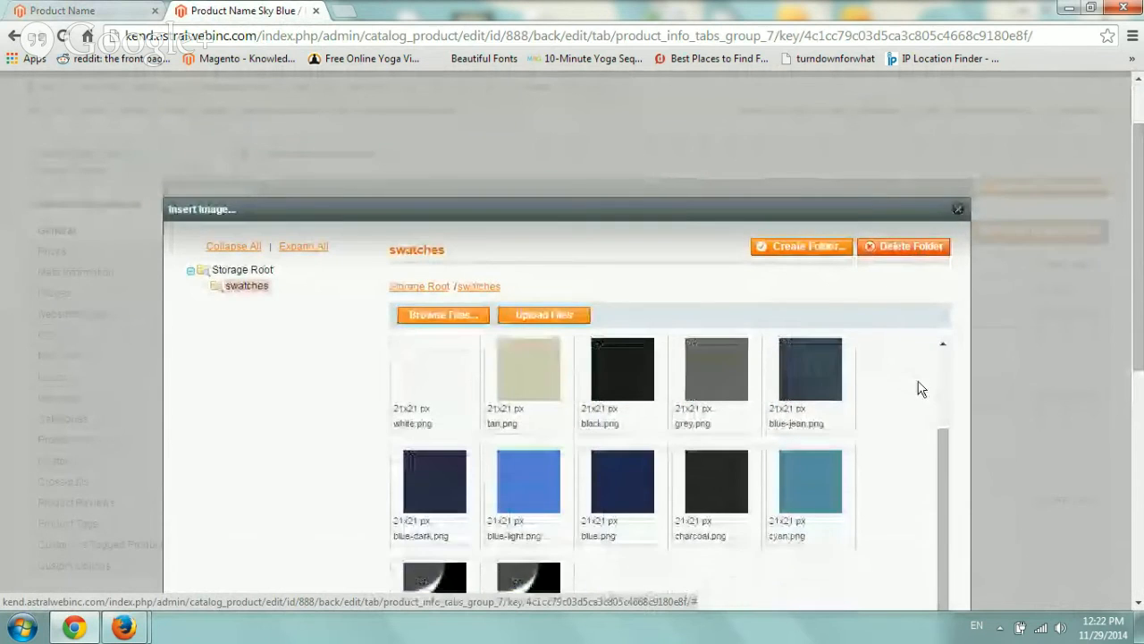
scroll(down, 3)
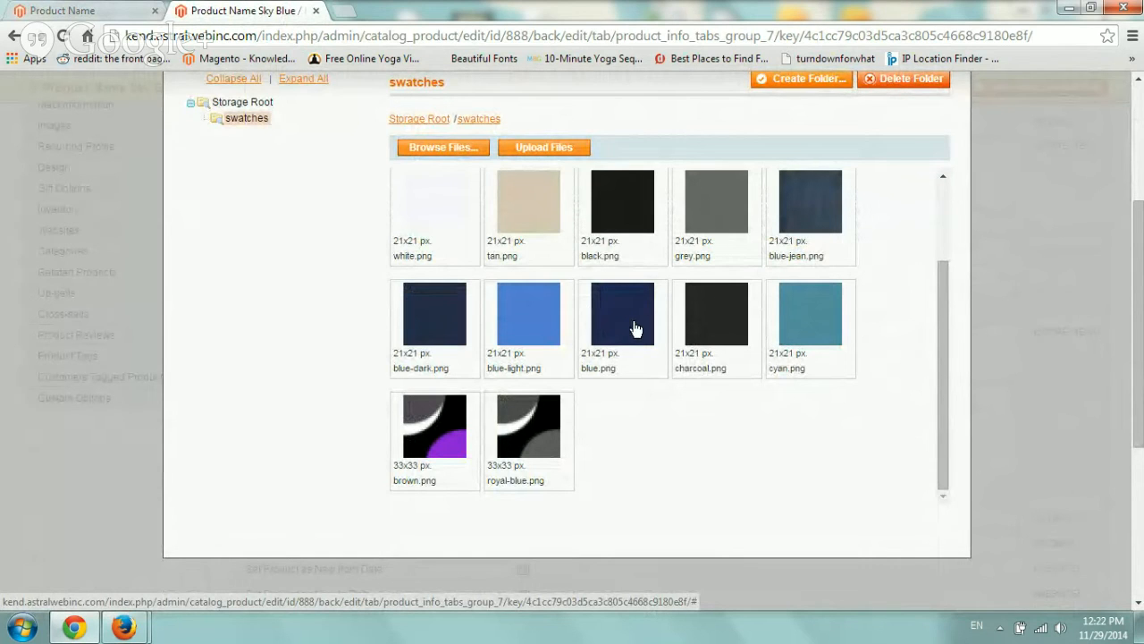
mouse_move(679, 431)
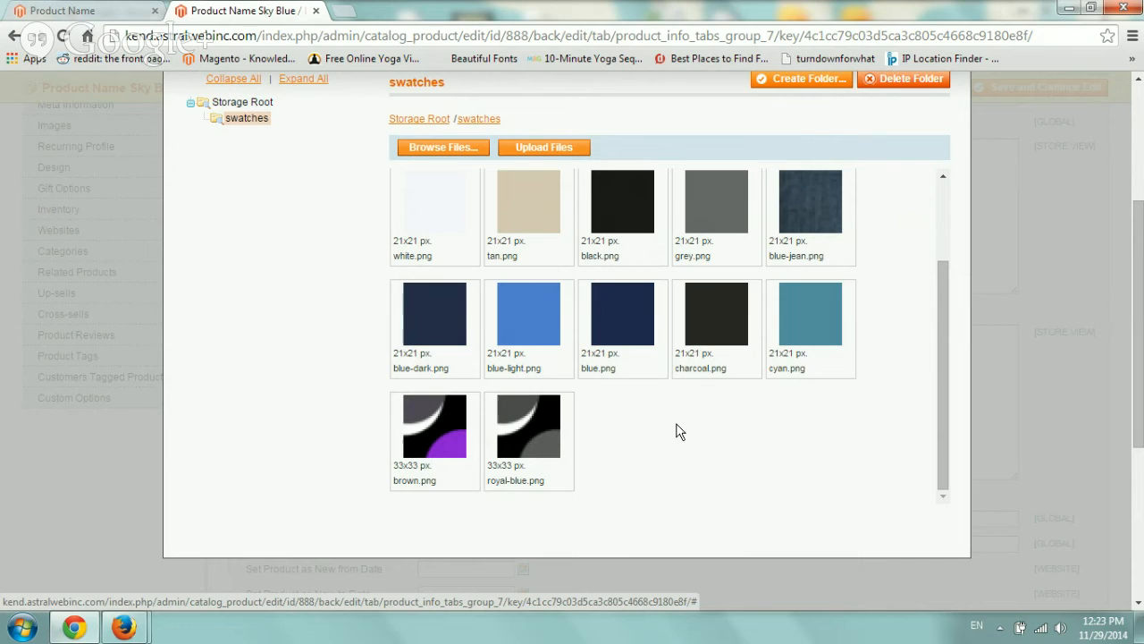
mouse_move(212, 484)
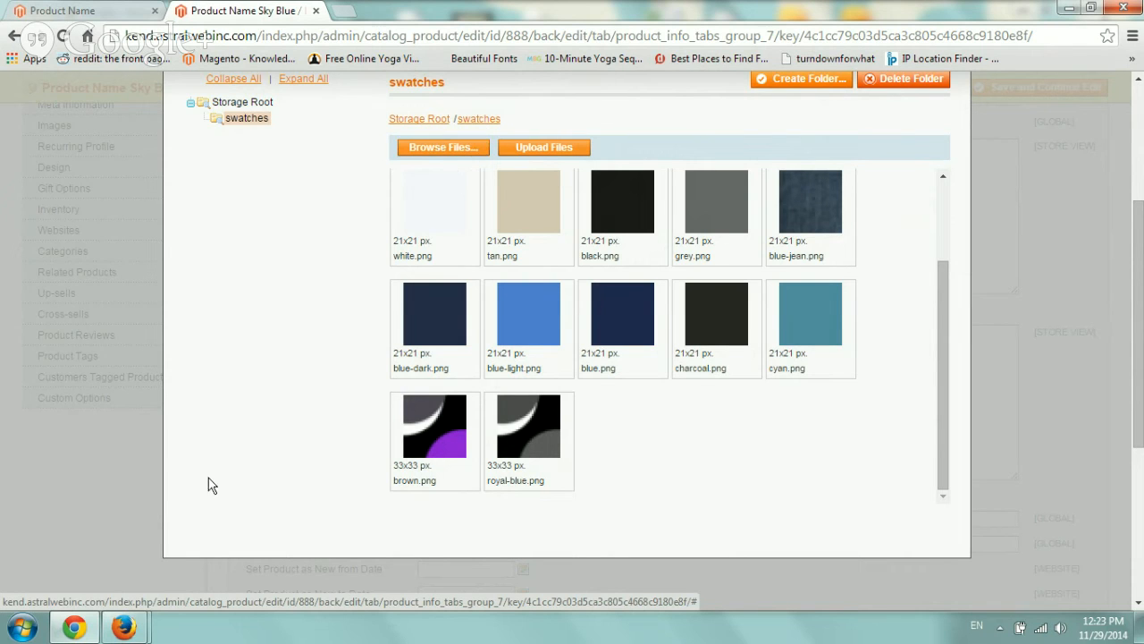
mouse_move(679, 463)
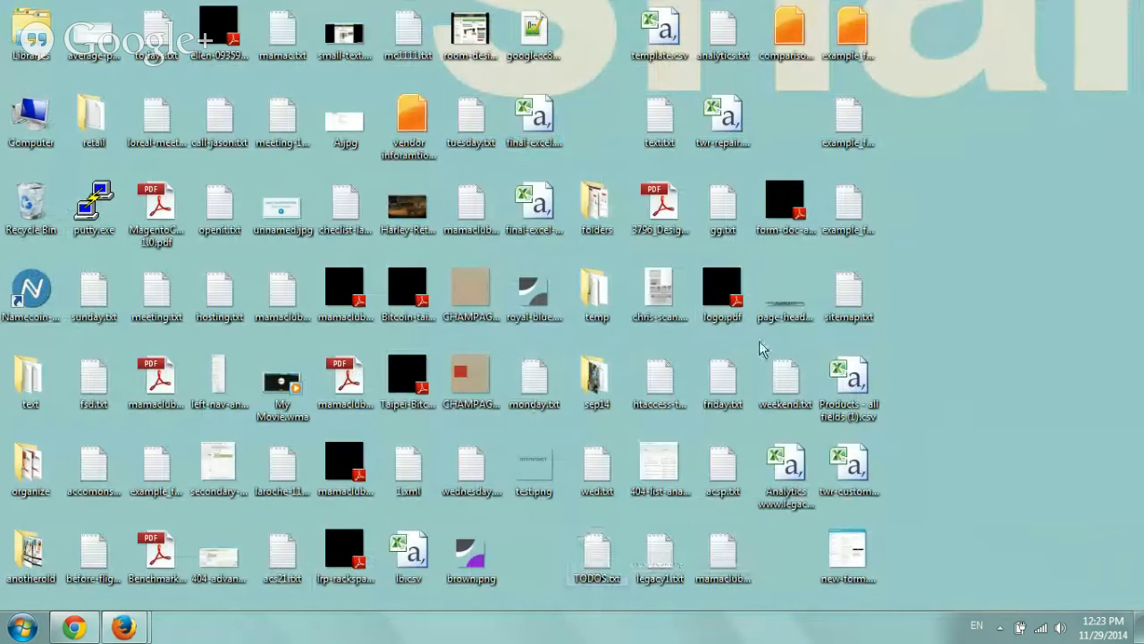
mouse_move(885, 143)
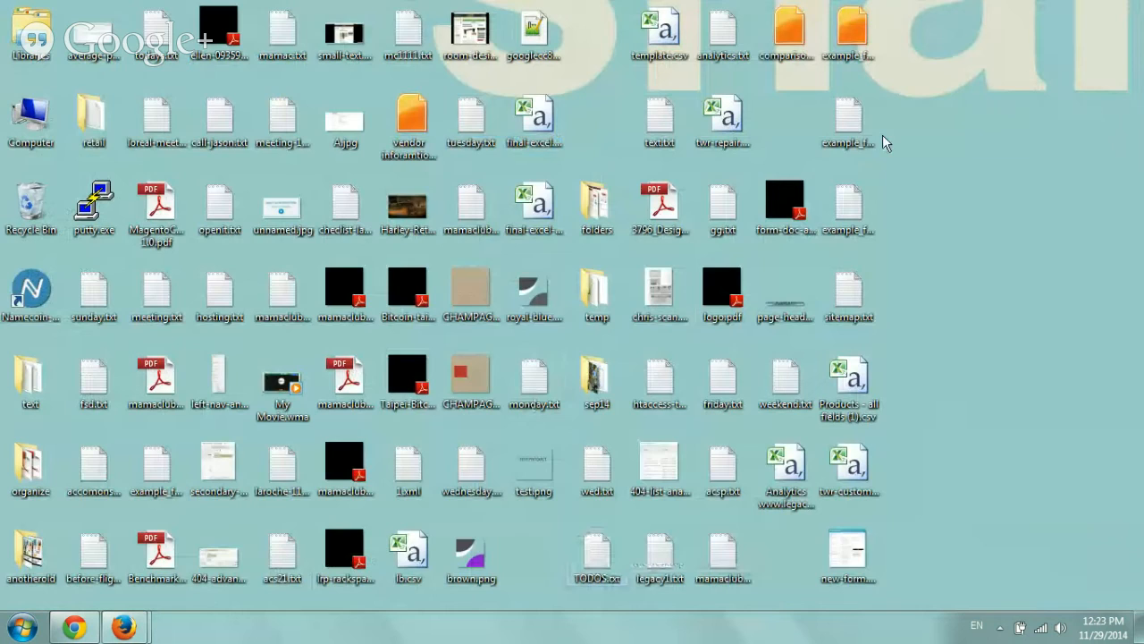
mouse_move(956, 321)
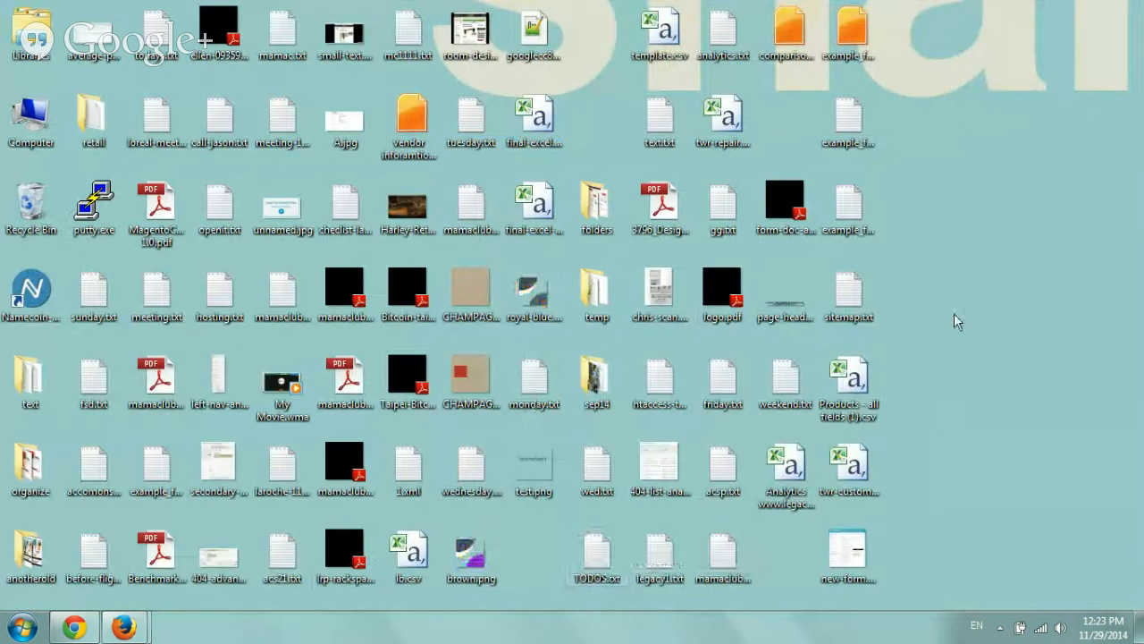
click(471, 550)
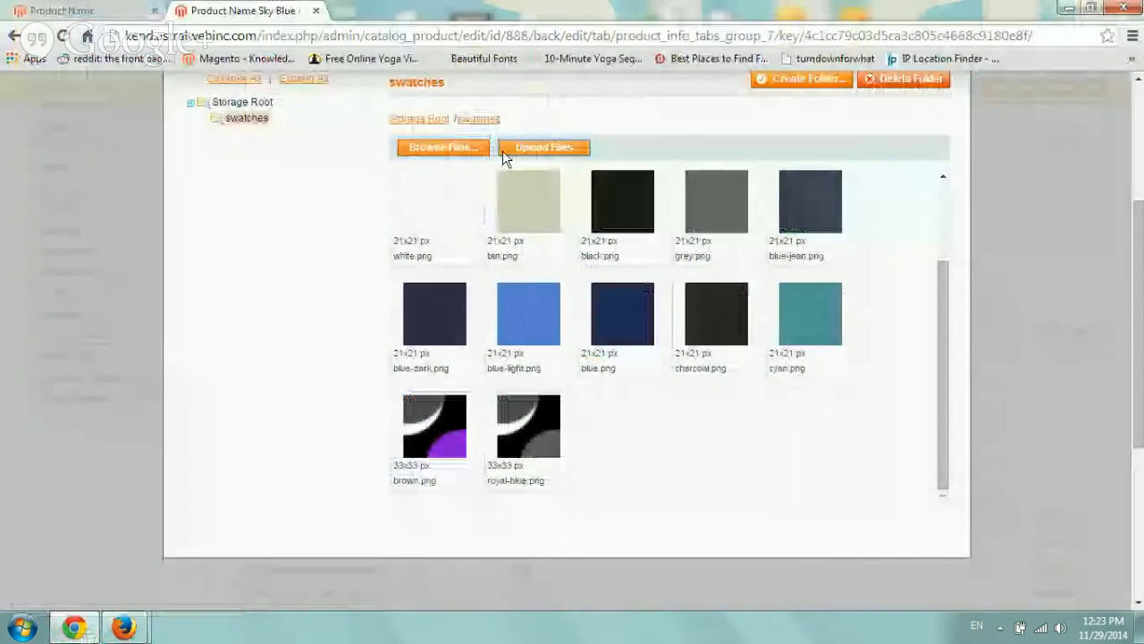
Select sky-blue.png from the Desktop as the file to upload into swatches.
click(442, 147)
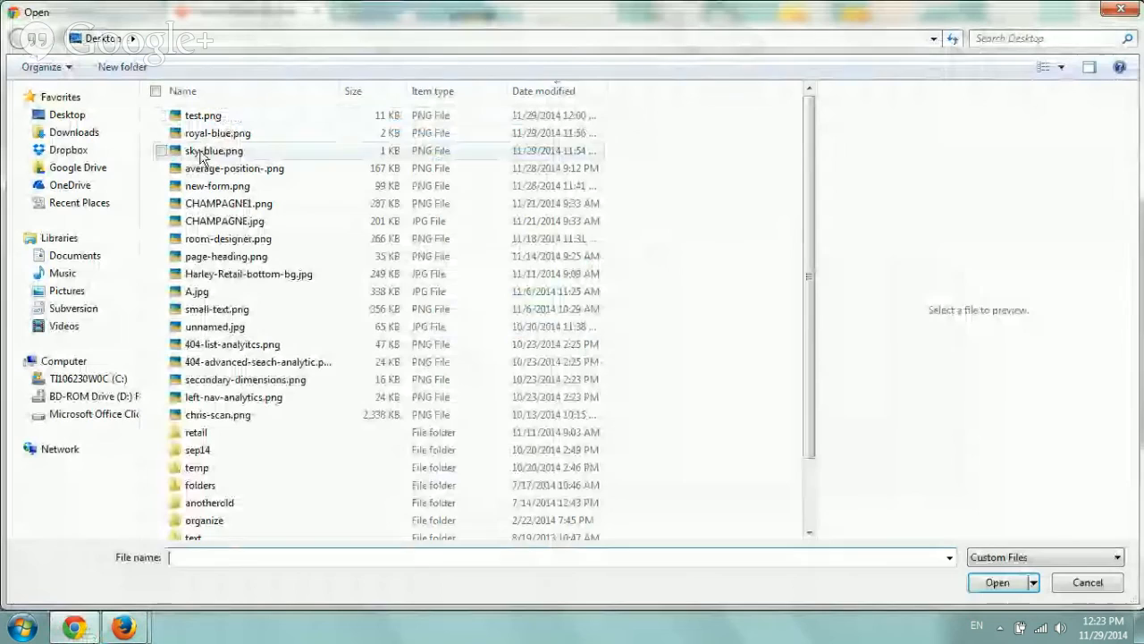
click(214, 151)
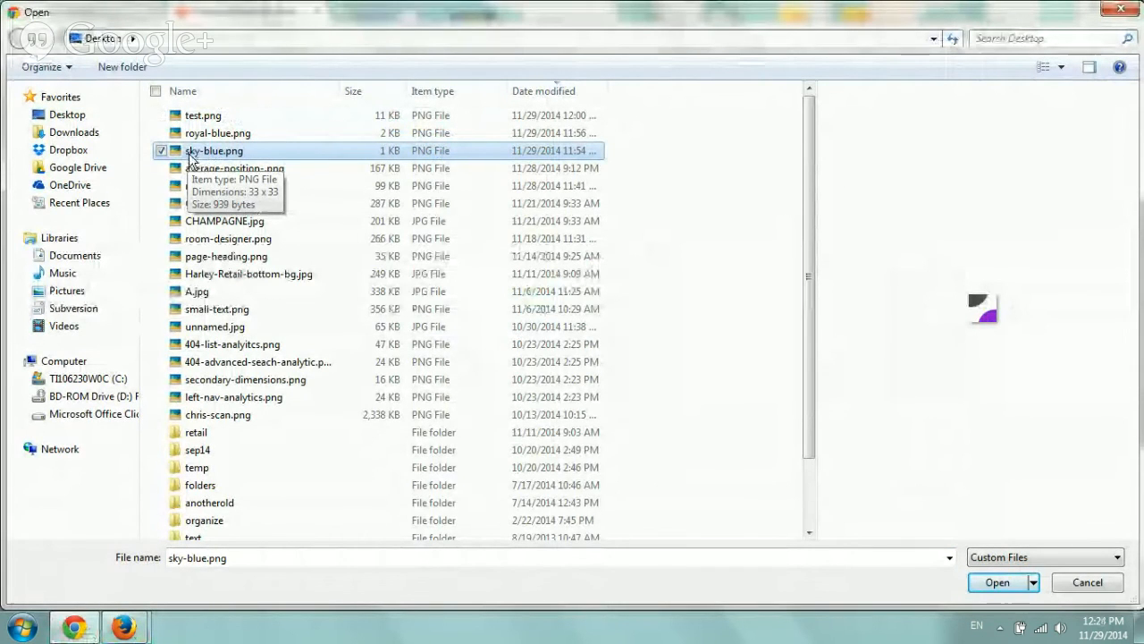
mouse_move(223, 158)
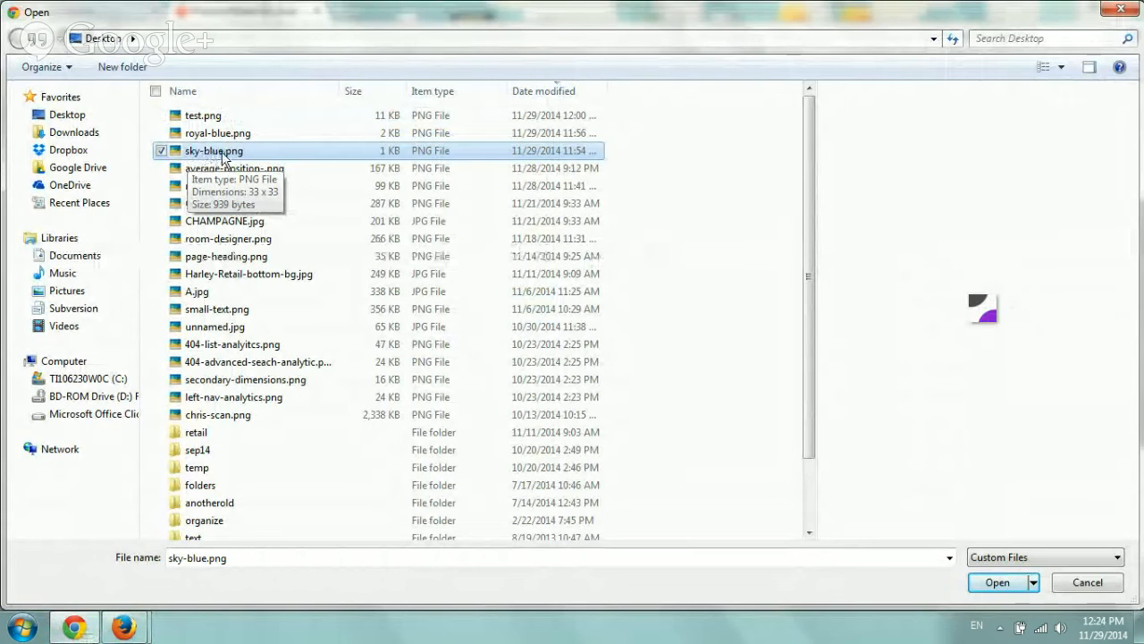
click(996, 582)
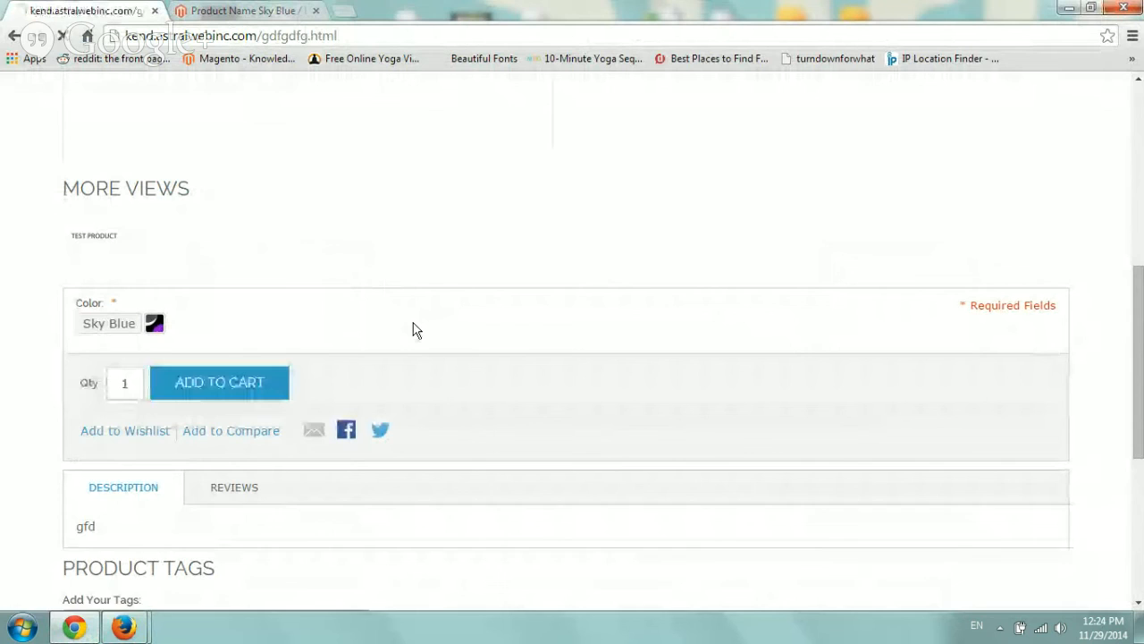
Select the Sky Blue and Brown image swatches on the storefront, then scroll back up.
click(86, 324)
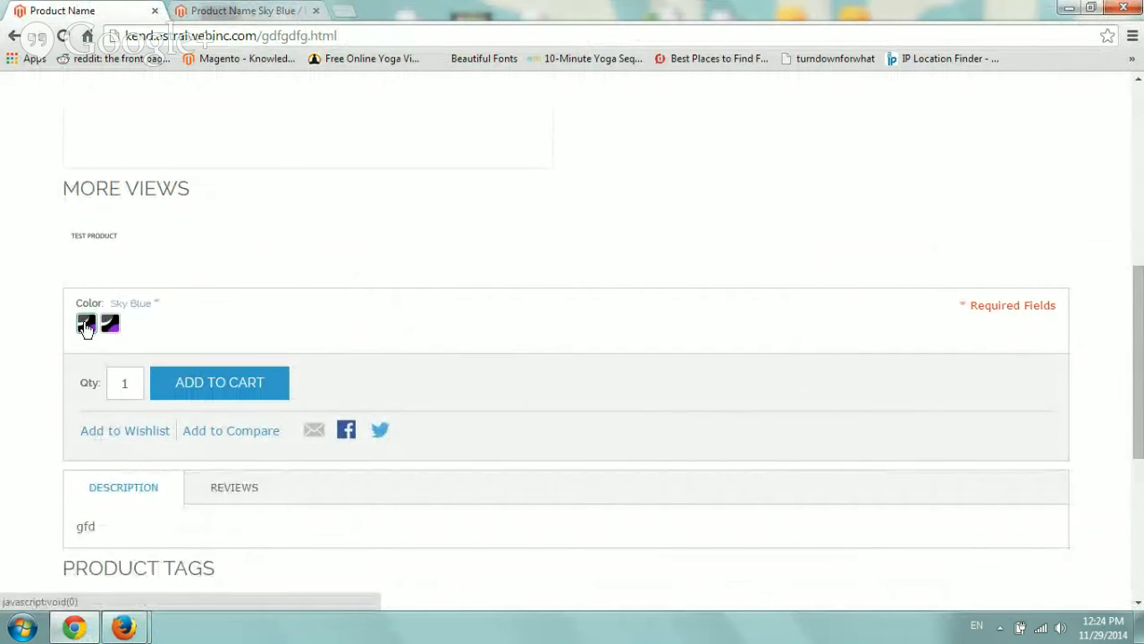
click(110, 323)
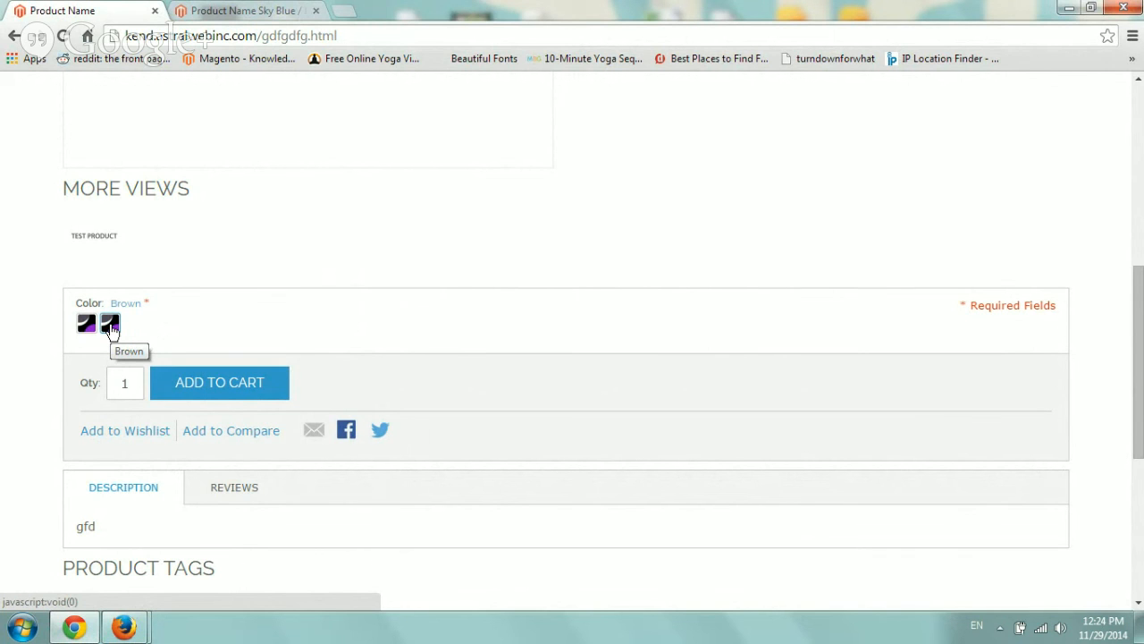
scroll(up, 3)
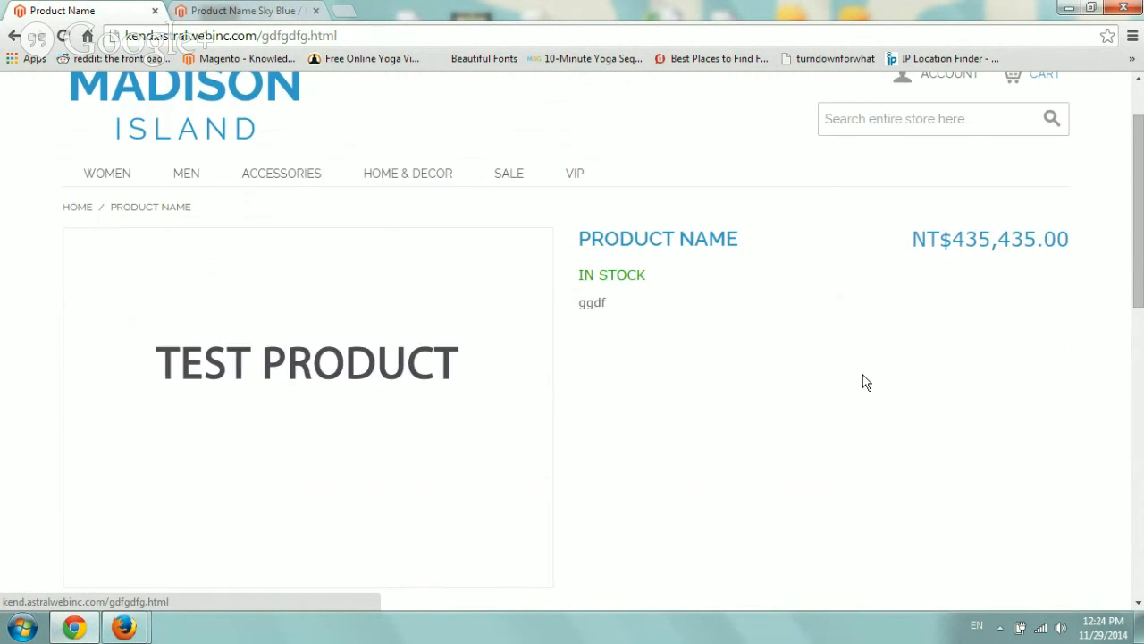
scroll(up, 3)
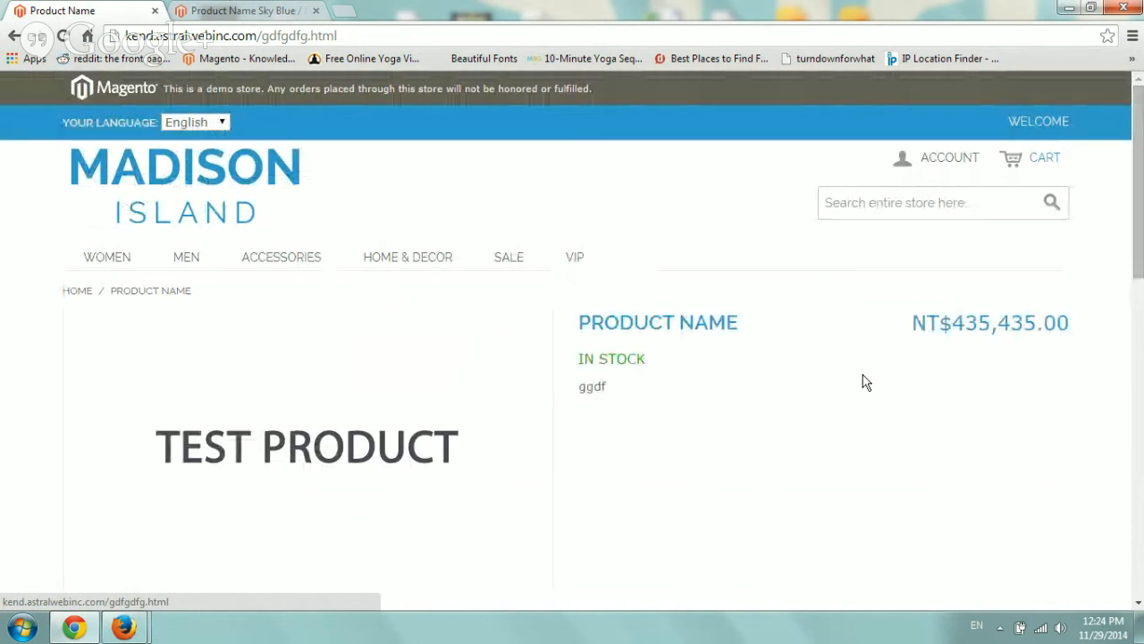